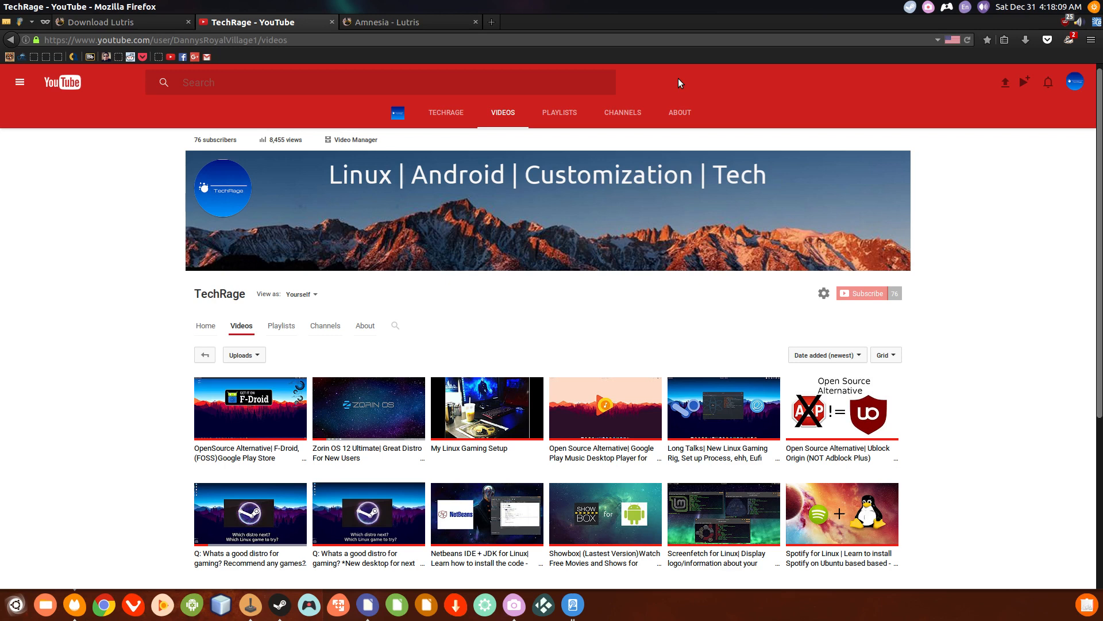
{"action": "mouse_move", "coordinate": [333, 411]}
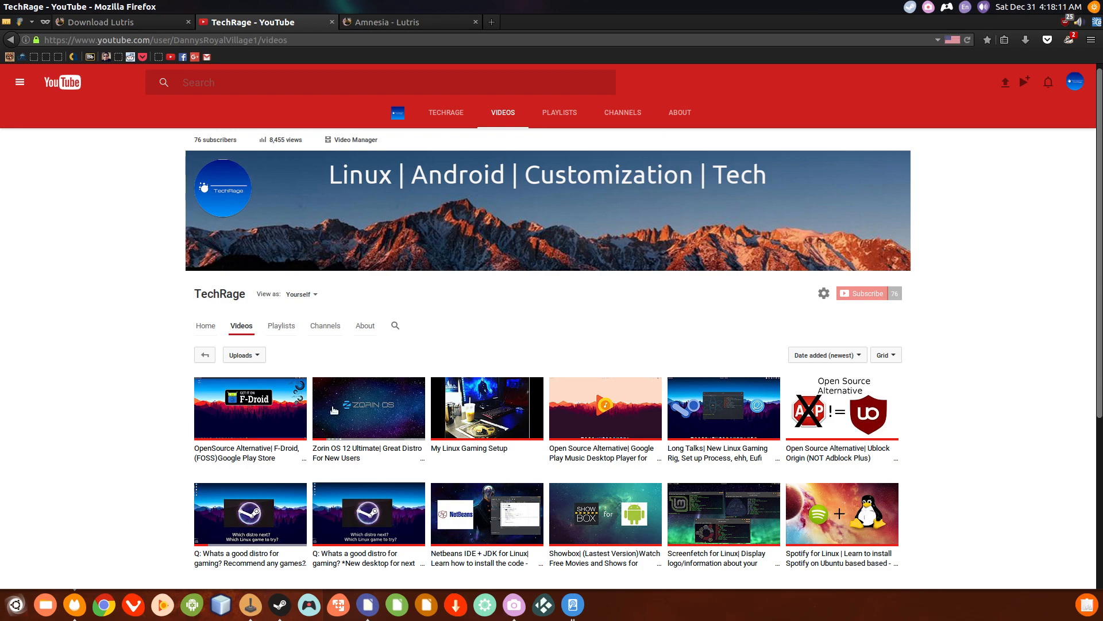
- Switch to the first Firefox tab, lutris.net, and scroll to the Lutris 0.4.4 release info
{"action": "scroll", "scroll_direction": "down", "scroll_amount": 3}
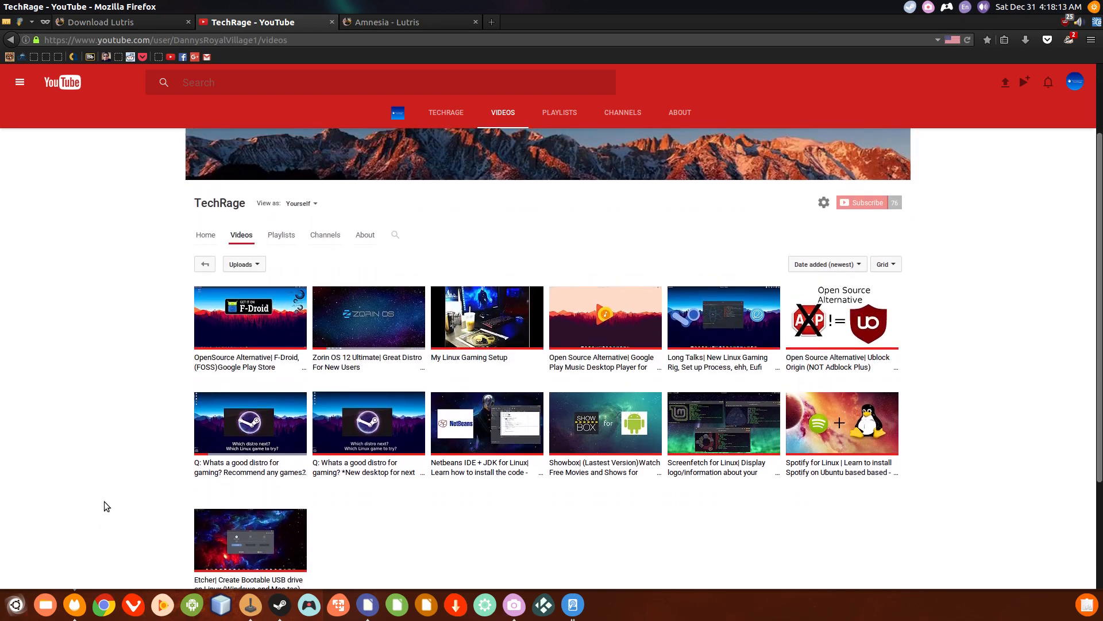
{"action": "scroll", "scroll_direction": "down", "scroll_amount": 3}
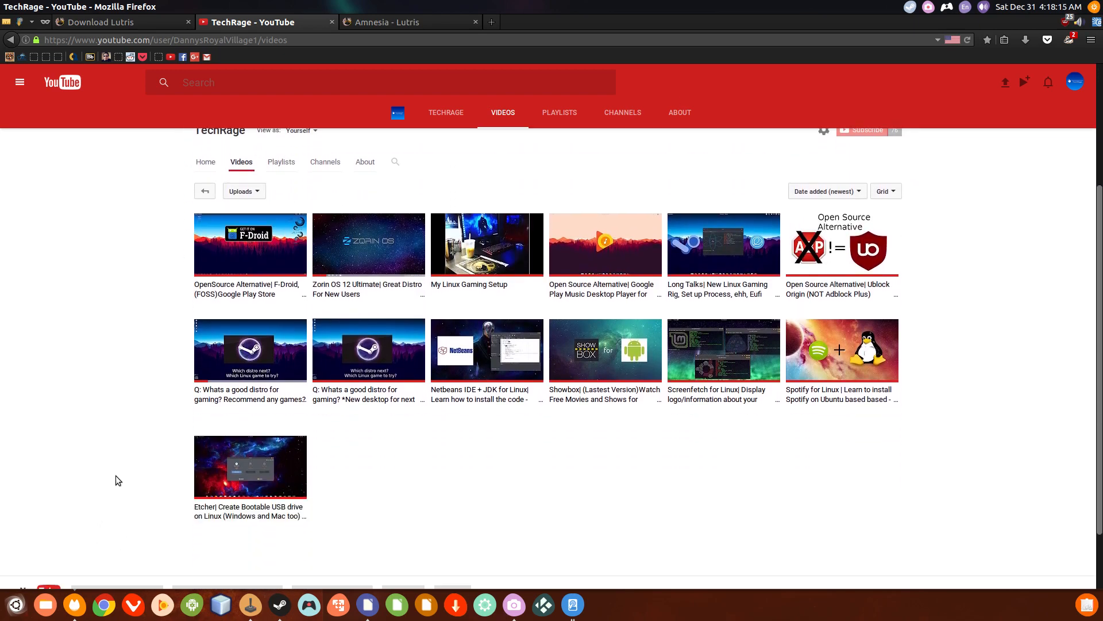
{"action": "scroll", "scroll_direction": "up", "scroll_amount": 3}
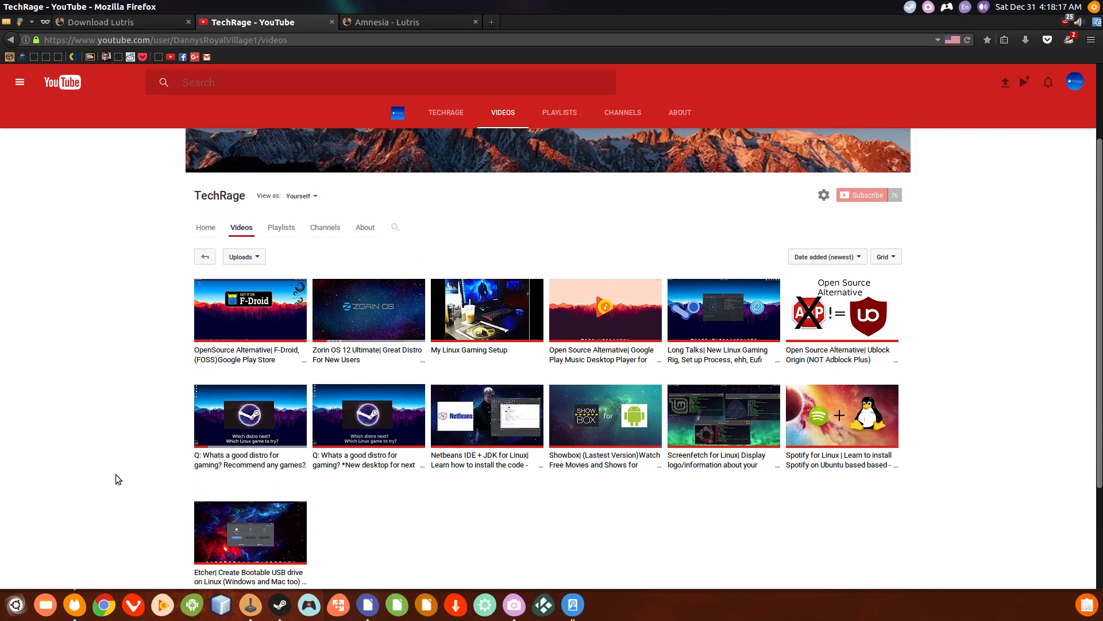
{"action": "scroll", "scroll_direction": "up", "scroll_amount": 3}
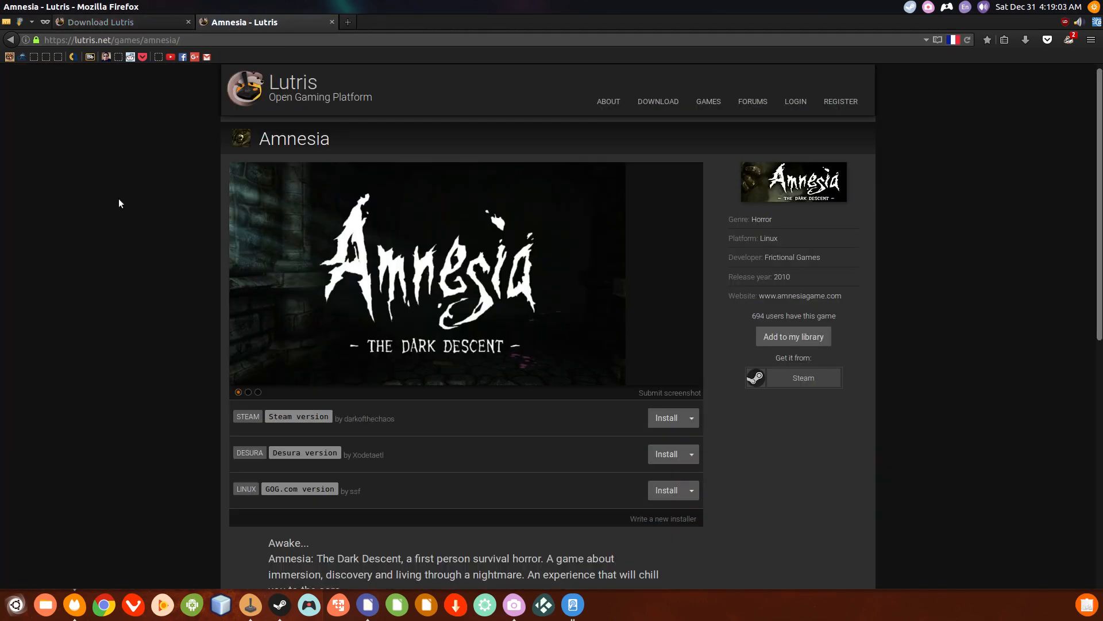
{"action": "left_click", "coordinate": [99, 22]}
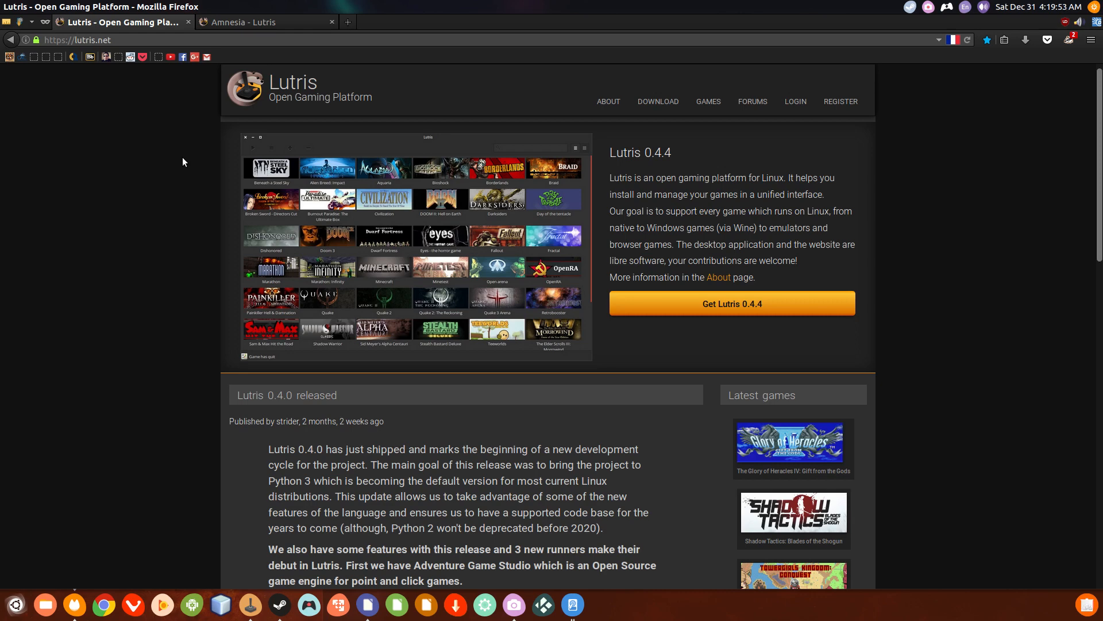
{"action": "scroll", "scroll_direction": "down", "scroll_amount": 3}
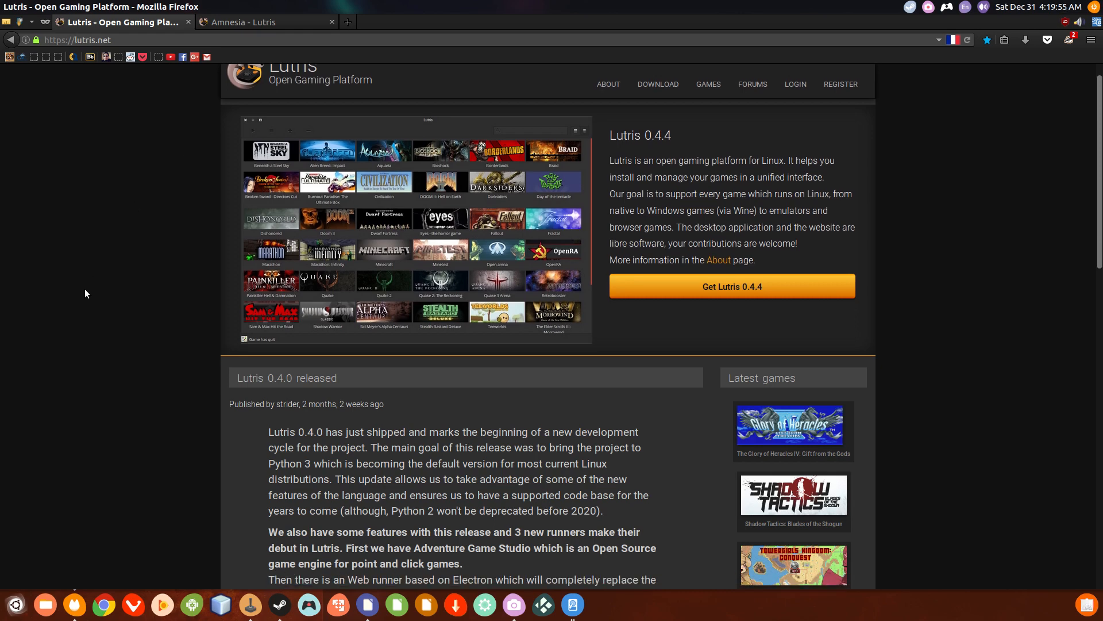
{"action": "scroll", "scroll_direction": "up", "scroll_amount": 3}
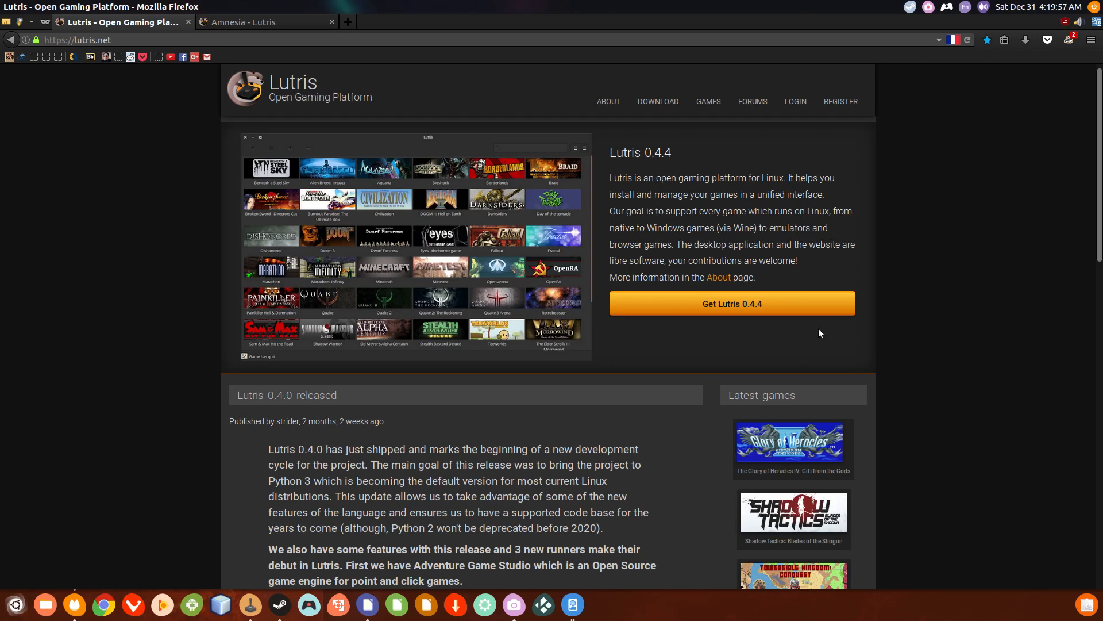
{"action": "mouse_move", "coordinate": [961, 358]}
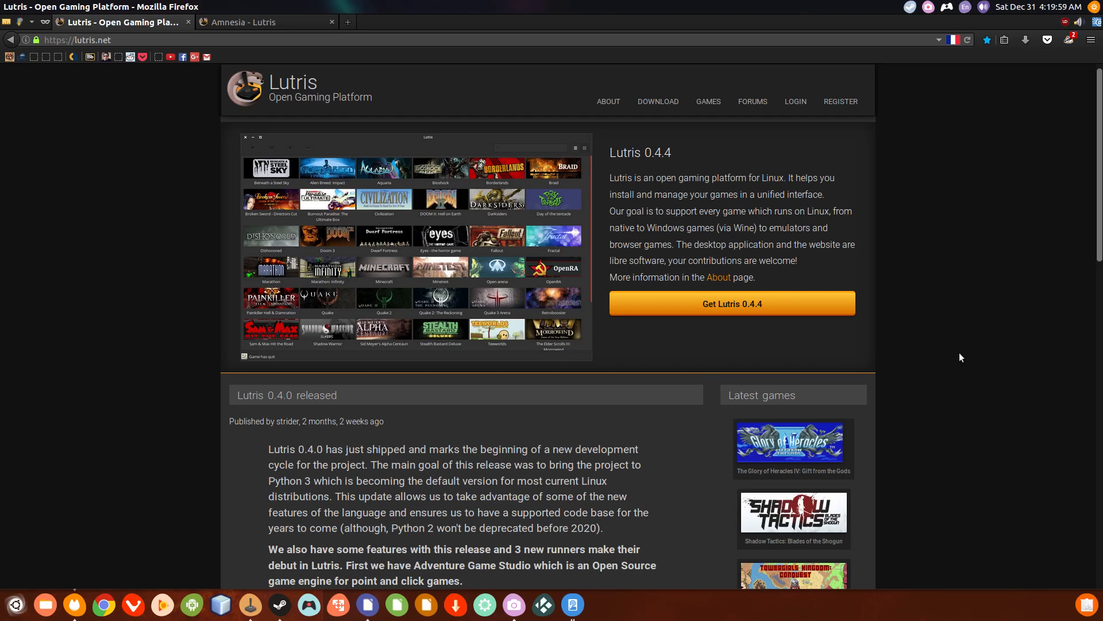
{"action": "mouse_move", "coordinate": [859, 294]}
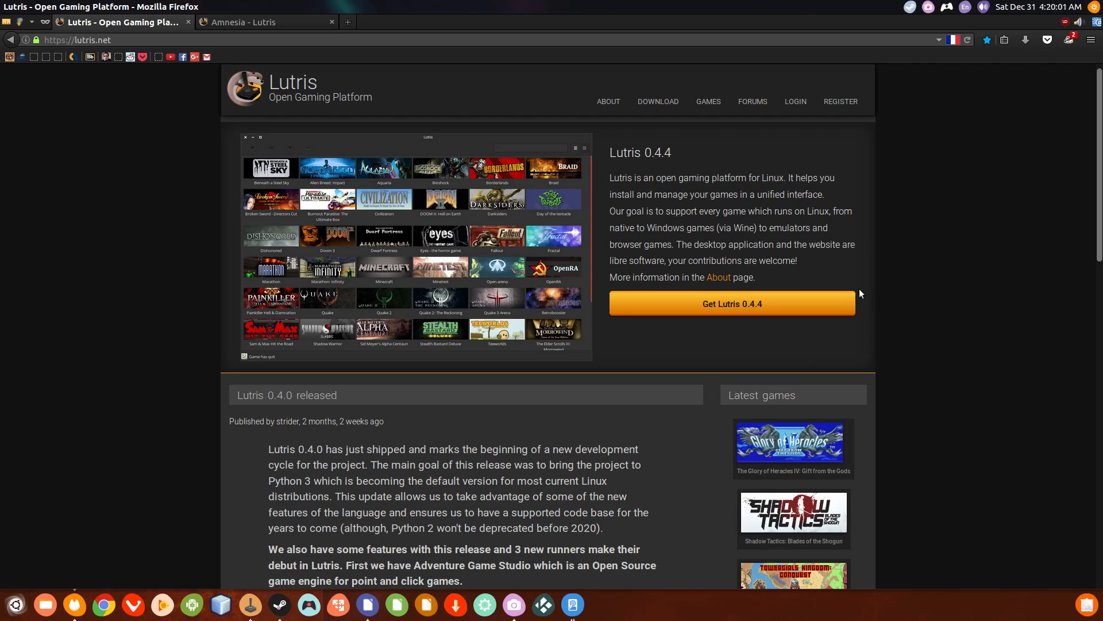
{"action": "mouse_move", "coordinate": [931, 300]}
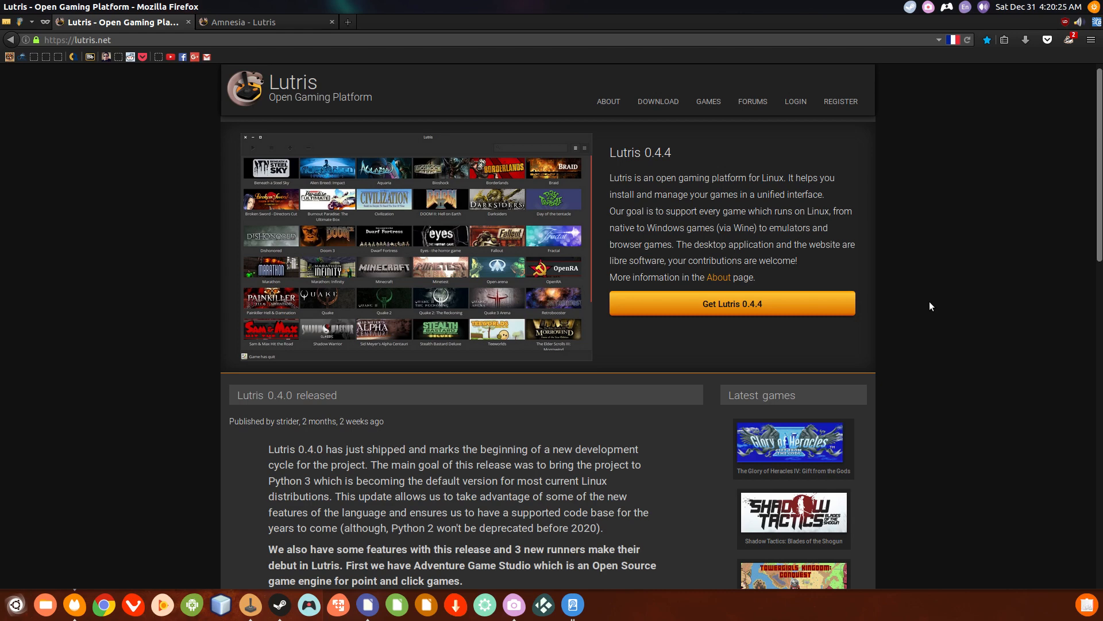
{"action": "scroll", "scroll_direction": "down", "scroll_amount": 3}
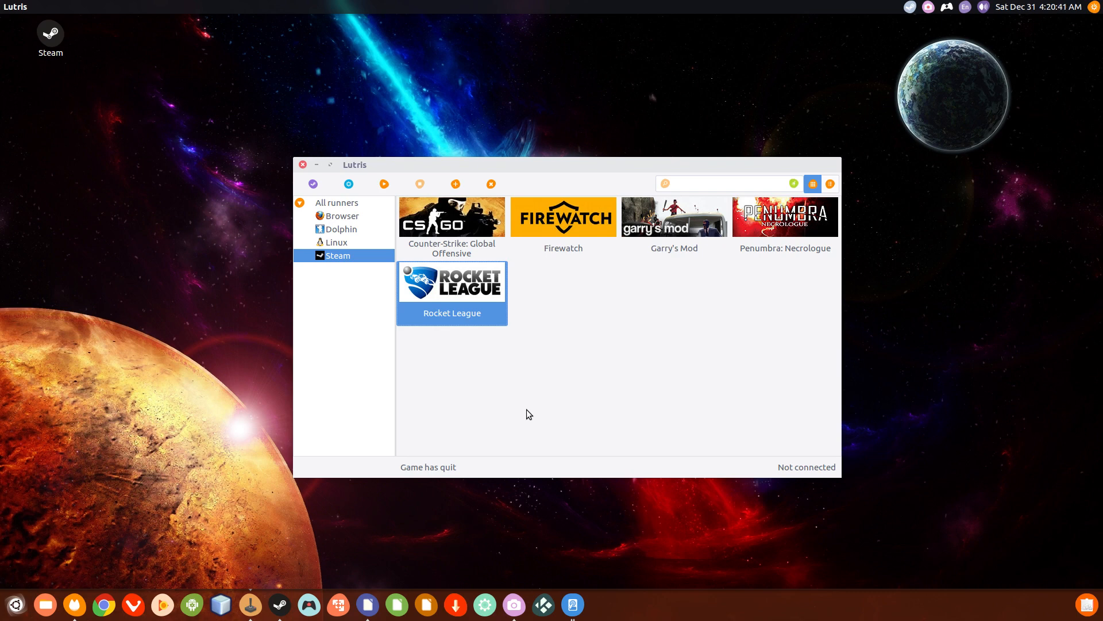
{"action": "mouse_move", "coordinate": [579, 386]}
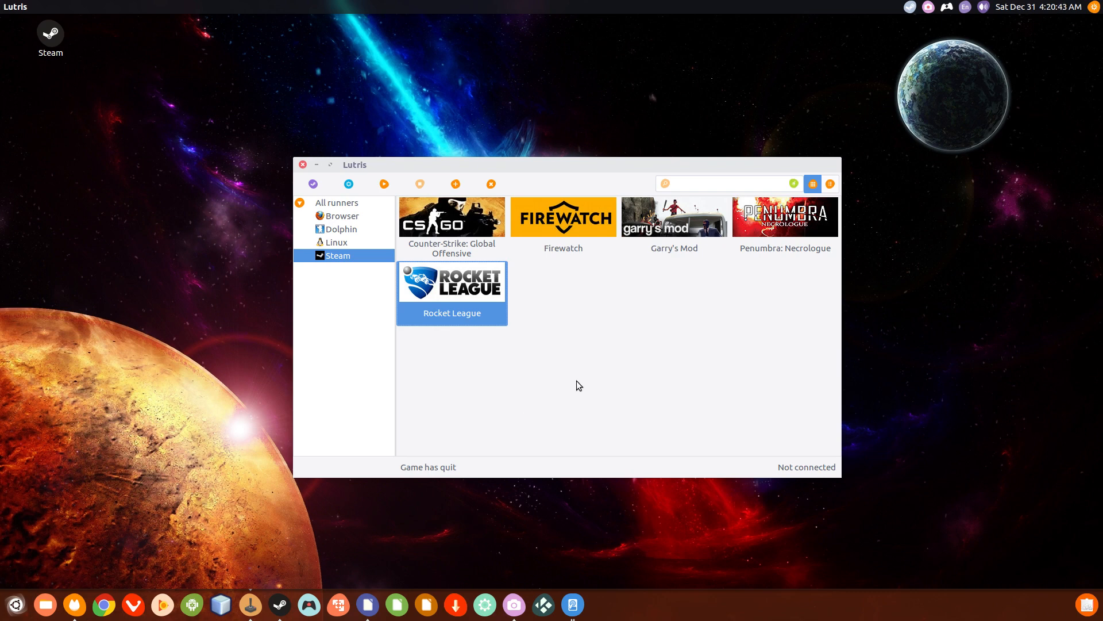
{"action": "mouse_move", "coordinate": [366, 392]}
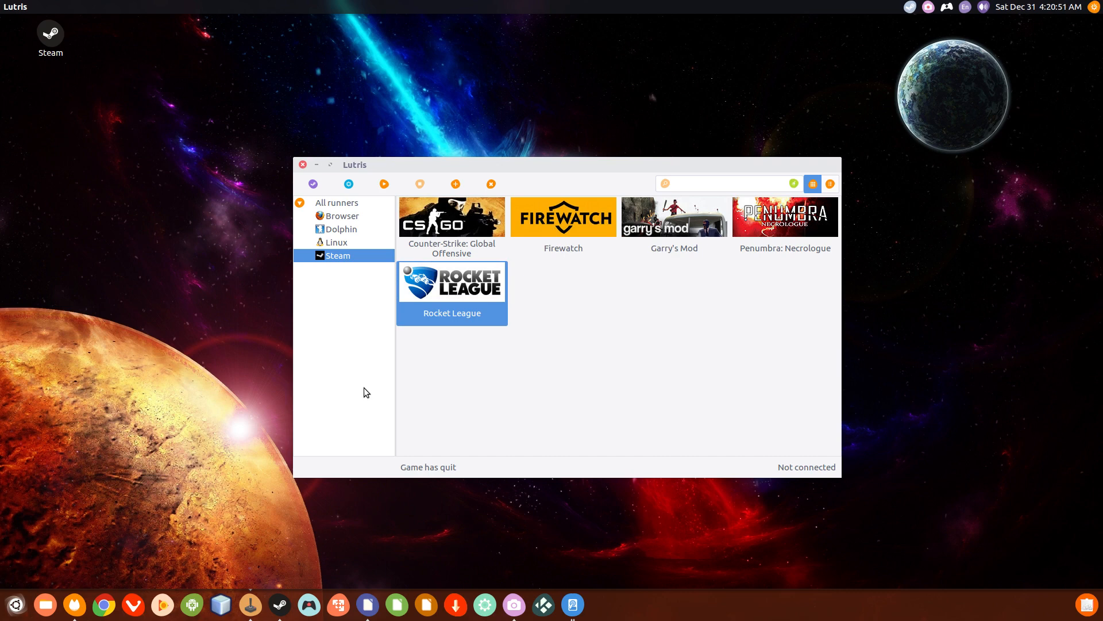
{"action": "mouse_move", "coordinate": [422, 249]}
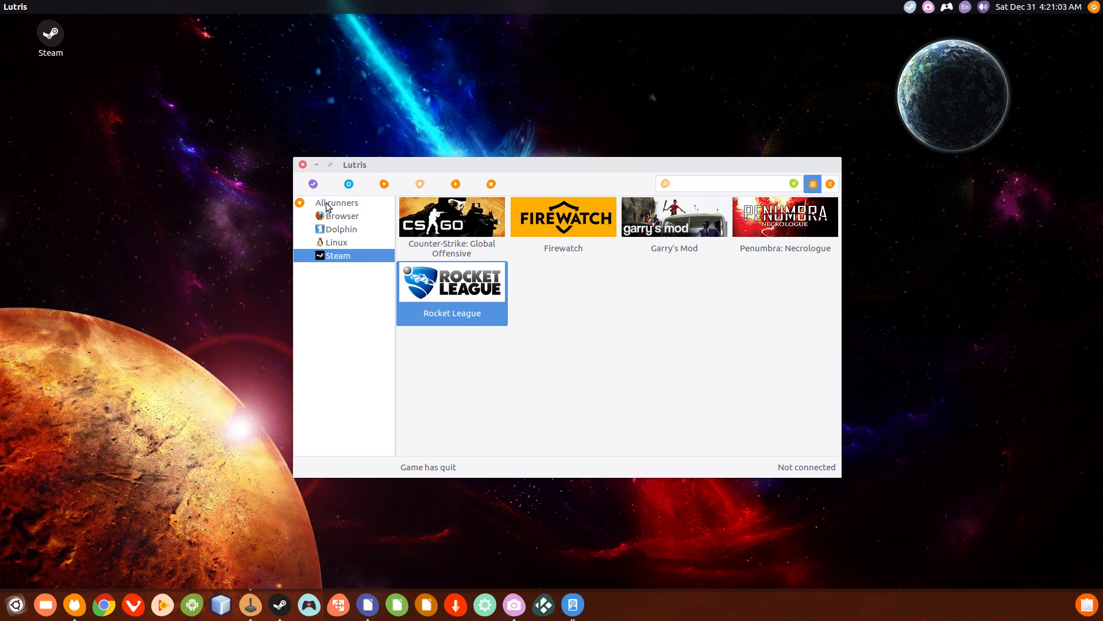
{"action": "mouse_move", "coordinate": [337, 214]}
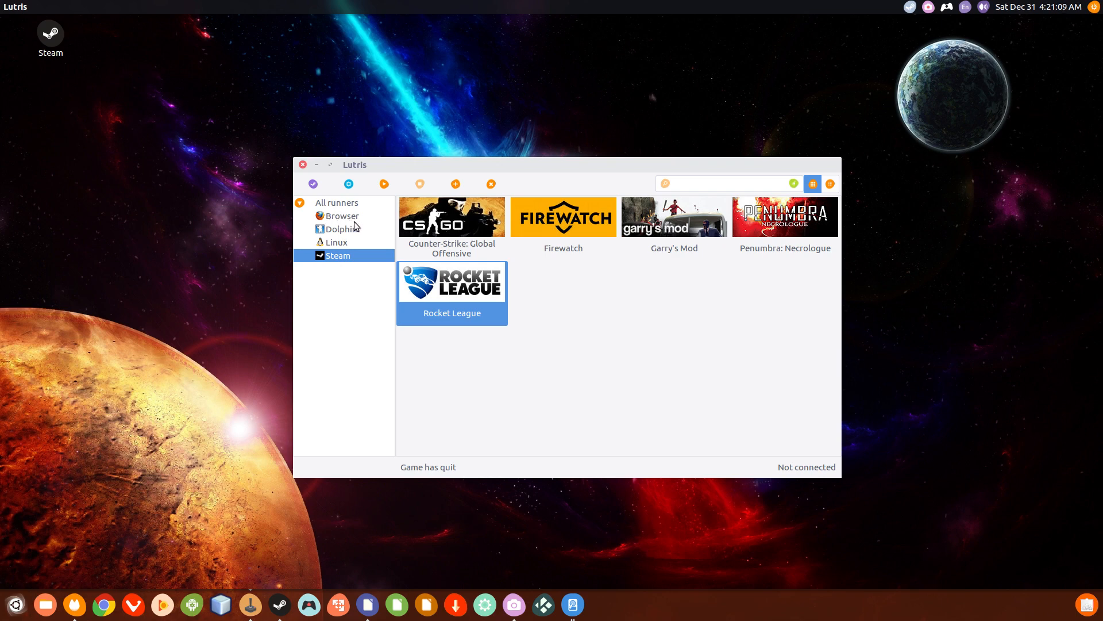
{"action": "mouse_move", "coordinate": [345, 240]}
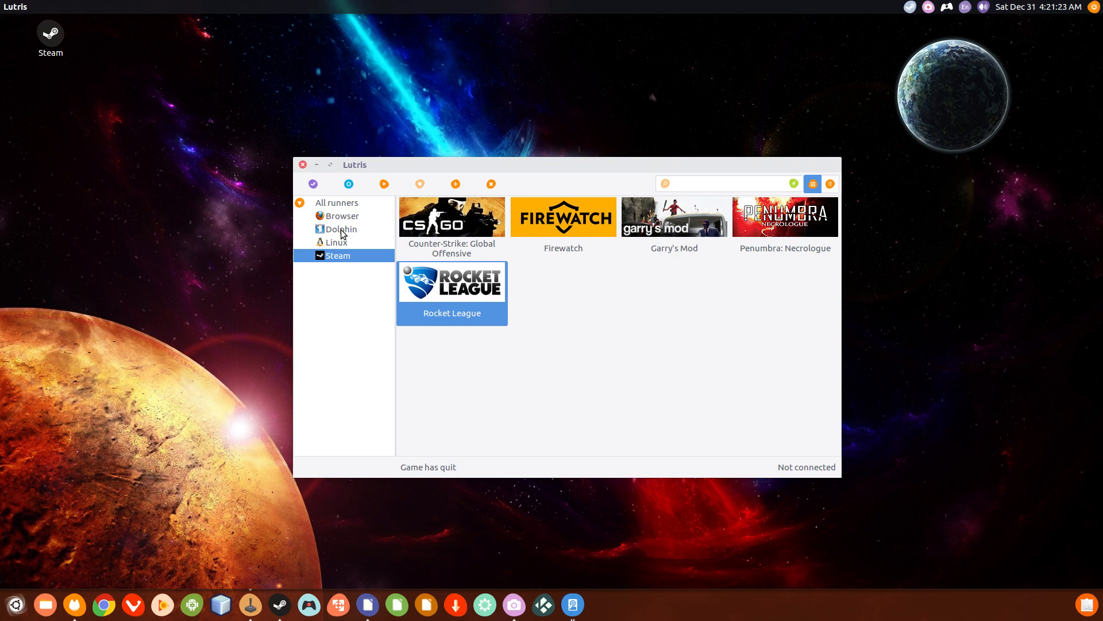
{"action": "mouse_move", "coordinate": [339, 303]}
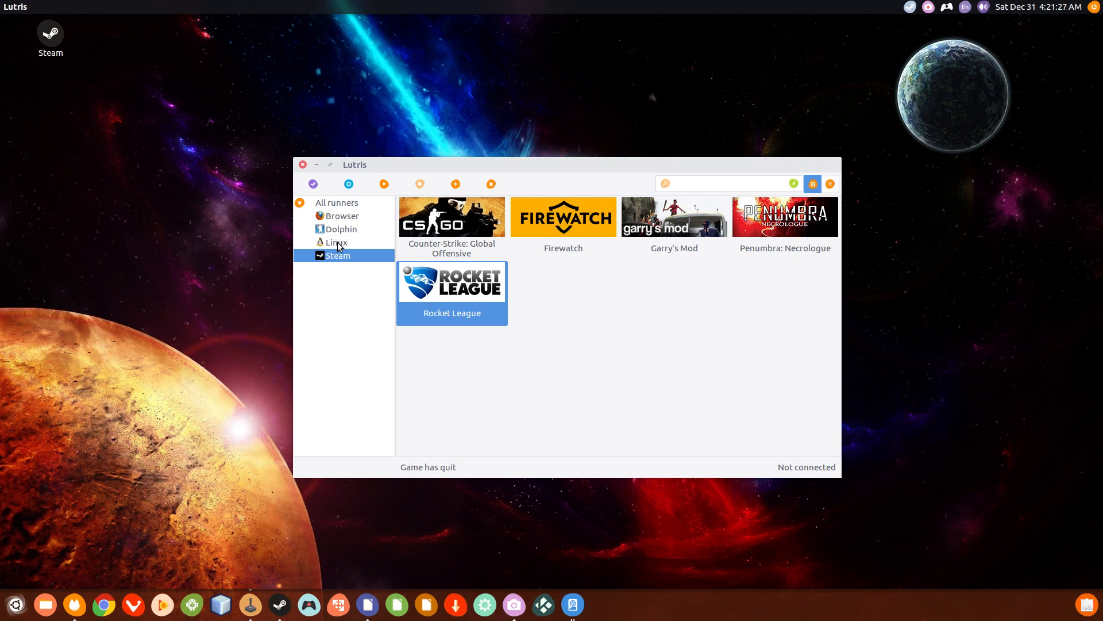
- Filter the library to Linux games, then to Browser games, which lists none
{"action": "left_click", "coordinate": [337, 242]}
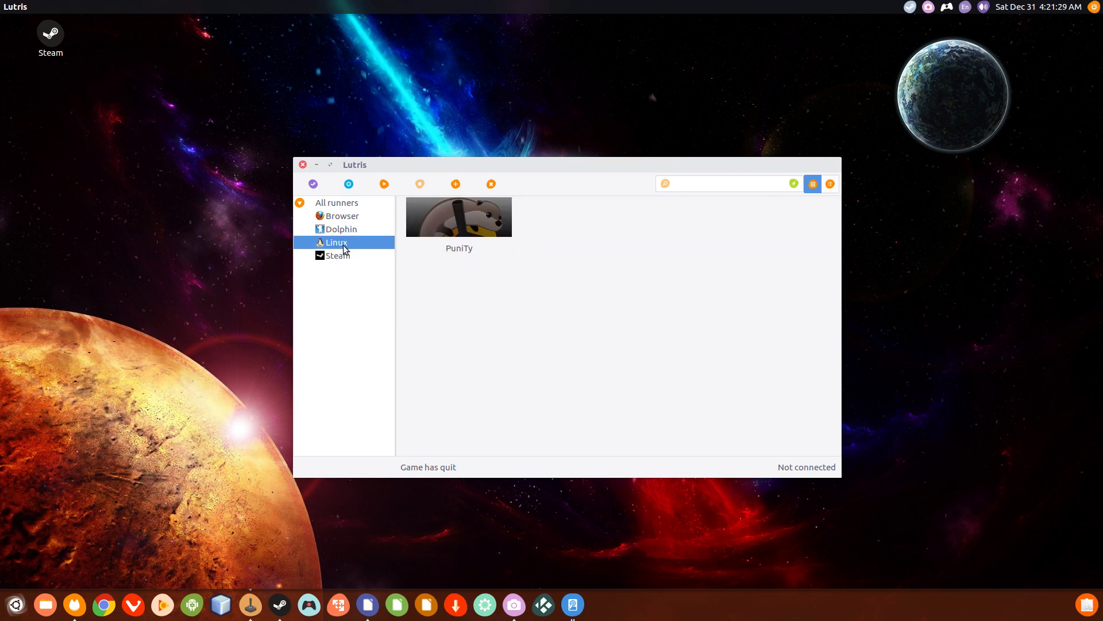
{"action": "mouse_move", "coordinate": [379, 246]}
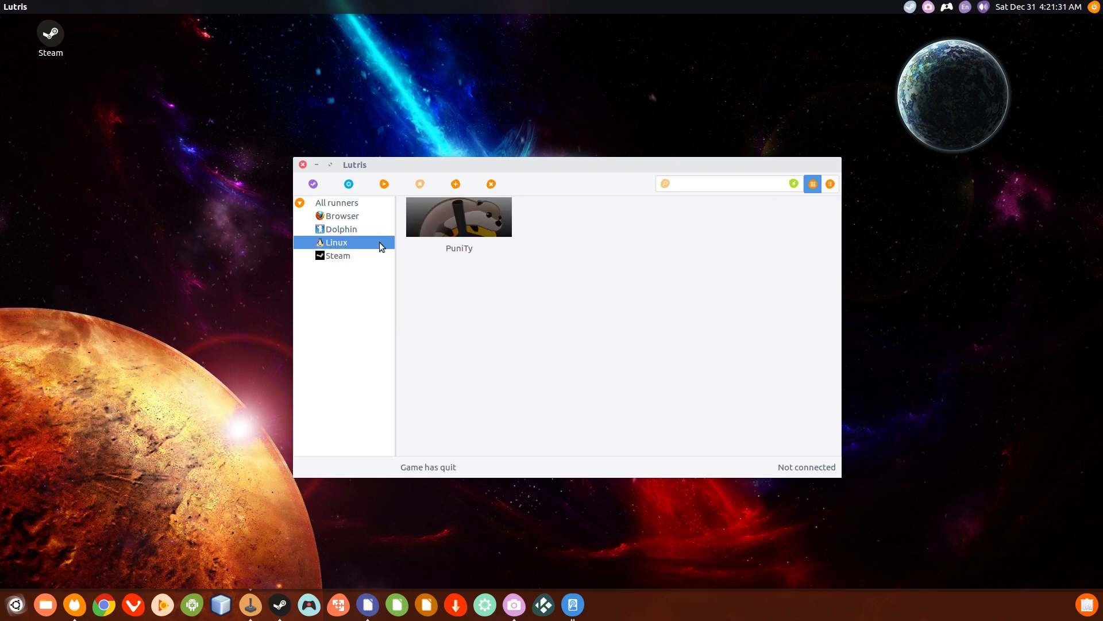
{"action": "mouse_move", "coordinate": [466, 229]}
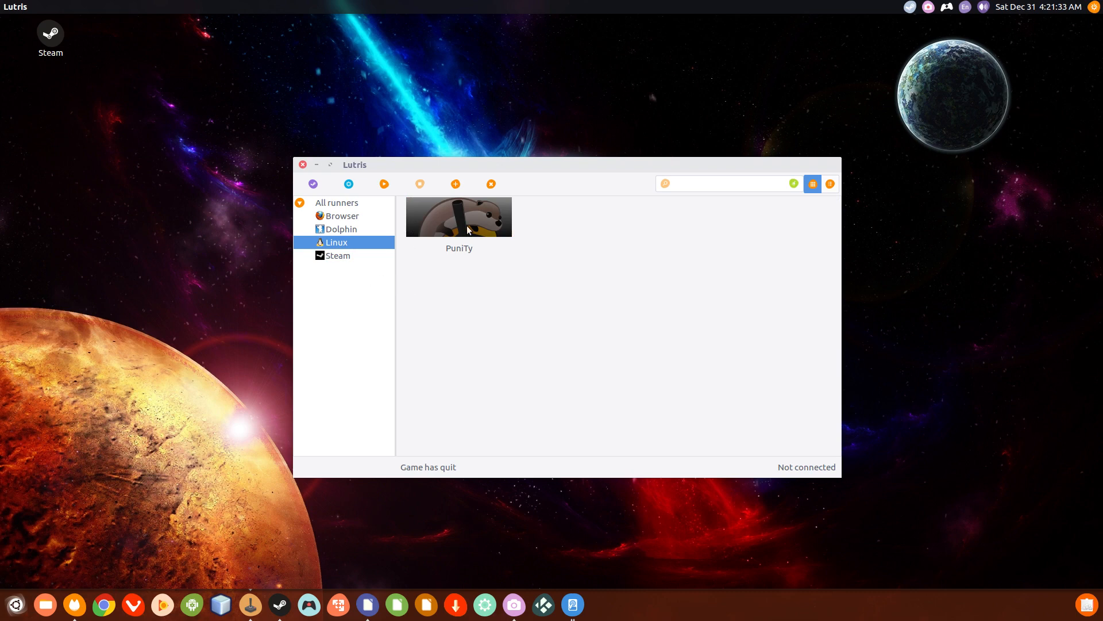
{"action": "mouse_move", "coordinate": [376, 267]}
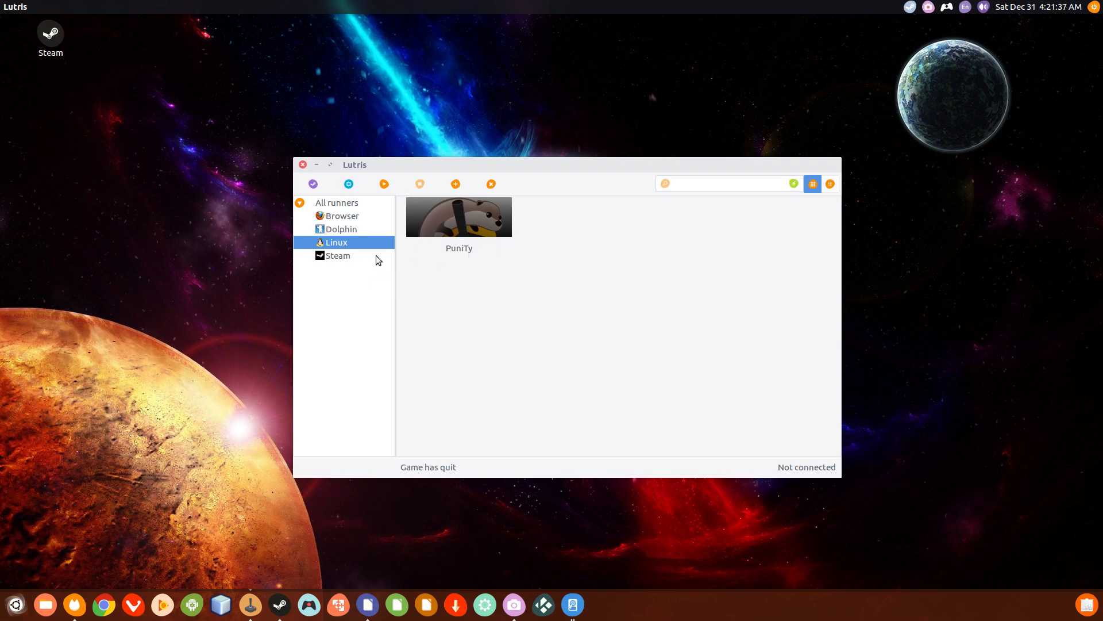
{"action": "mouse_move", "coordinate": [361, 248]}
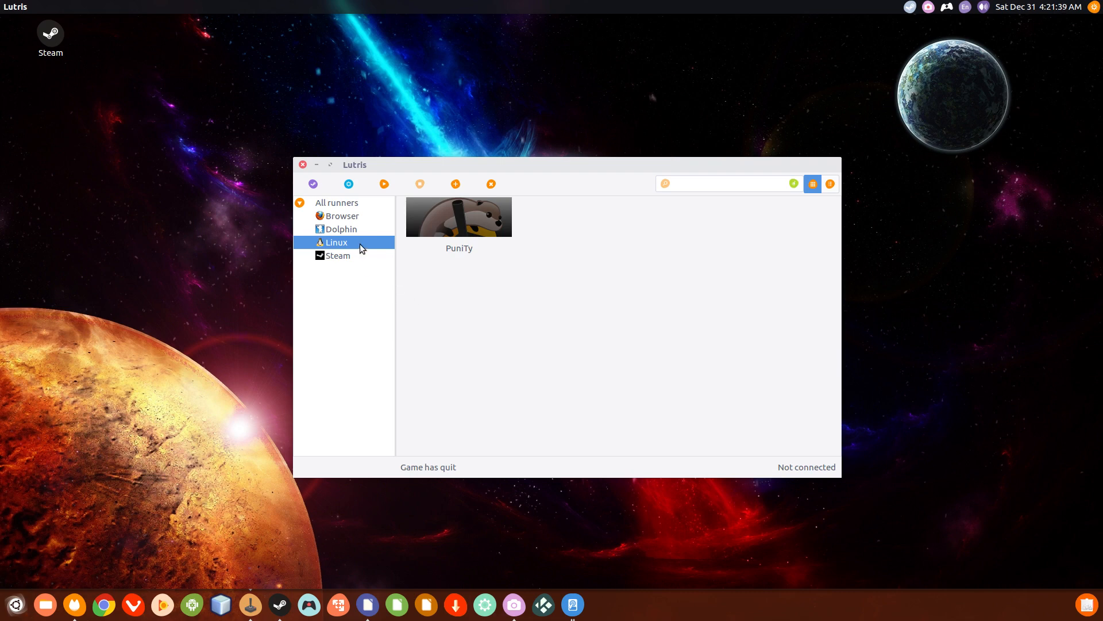
{"action": "mouse_move", "coordinate": [352, 227]}
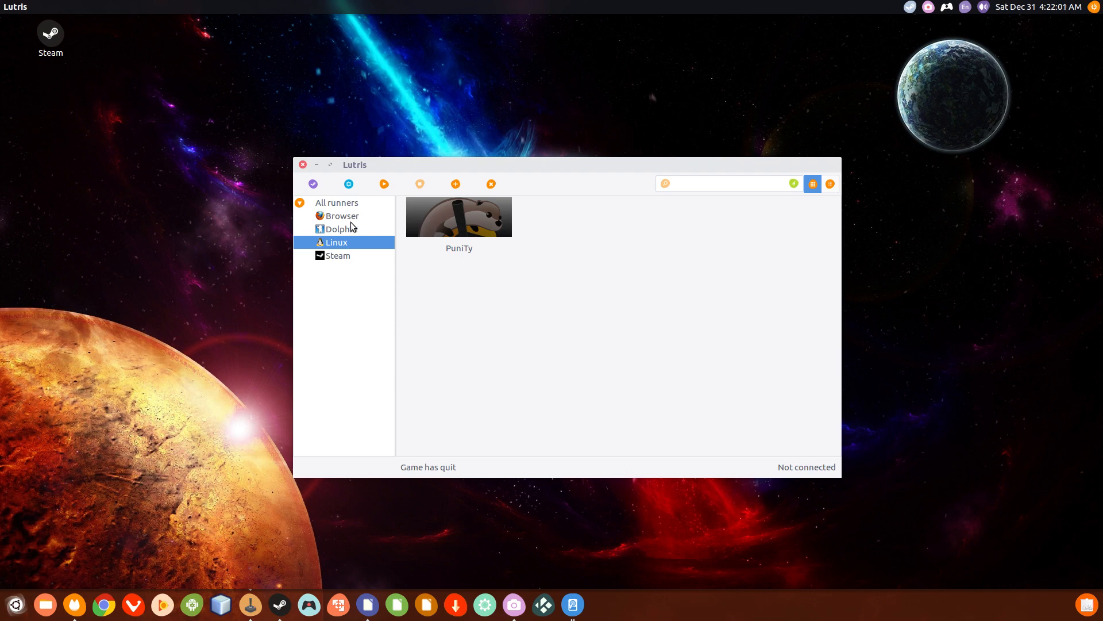
{"action": "left_click", "coordinate": [343, 216]}
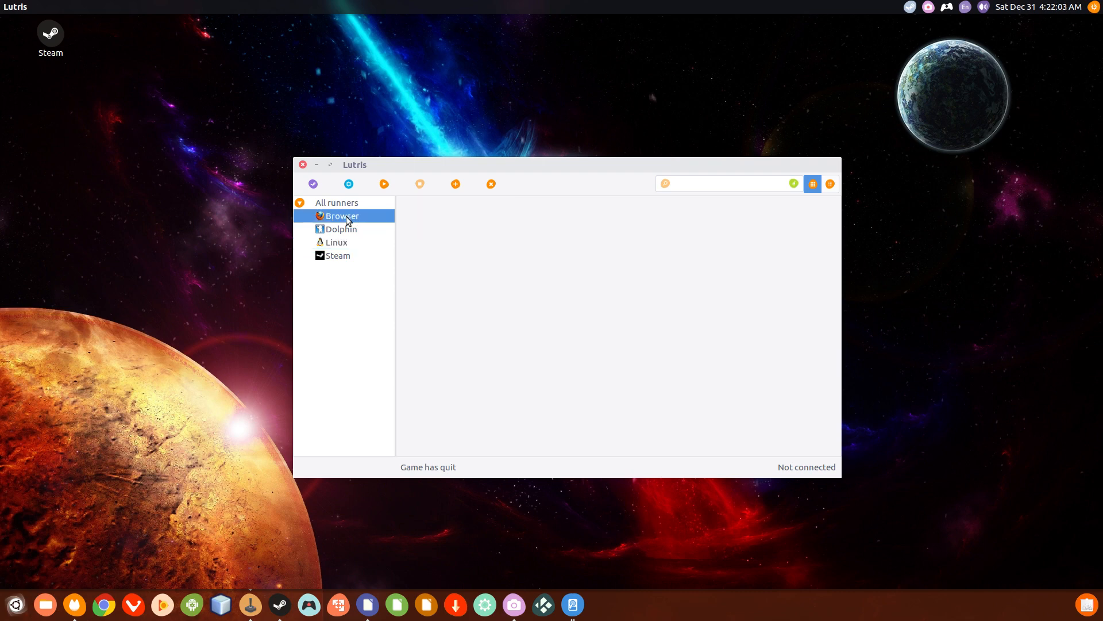
{"action": "mouse_move", "coordinate": [520, 328]}
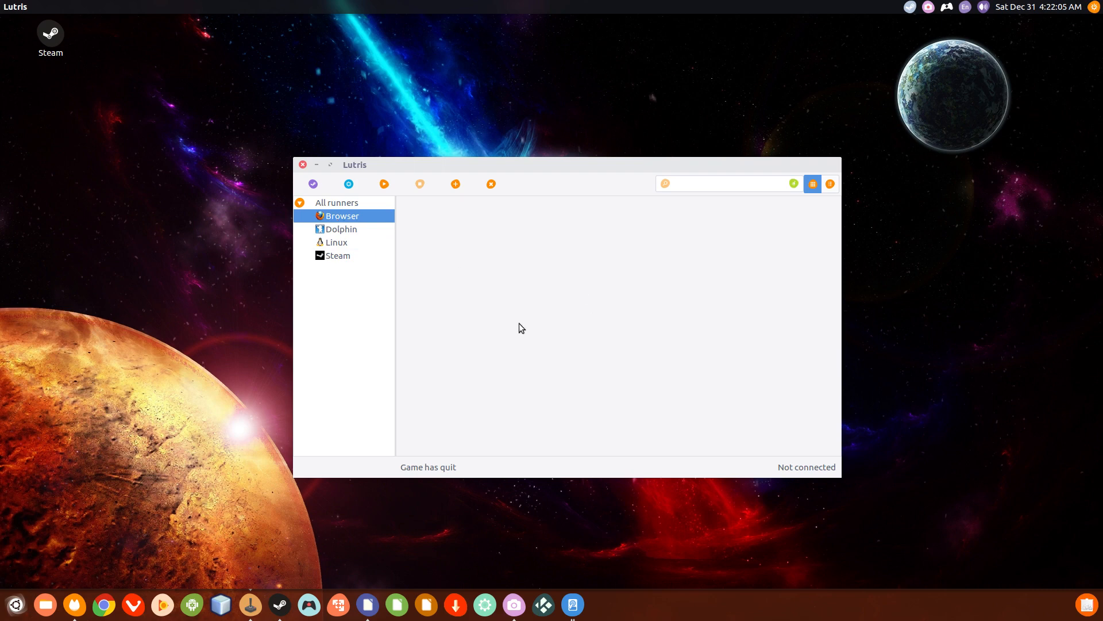
{"action": "mouse_move", "coordinate": [576, 194]}
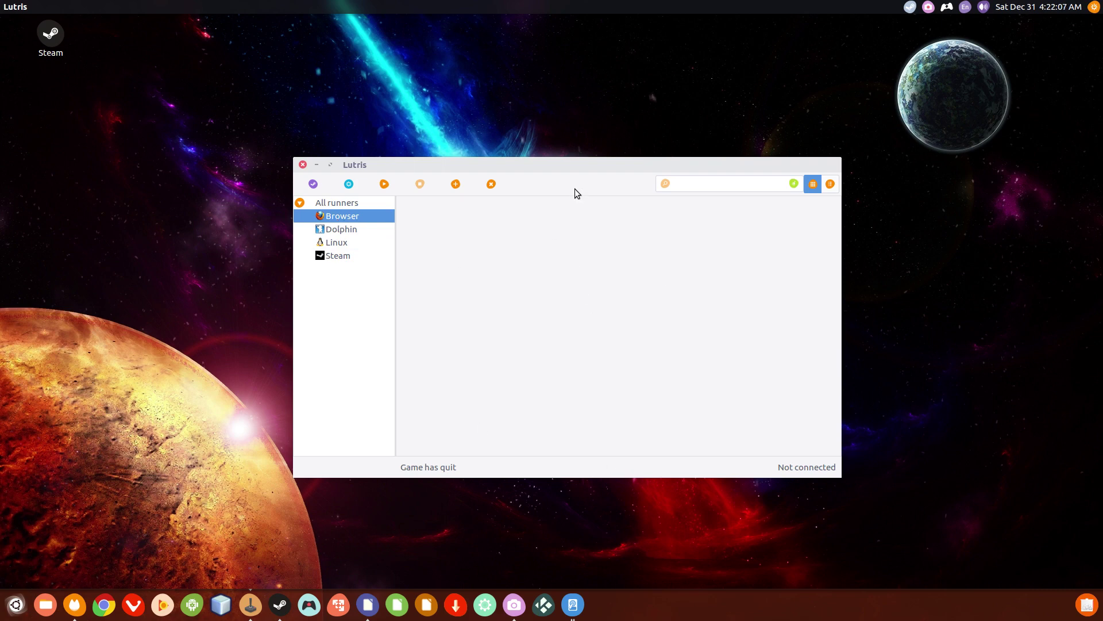
{"action": "mouse_move", "coordinate": [538, 301]}
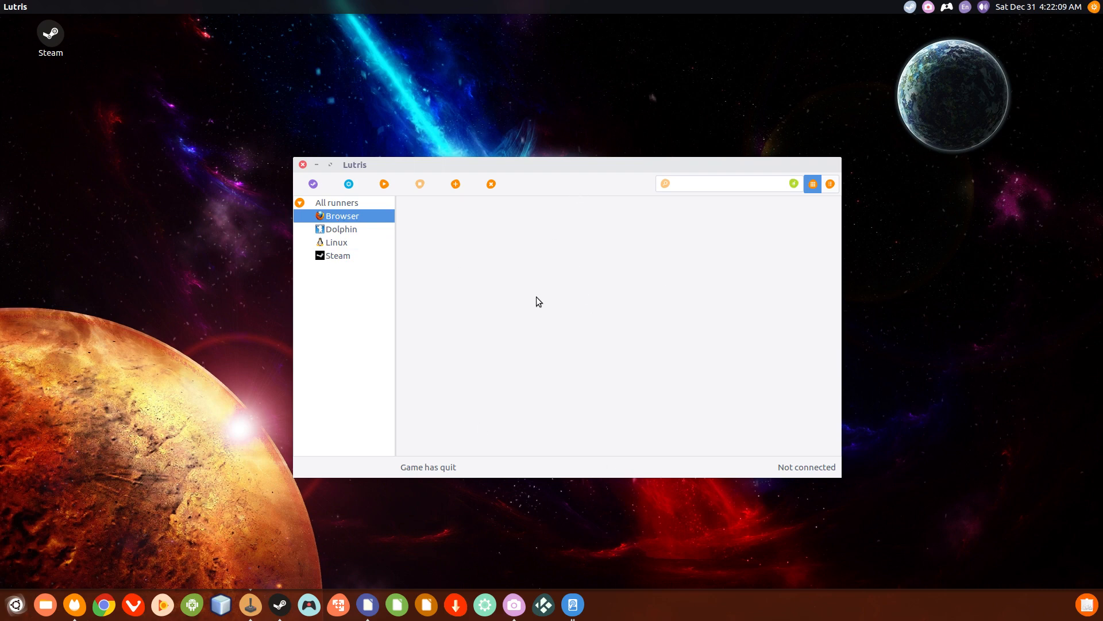
{"action": "mouse_move", "coordinate": [523, 291]}
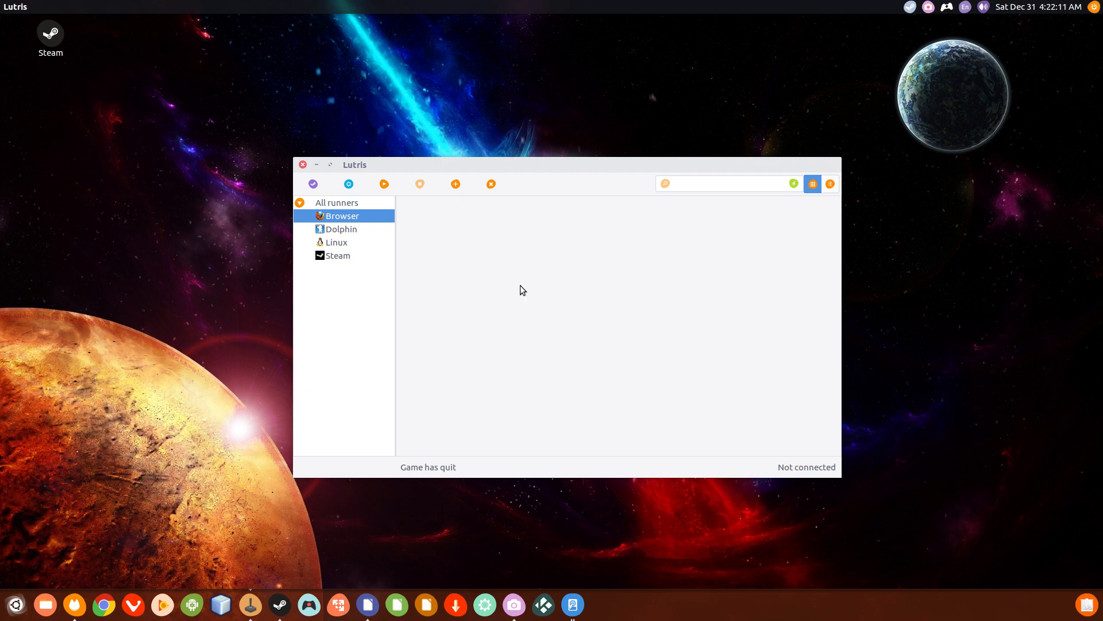
{"action": "mouse_move", "coordinate": [326, 231]}
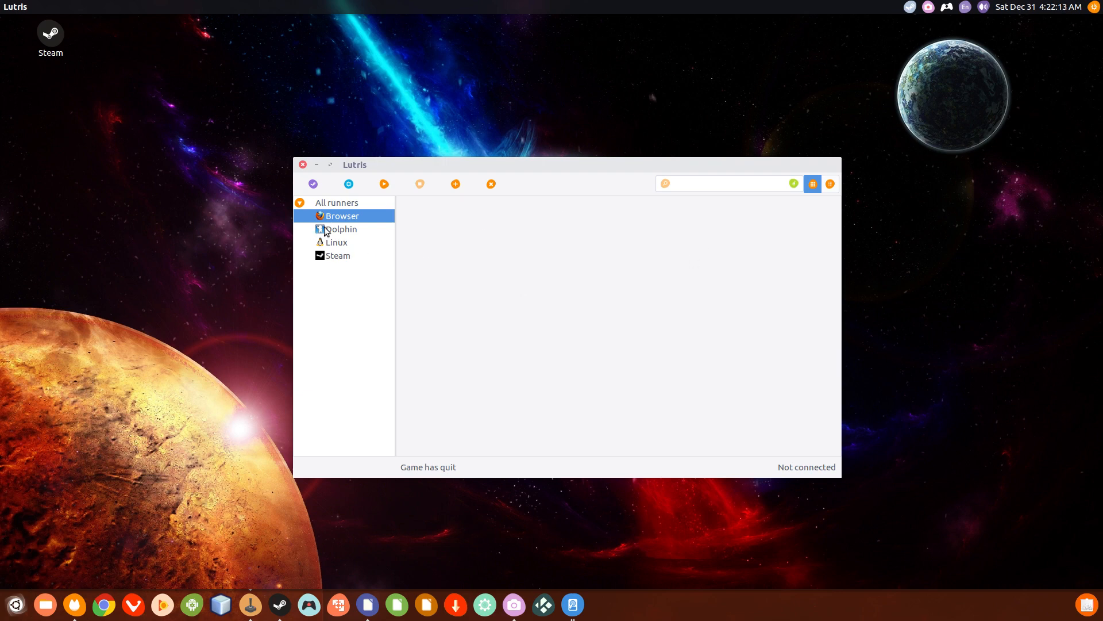
- Select the Dolphin runner category showing Super Smash Brothers Melee, and right-click it
{"action": "left_click", "coordinate": [342, 228]}
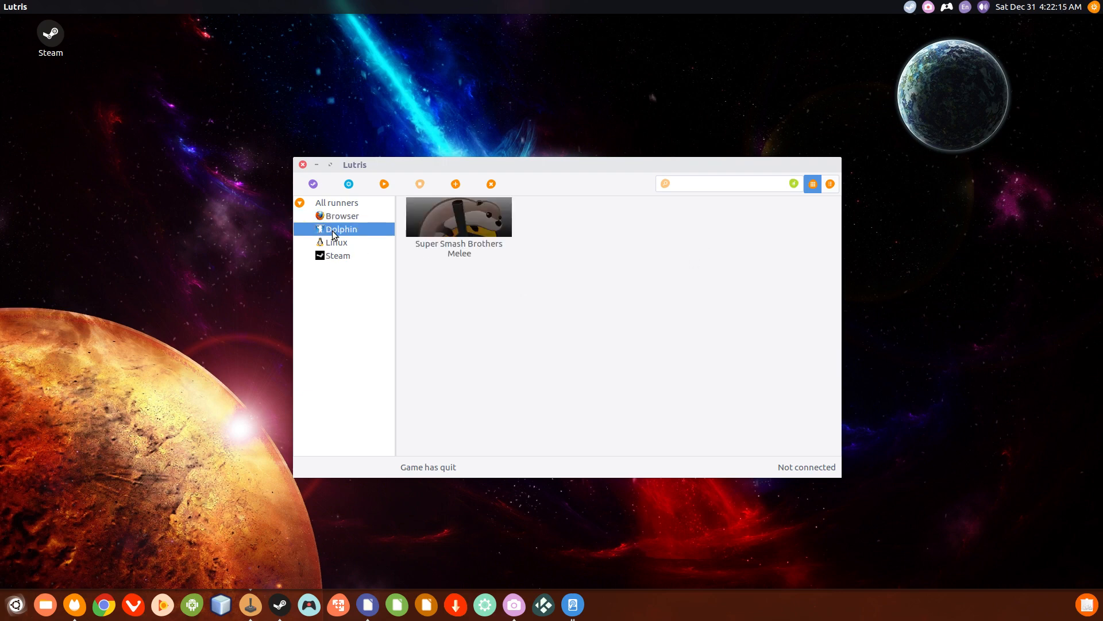
{"action": "right_click", "coordinate": [342, 229]}
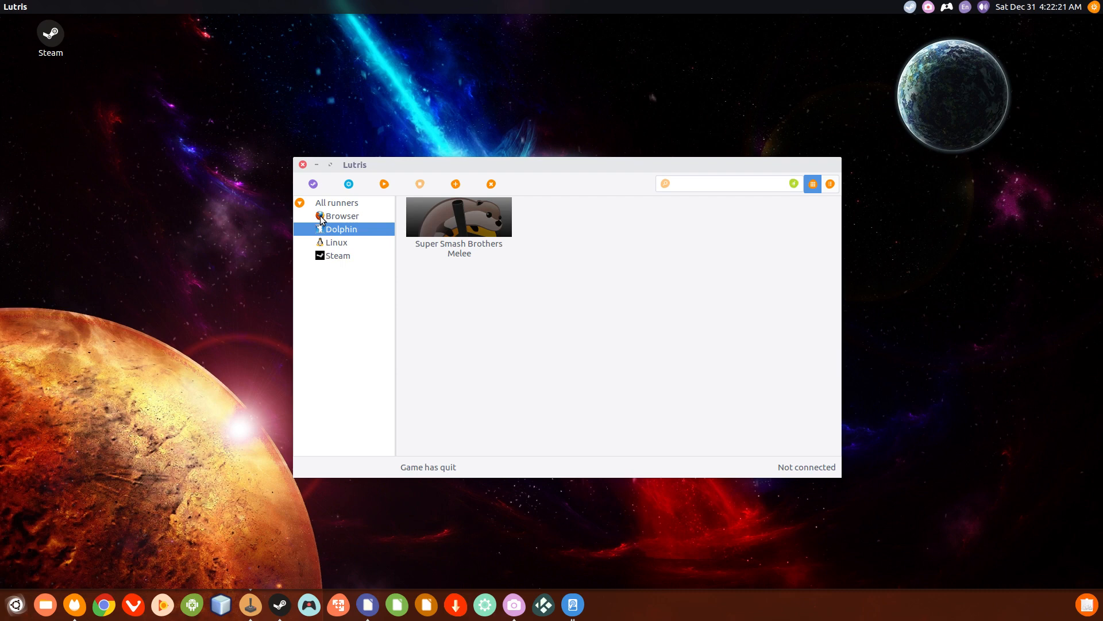
{"action": "mouse_move", "coordinate": [437, 299]}
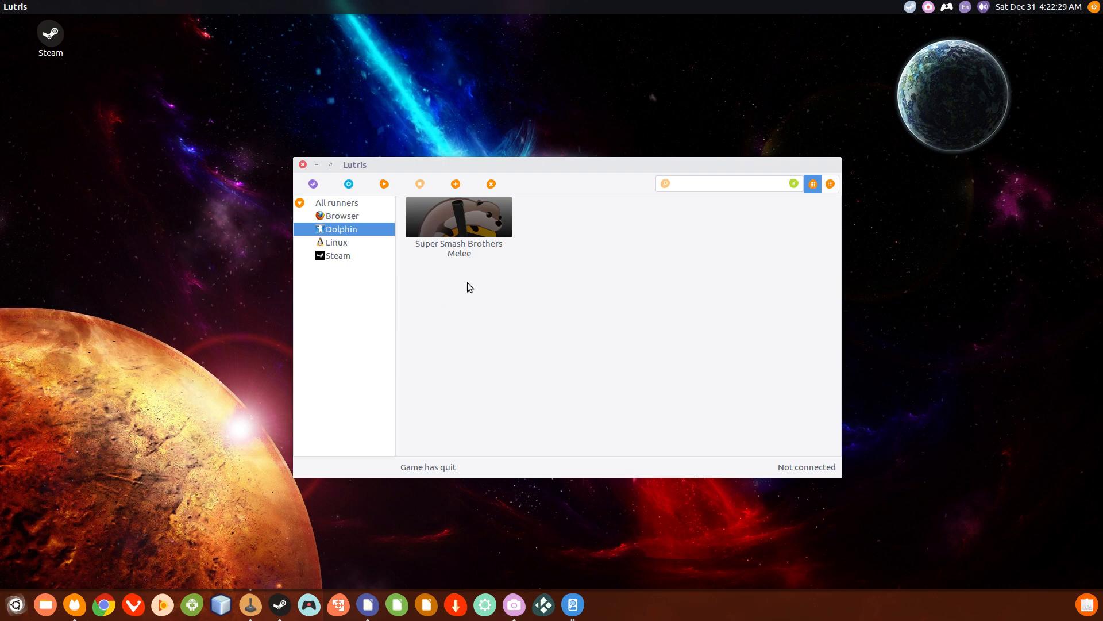
{"action": "mouse_move", "coordinate": [462, 349]}
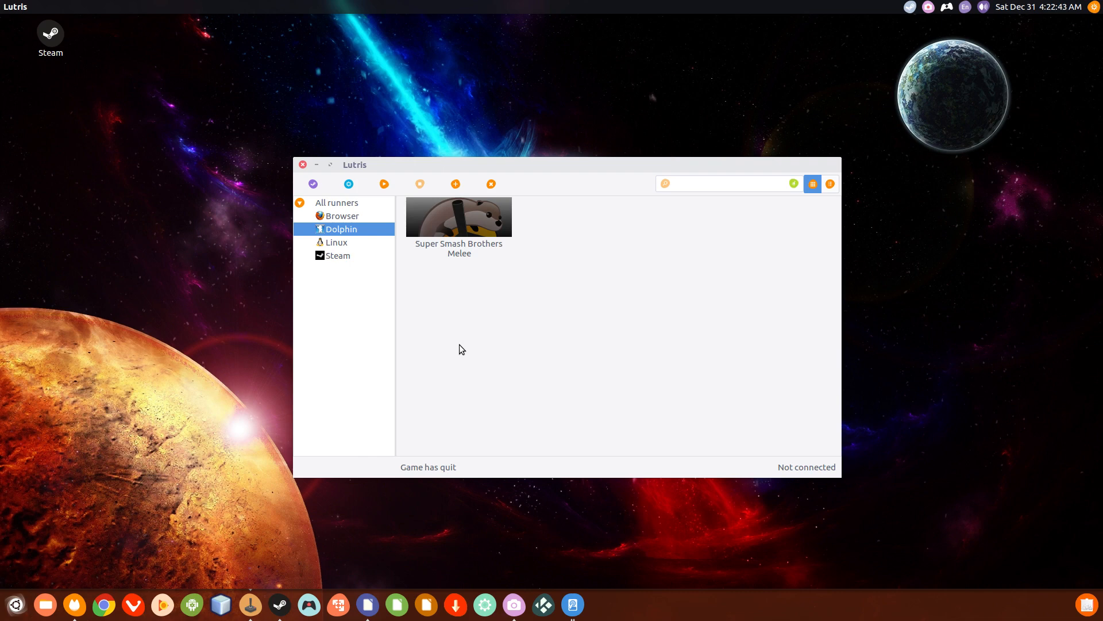
{"action": "mouse_move", "coordinate": [438, 363]}
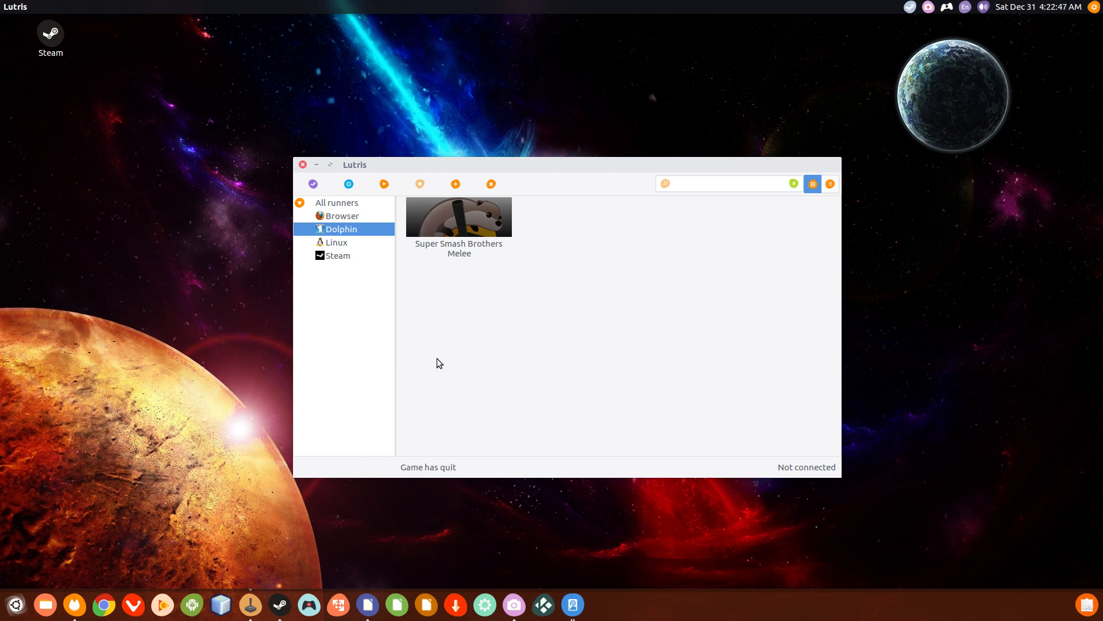
{"action": "mouse_move", "coordinate": [493, 294]}
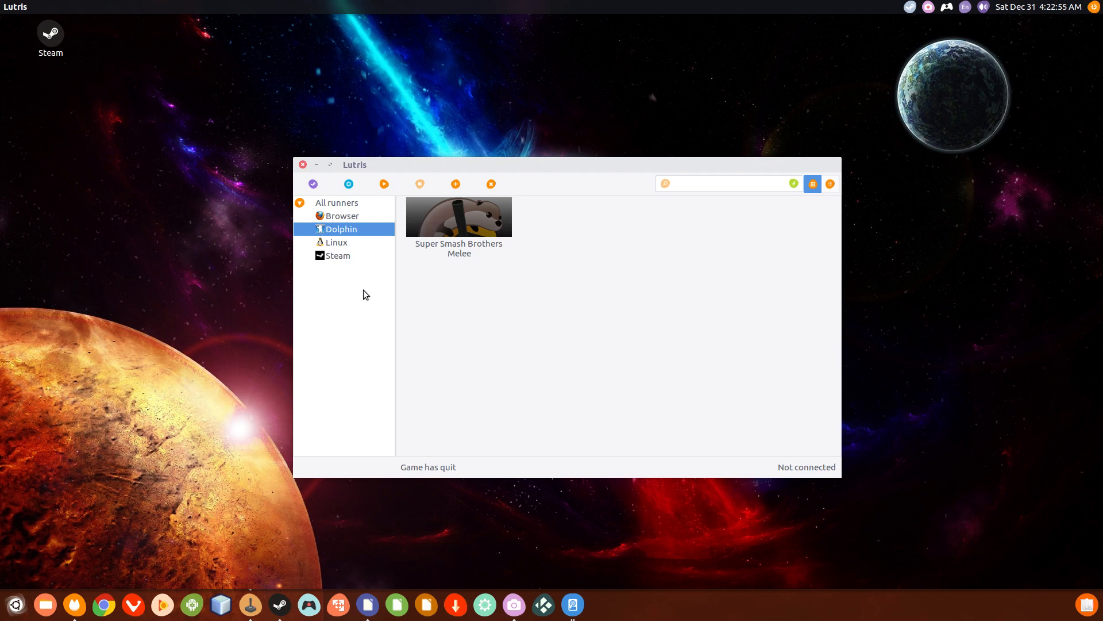
{"action": "mouse_move", "coordinate": [348, 243]}
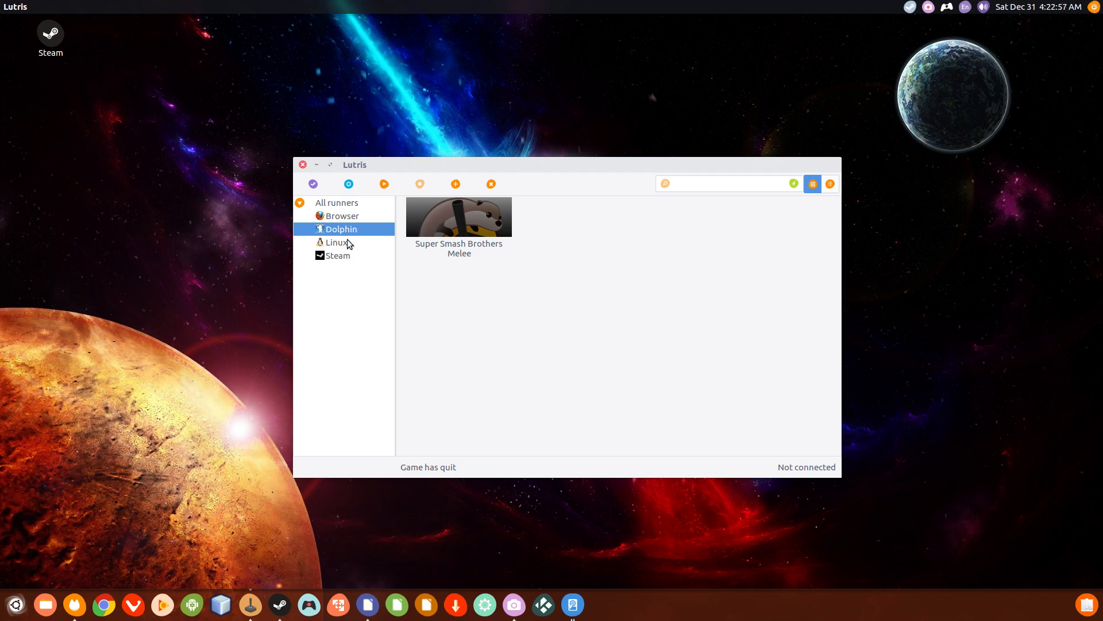
- Filter to Linux showing PuniTy, then to Steam with Rocket League and Firewatch
{"action": "left_click", "coordinate": [338, 242]}
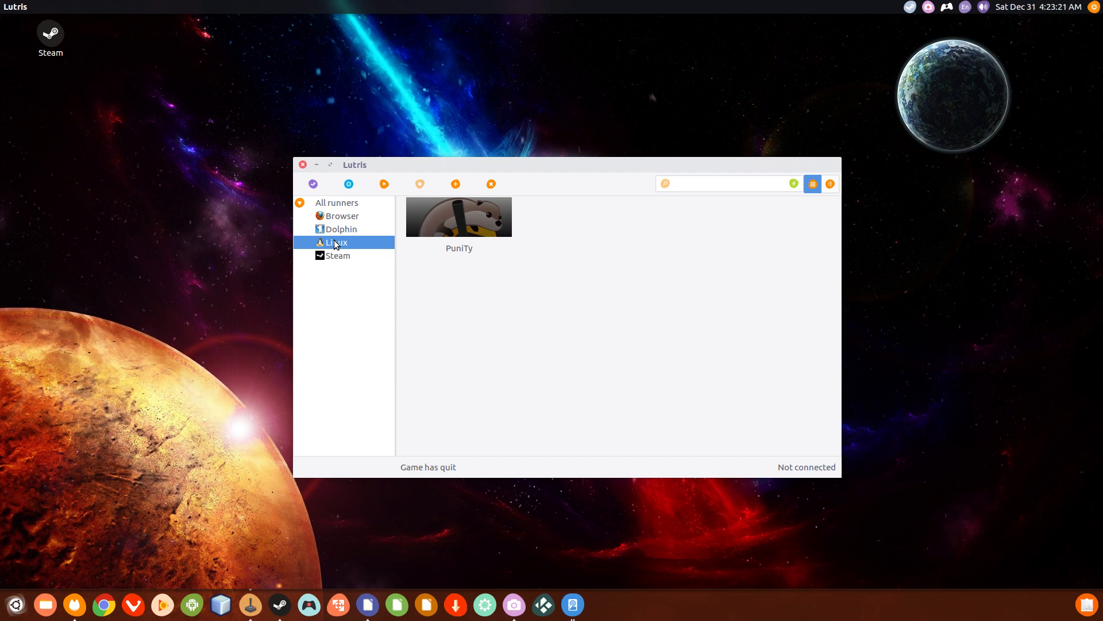
{"action": "mouse_move", "coordinate": [491, 215]}
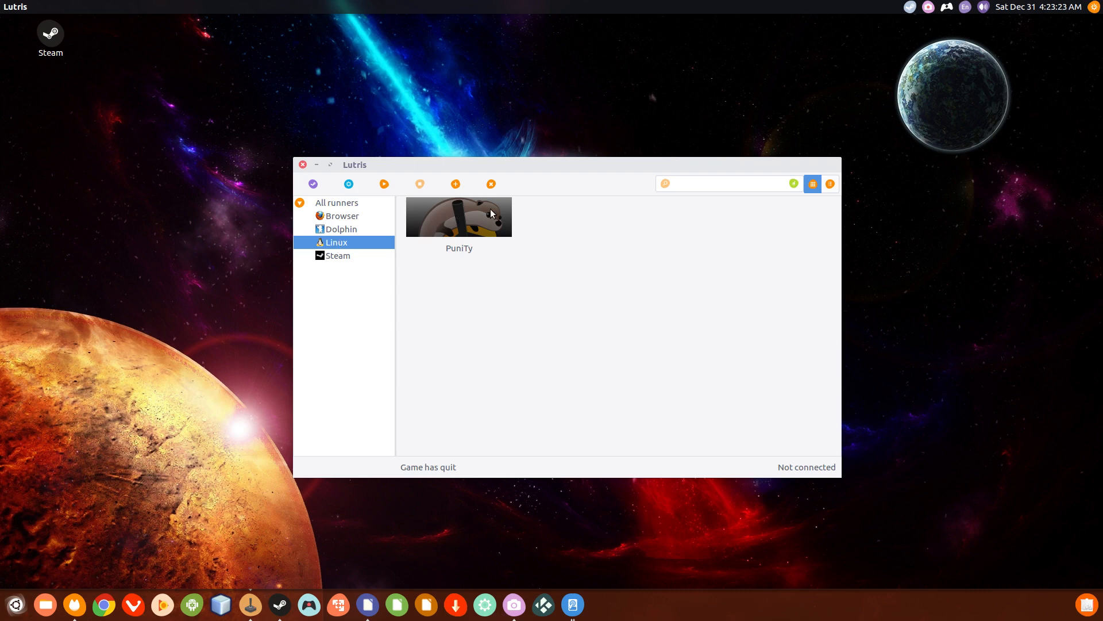
{"action": "left_click", "coordinate": [338, 255]}
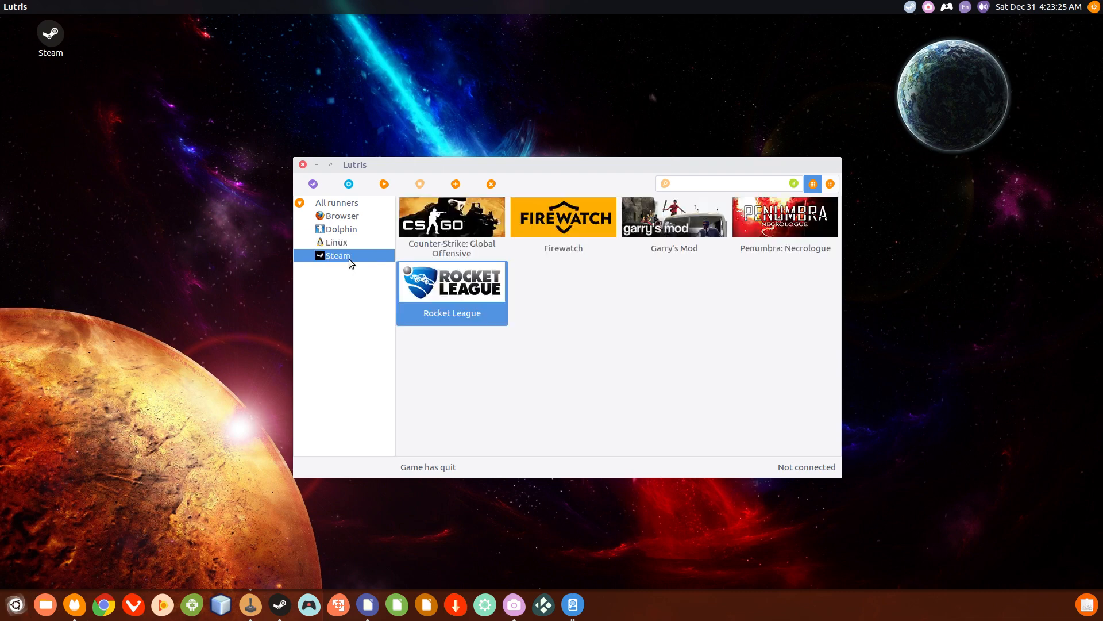
{"action": "mouse_move", "coordinate": [333, 270]}
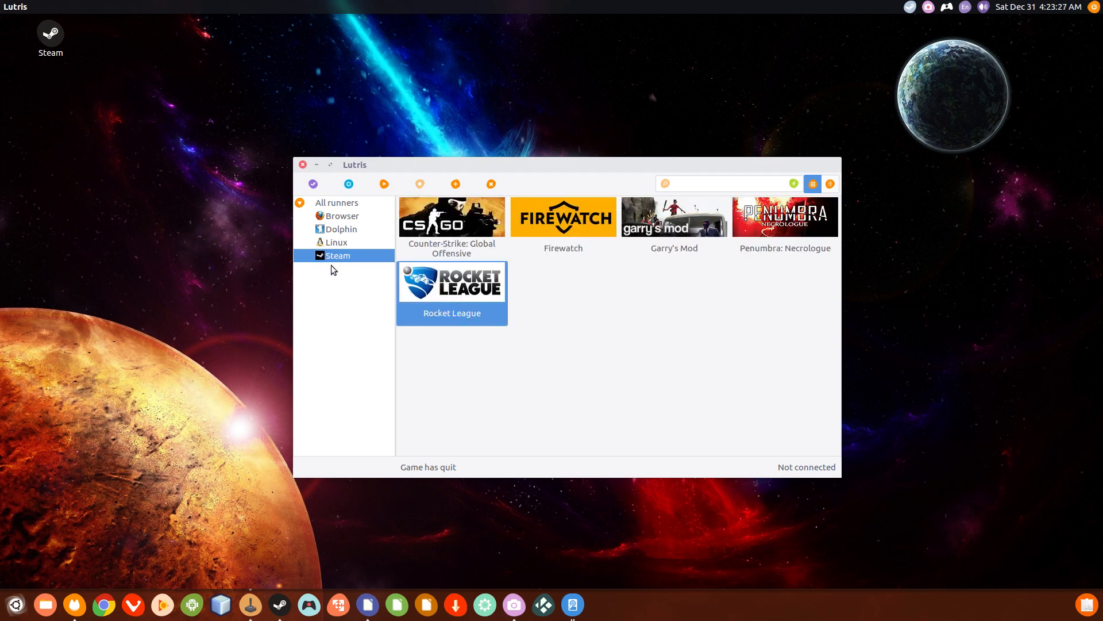
{"action": "mouse_move", "coordinate": [385, 298]}
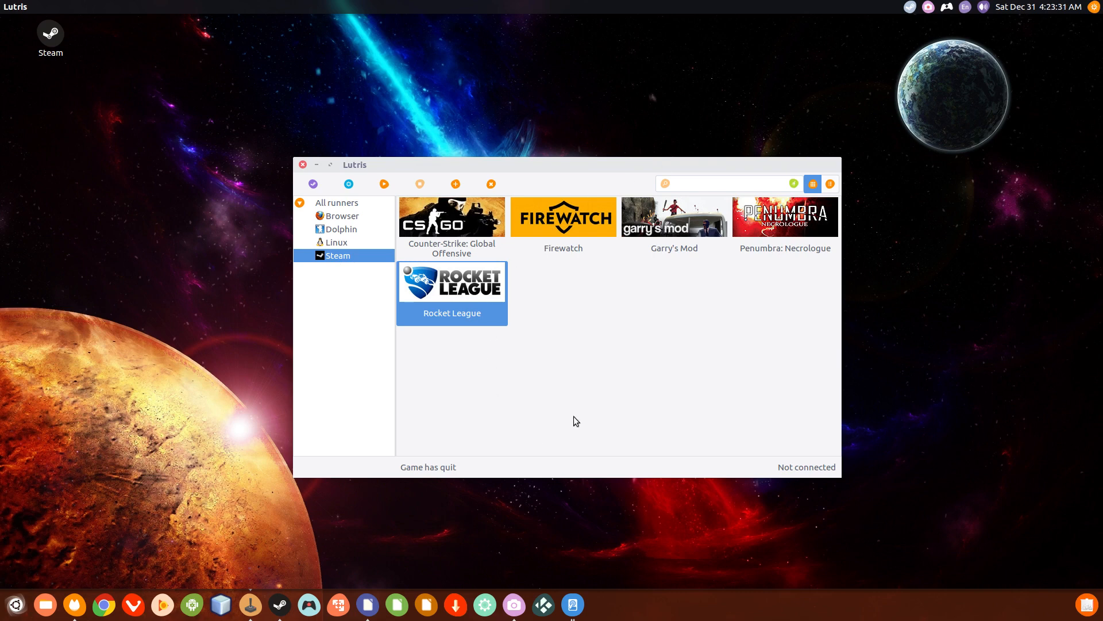
{"action": "mouse_move", "coordinate": [706, 137]}
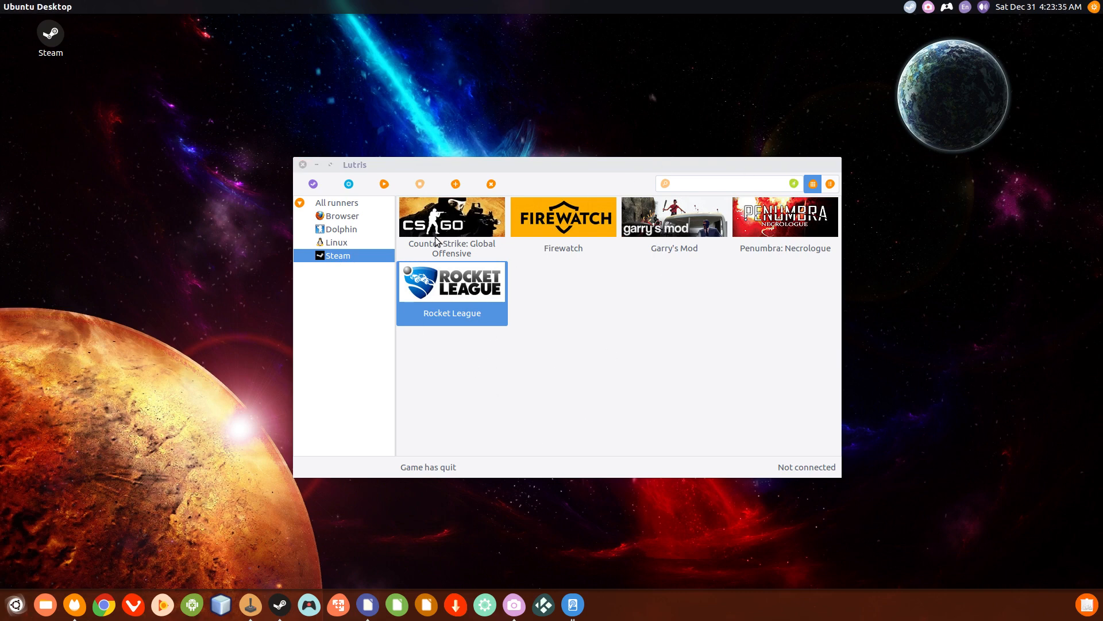
{"action": "mouse_move", "coordinate": [317, 269]}
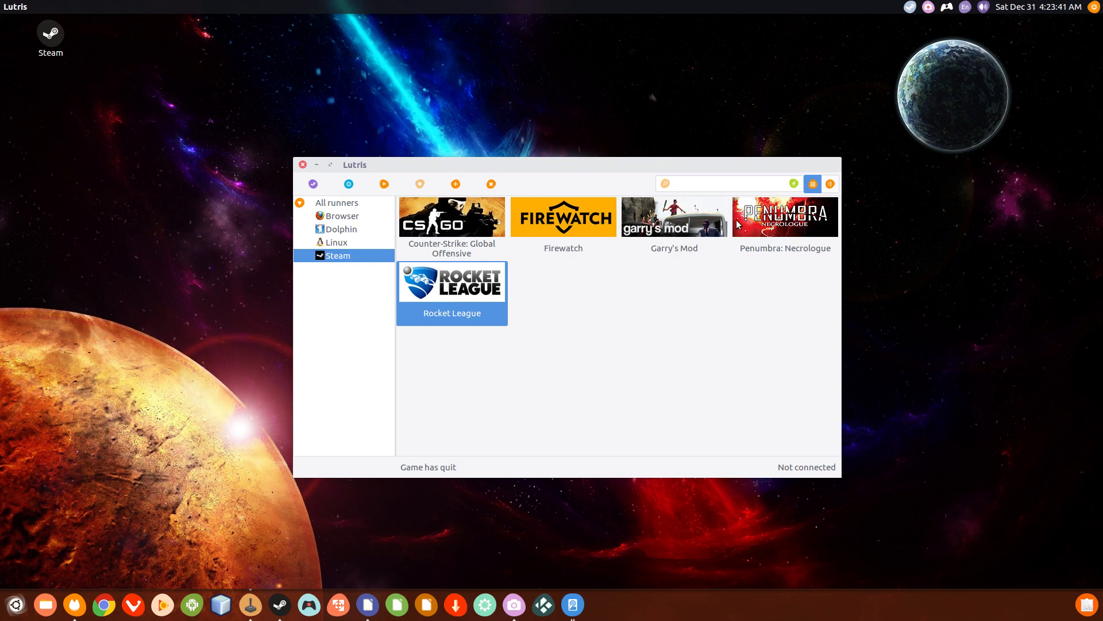
{"action": "mouse_move", "coordinate": [692, 319]}
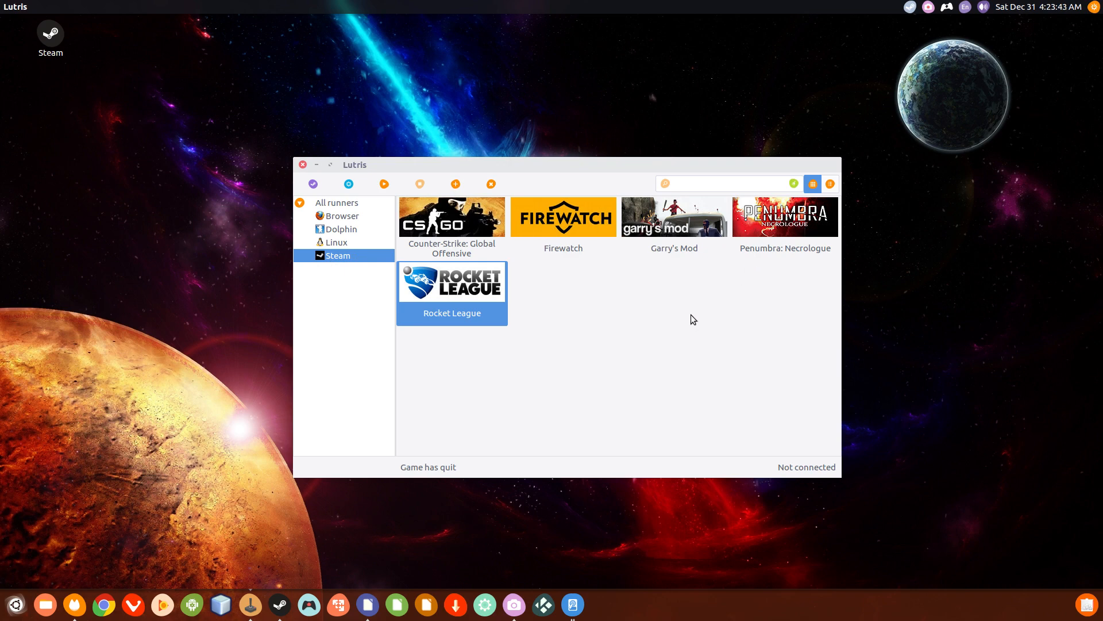
{"action": "mouse_move", "coordinate": [634, 342]}
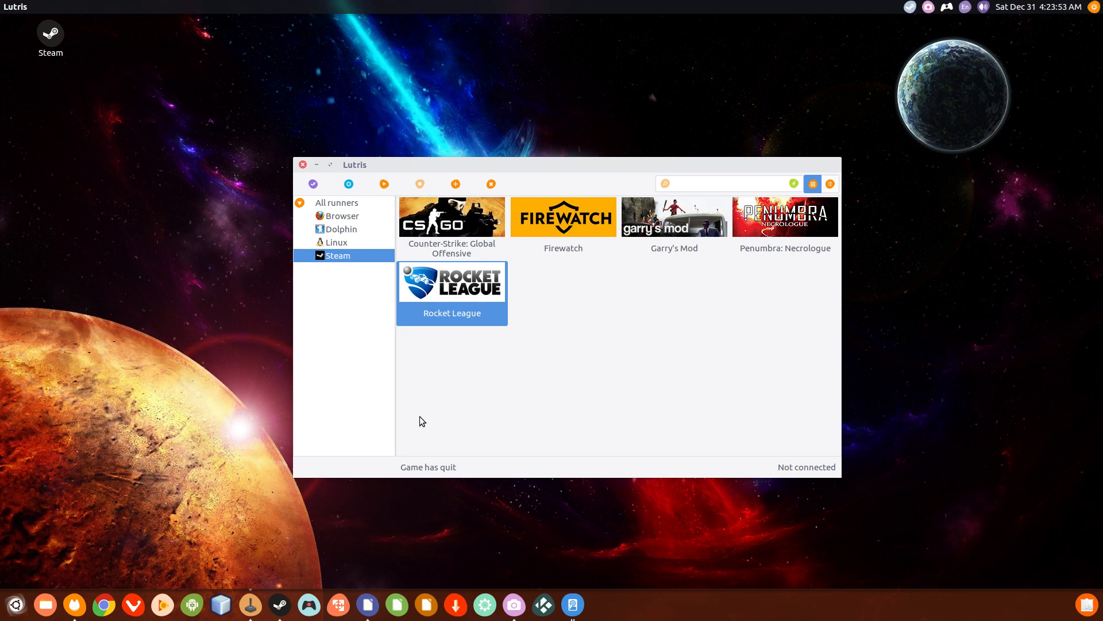
{"action": "mouse_move", "coordinate": [366, 355]}
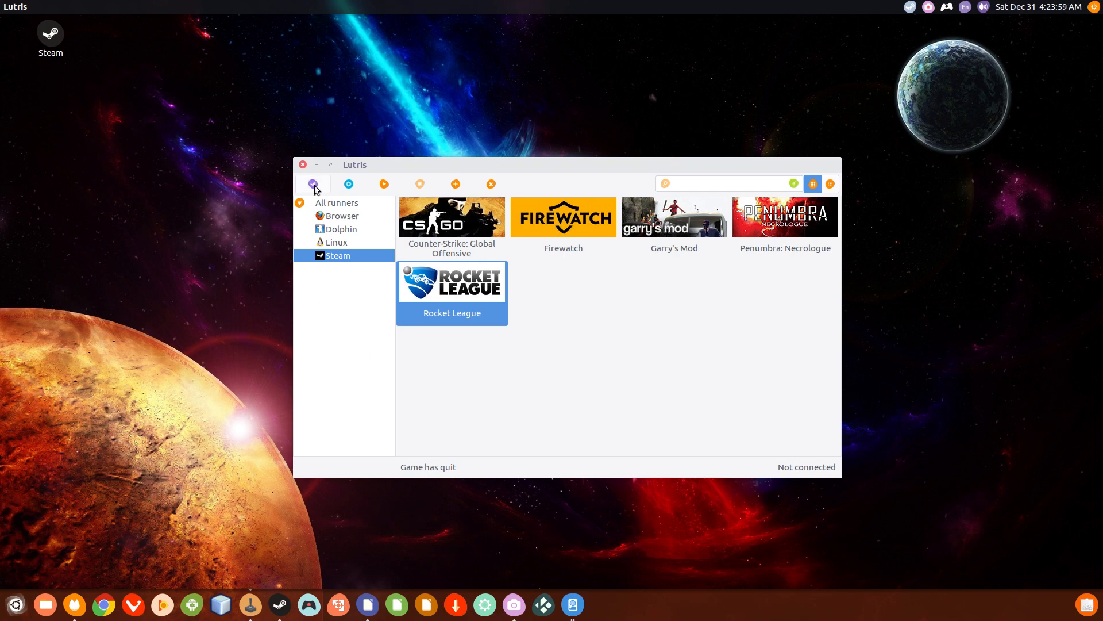
{"action": "mouse_move", "coordinate": [313, 184]}
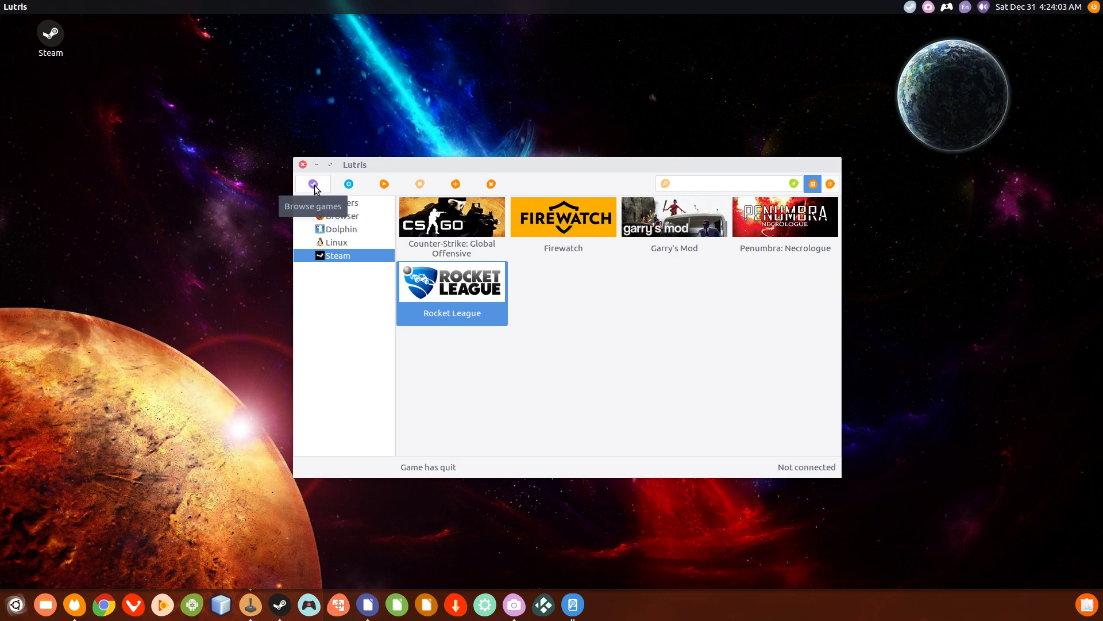
{"action": "mouse_move", "coordinate": [304, 180]}
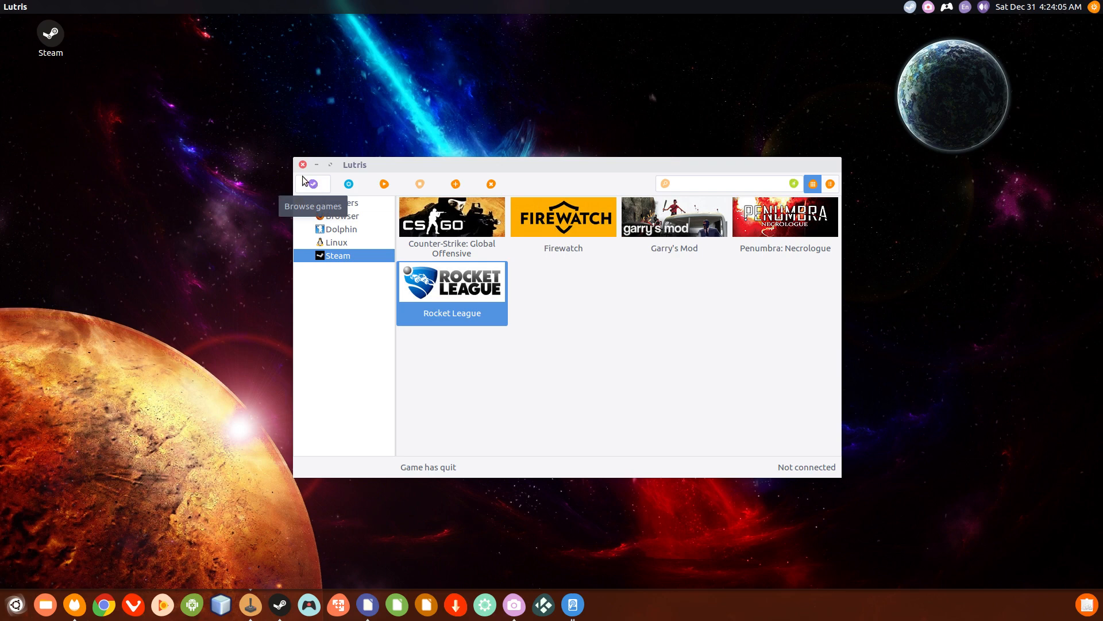
{"action": "mouse_move", "coordinate": [314, 185]}
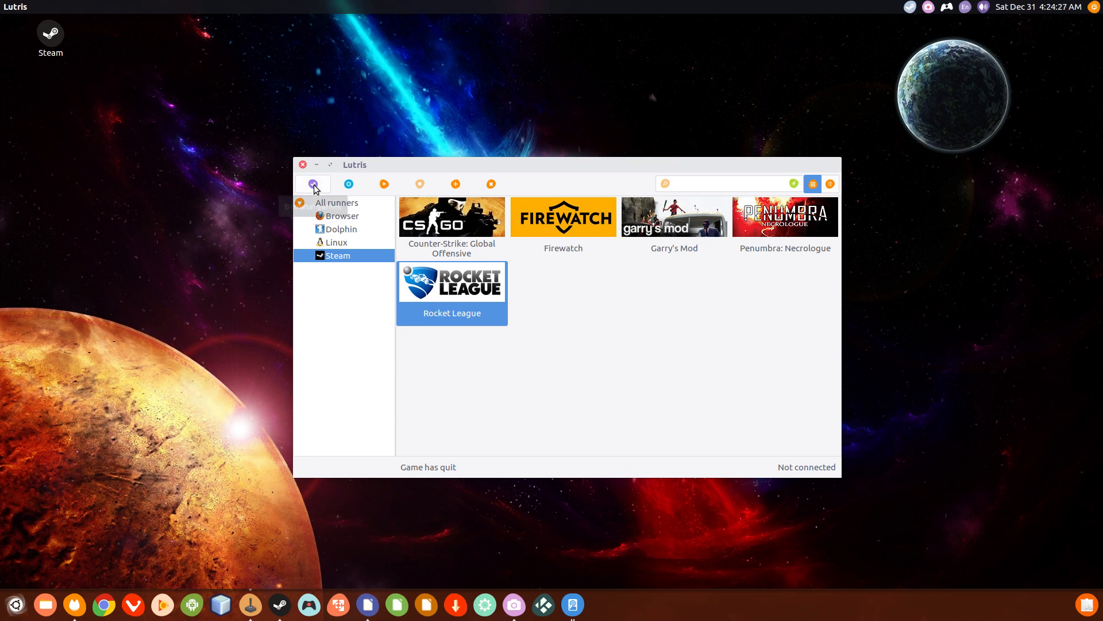
{"action": "mouse_move", "coordinate": [313, 183]}
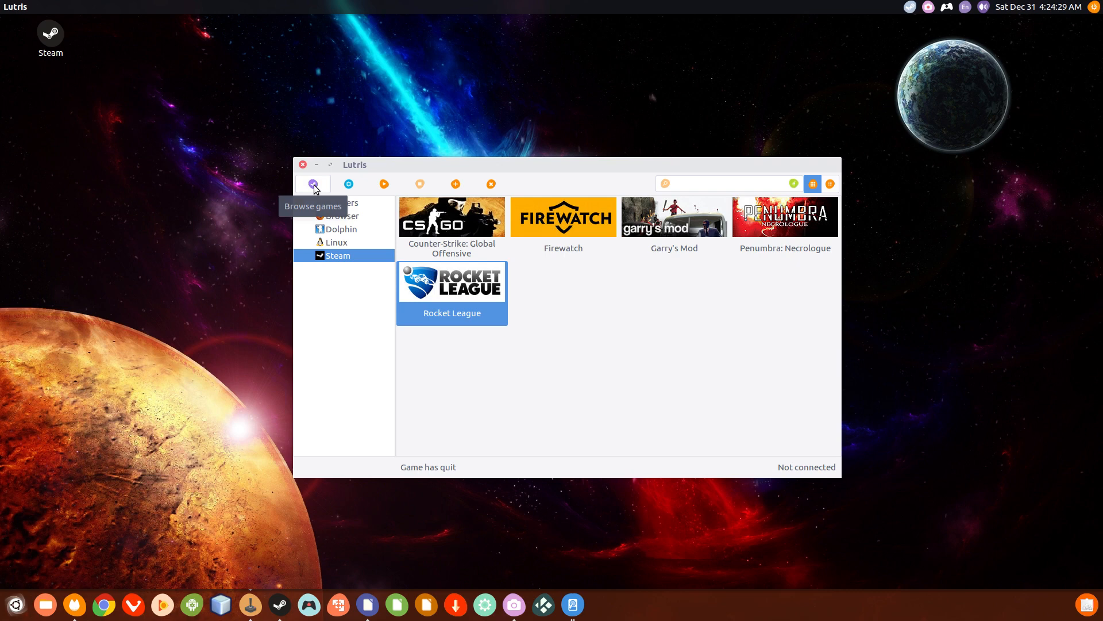
{"action": "mouse_move", "coordinate": [348, 184]}
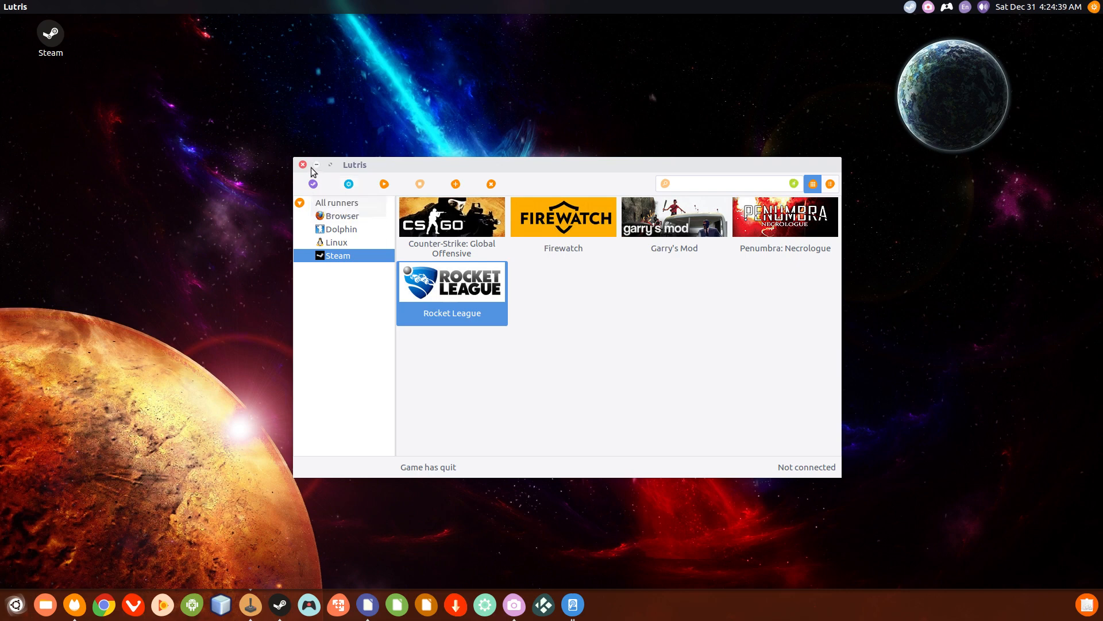
{"action": "mouse_move", "coordinate": [348, 184]}
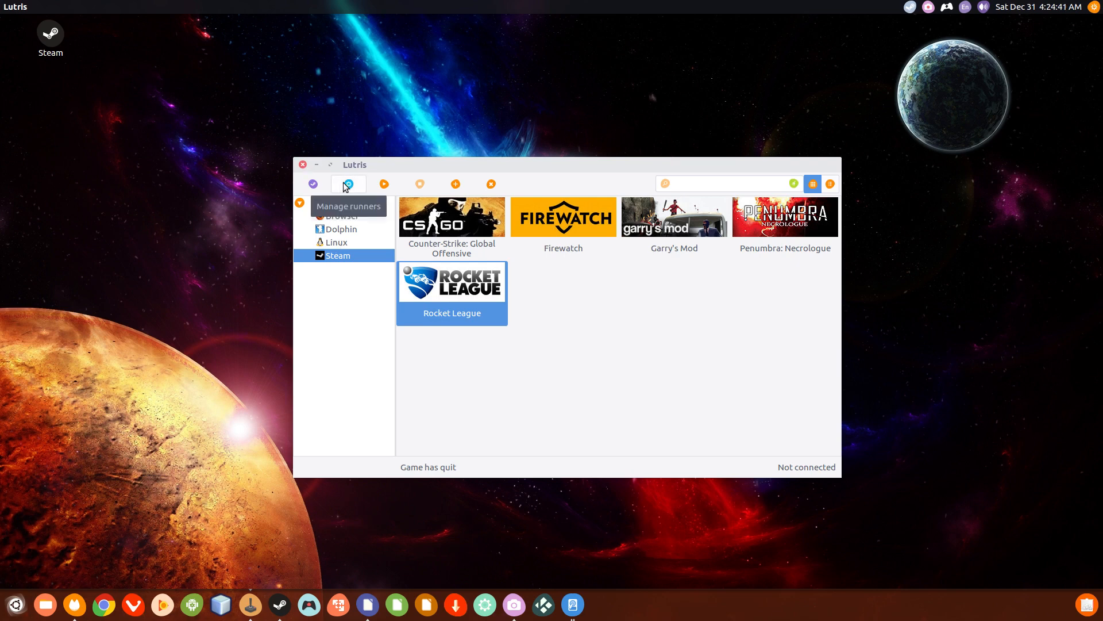
{"action": "mouse_move", "coordinate": [313, 184]}
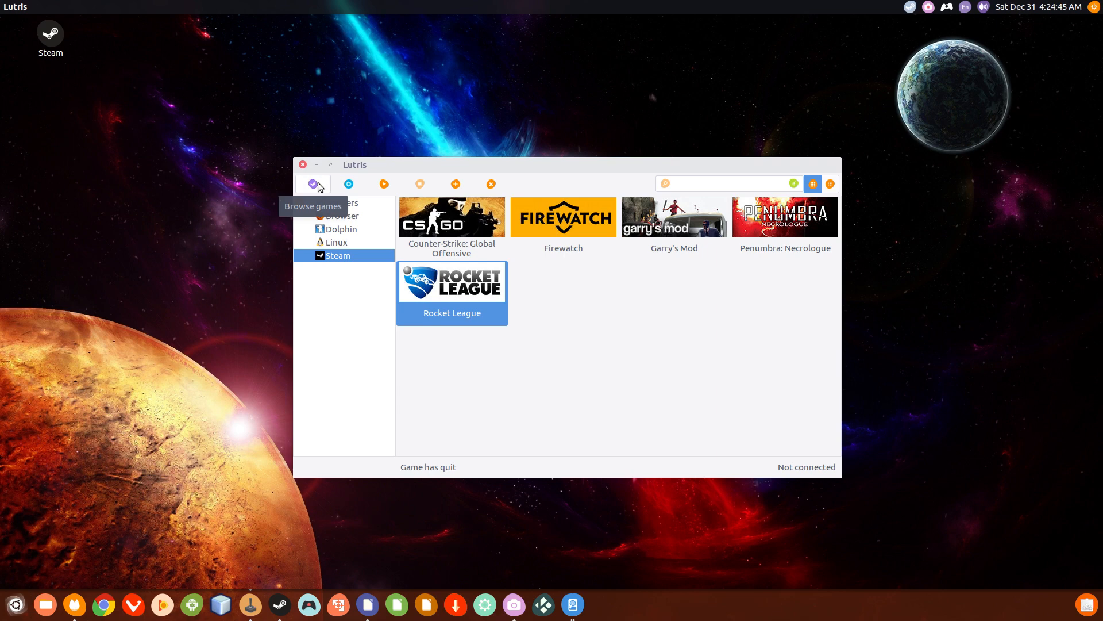
{"action": "mouse_move", "coordinate": [348, 183]}
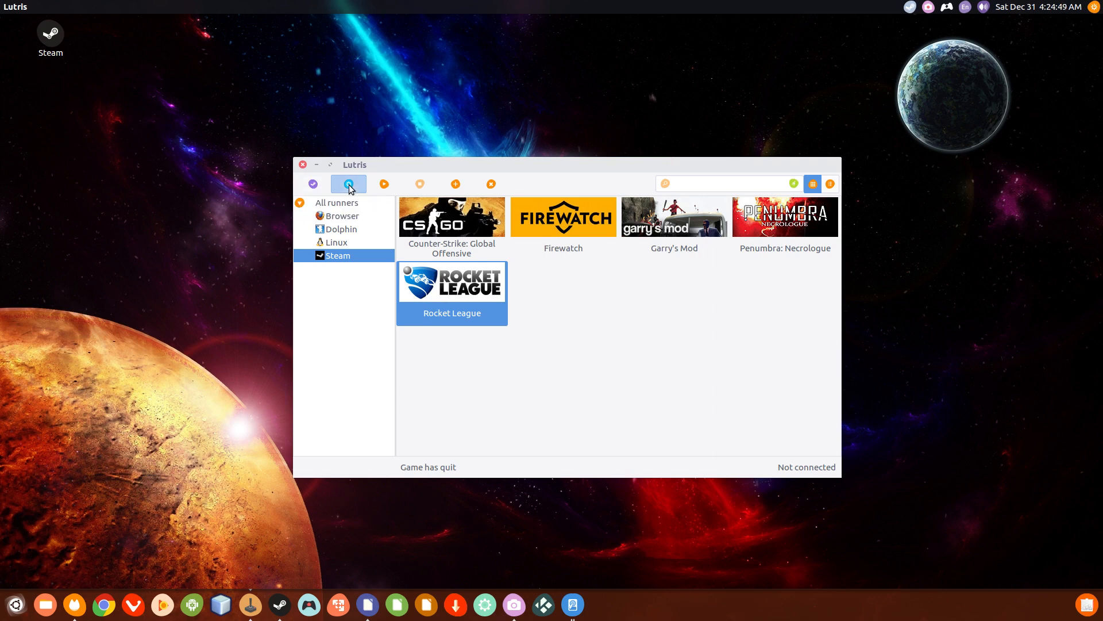
{"action": "left_click", "coordinate": [349, 184]}
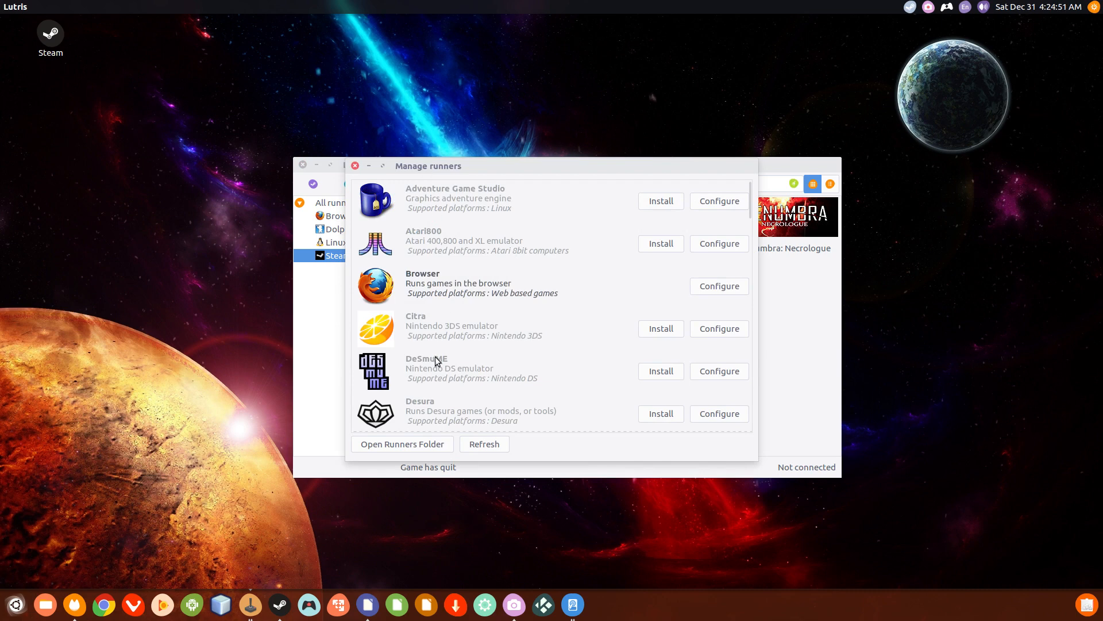
{"action": "scroll", "scroll_direction": "down", "scroll_amount": 3}
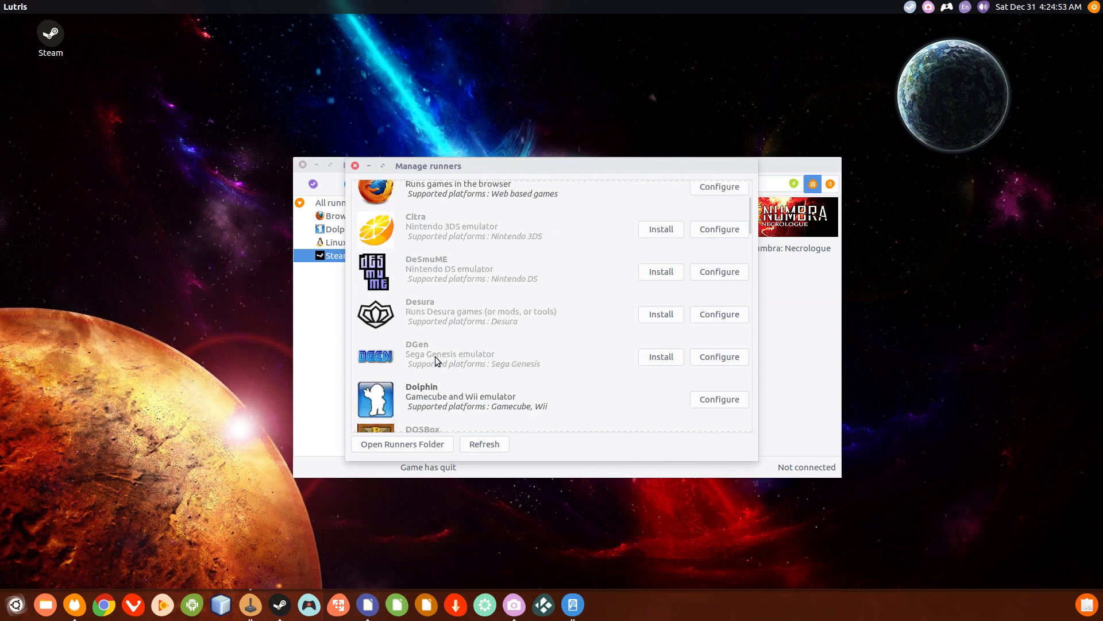
{"action": "scroll", "scroll_direction": "down", "scroll_amount": 3}
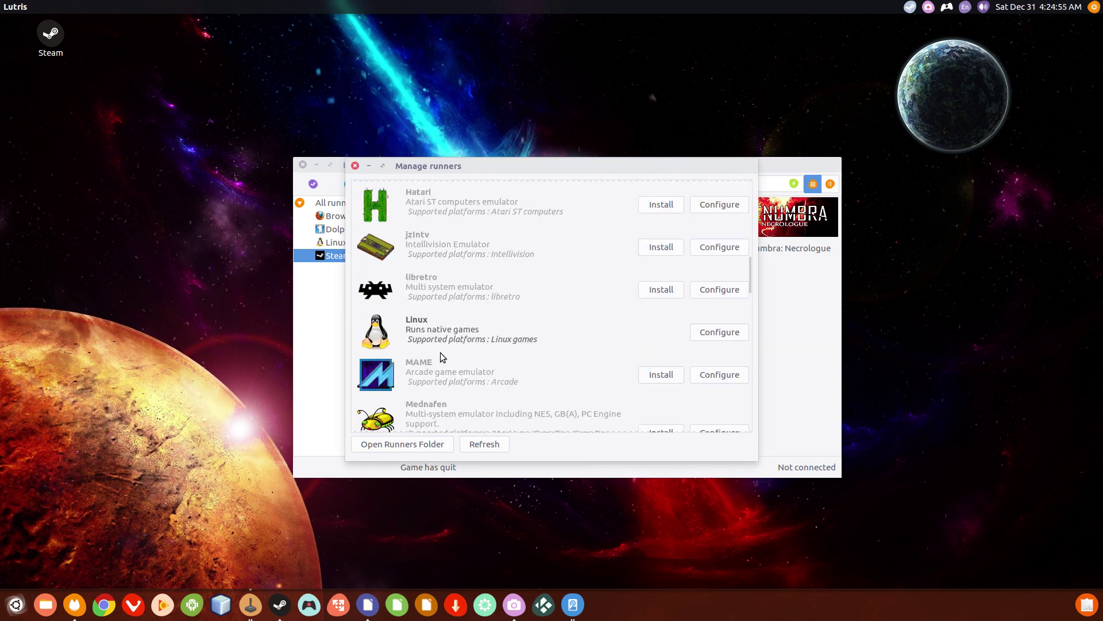
{"action": "scroll", "scroll_direction": "down", "scroll_amount": 3}
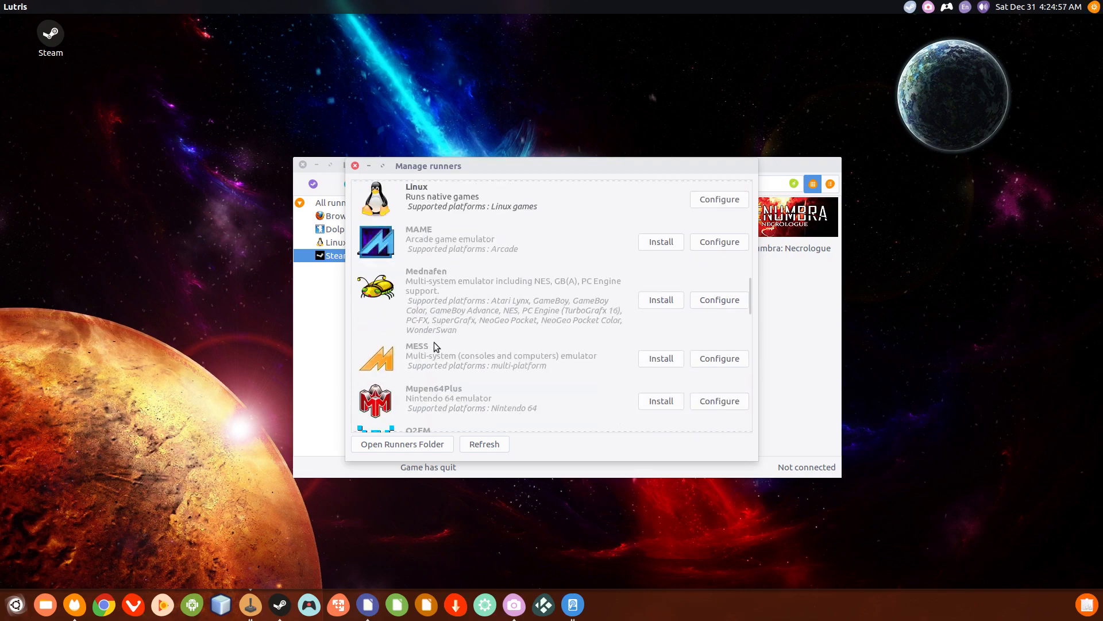
{"action": "scroll", "scroll_direction": "down", "scroll_amount": 3}
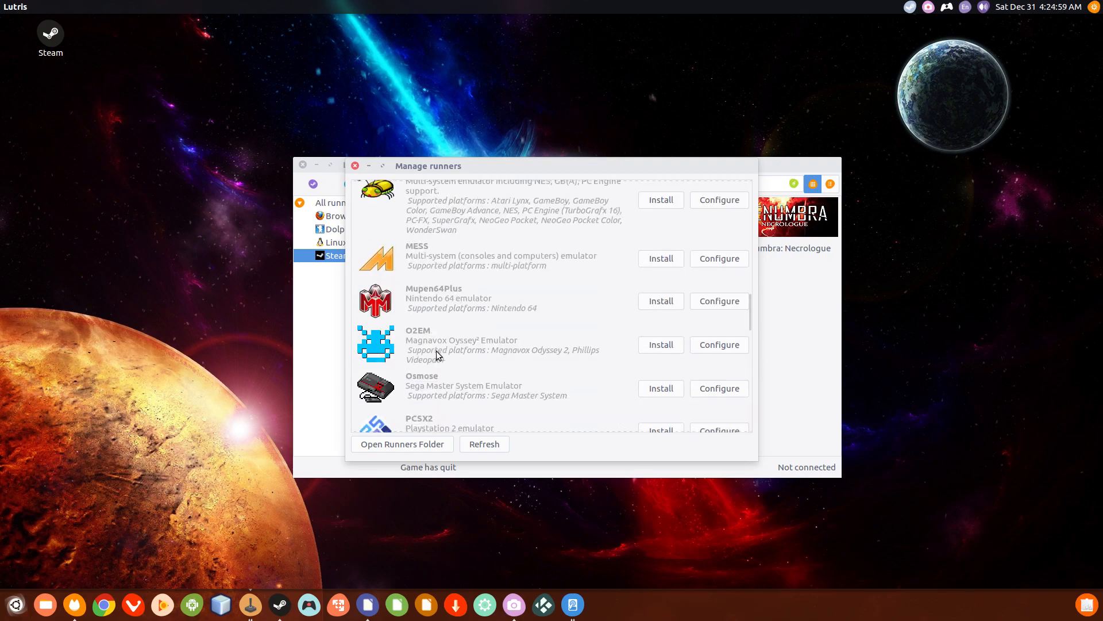
{"action": "scroll", "scroll_direction": "down", "scroll_amount": 3}
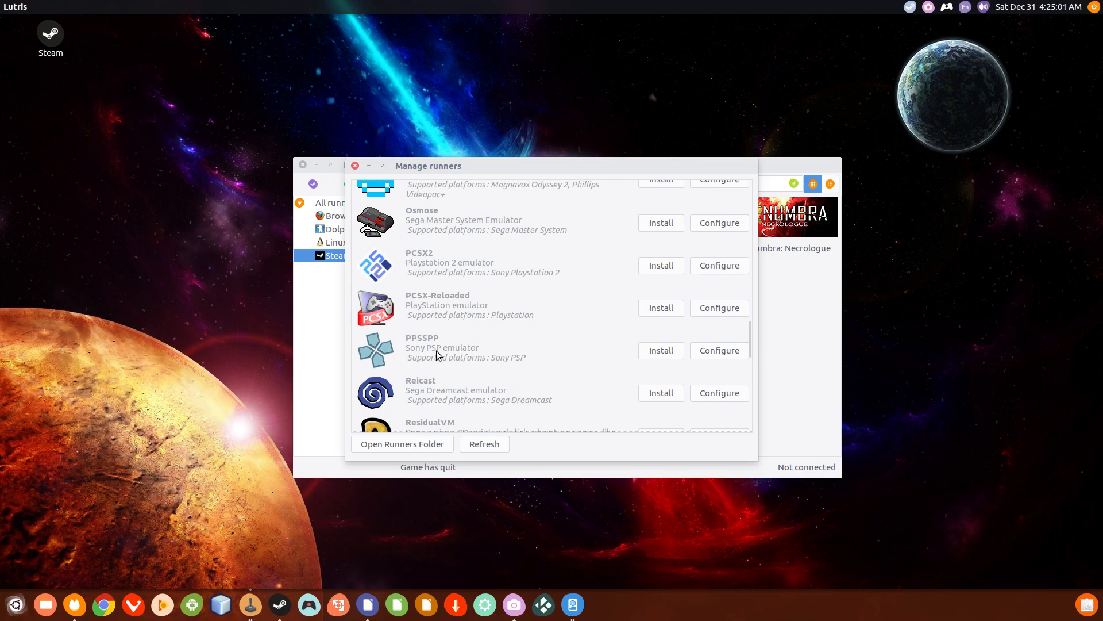
{"action": "scroll", "scroll_direction": "down", "scroll_amount": 3}
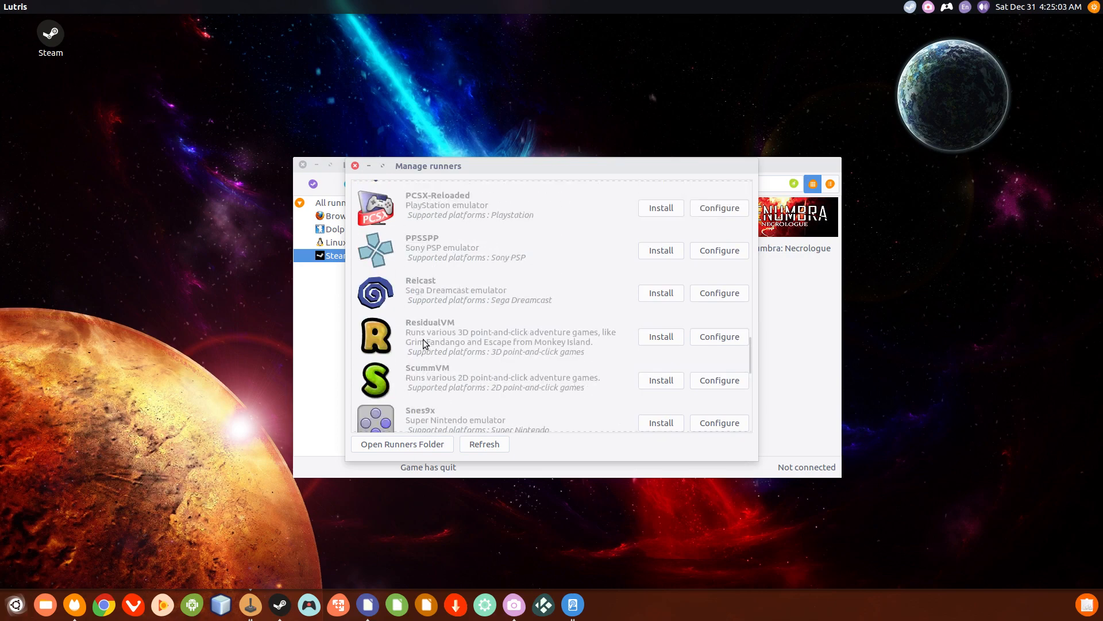
{"action": "scroll", "scroll_direction": "down", "scroll_amount": 3}
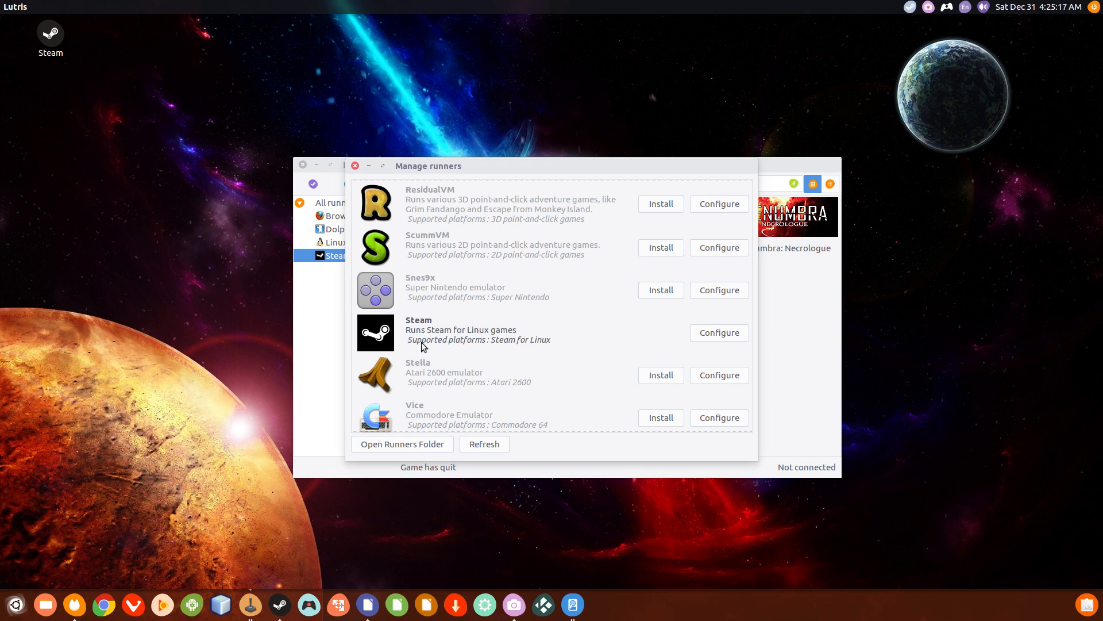
{"action": "mouse_move", "coordinate": [294, 292]}
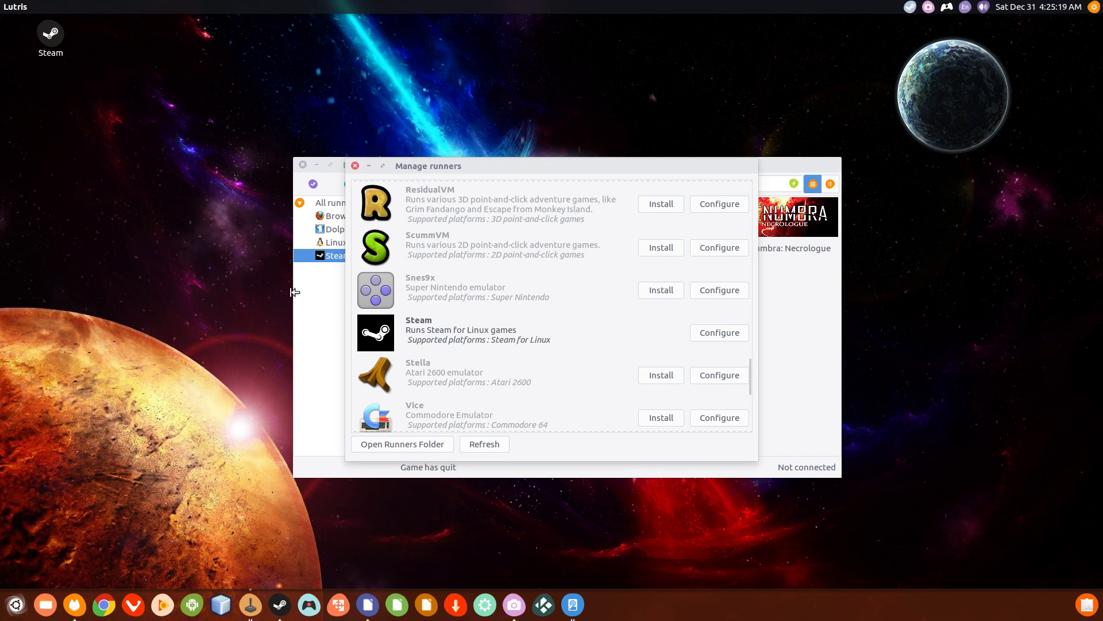
{"action": "mouse_move", "coordinate": [499, 392]}
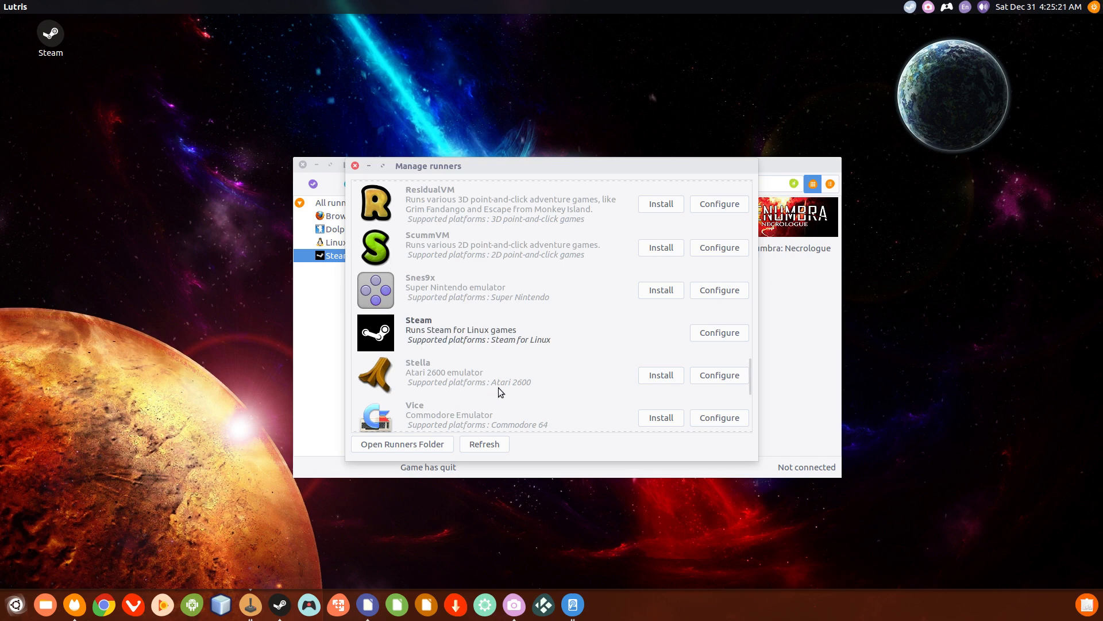
{"action": "scroll", "scroll_direction": "up", "scroll_amount": 3}
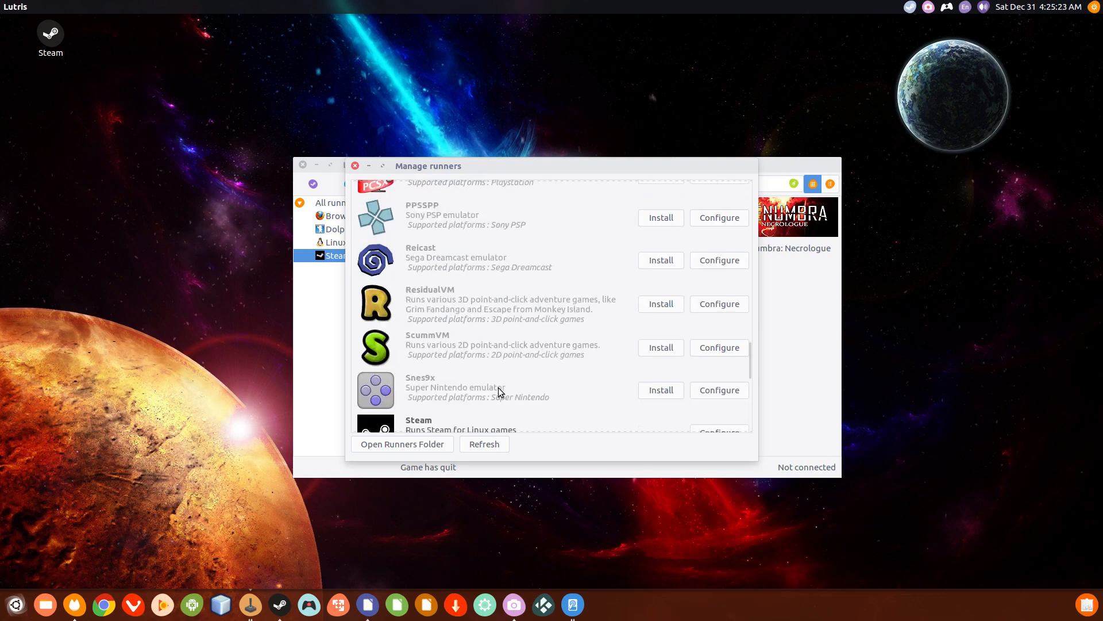
{"action": "scroll", "scroll_direction": "up", "scroll_amount": 3}
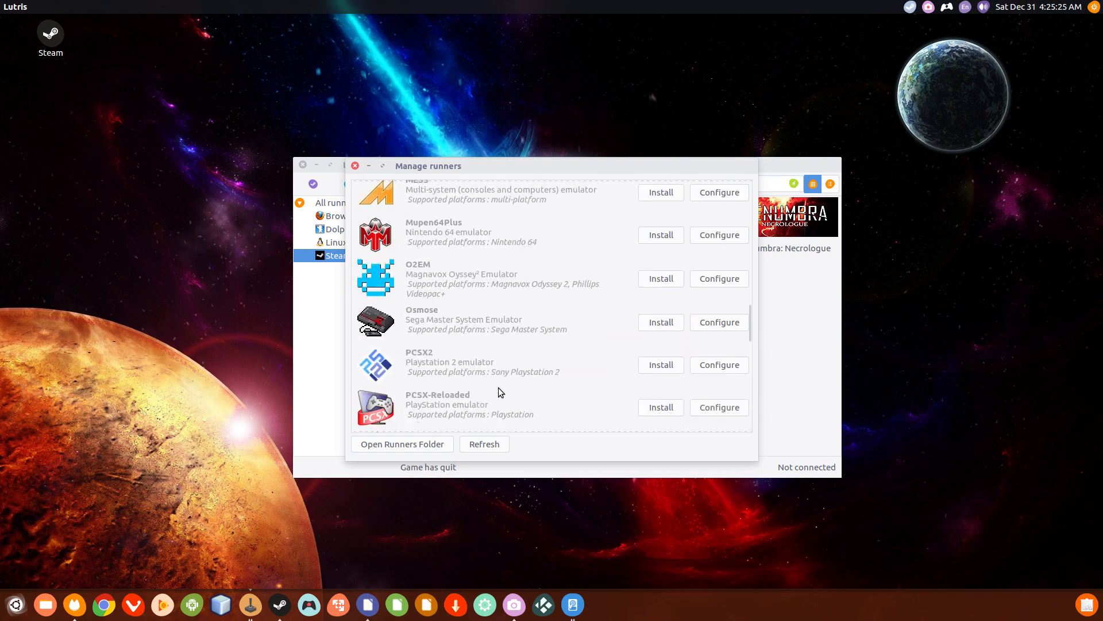
{"action": "scroll", "scroll_direction": "up", "scroll_amount": 3}
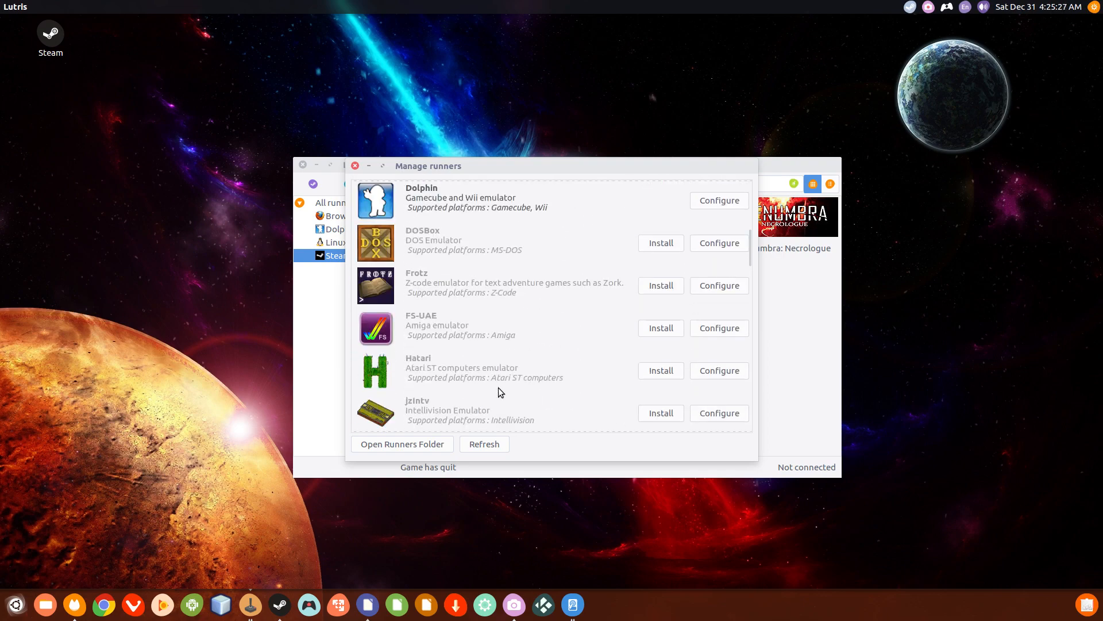
{"action": "scroll", "scroll_direction": "up", "scroll_amount": 3}
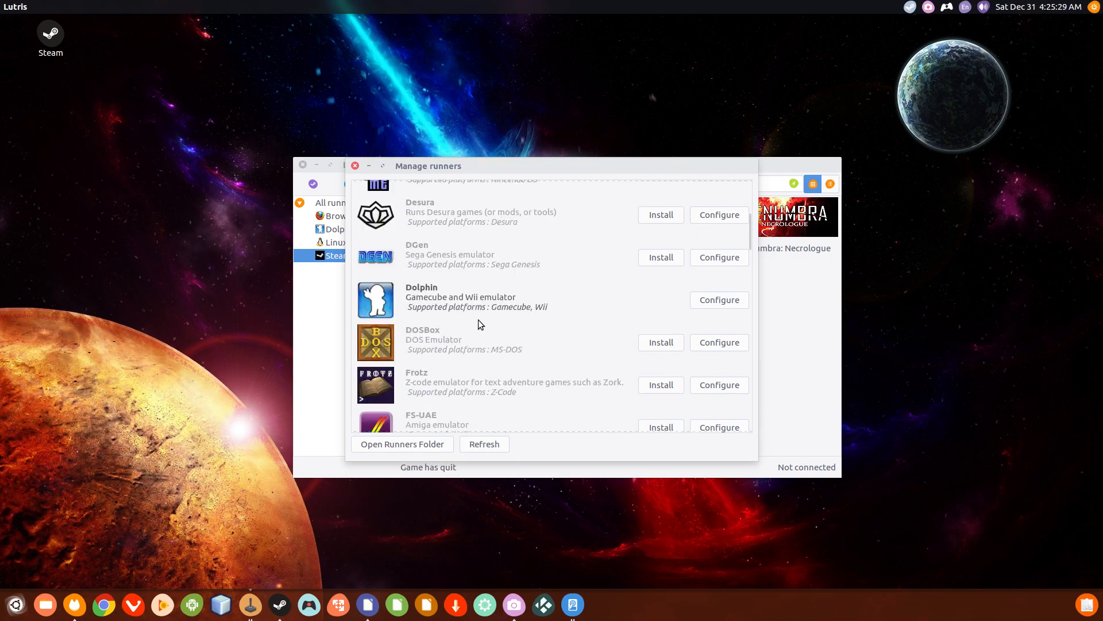
{"action": "scroll", "scroll_direction": "up", "scroll_amount": 3}
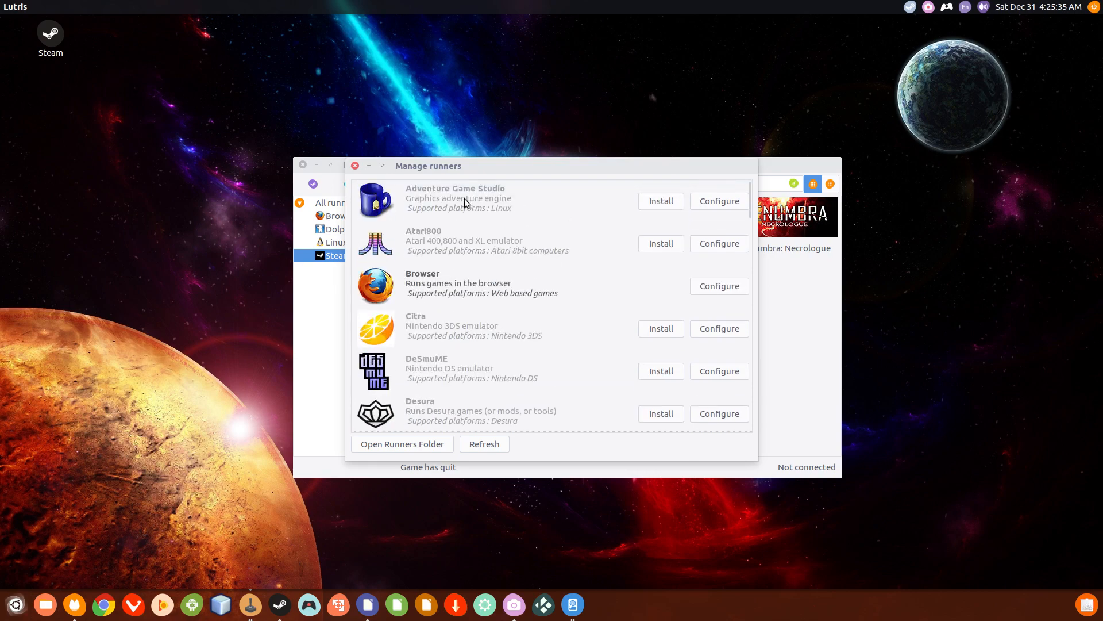
{"action": "scroll", "scroll_direction": "down", "scroll_amount": 3}
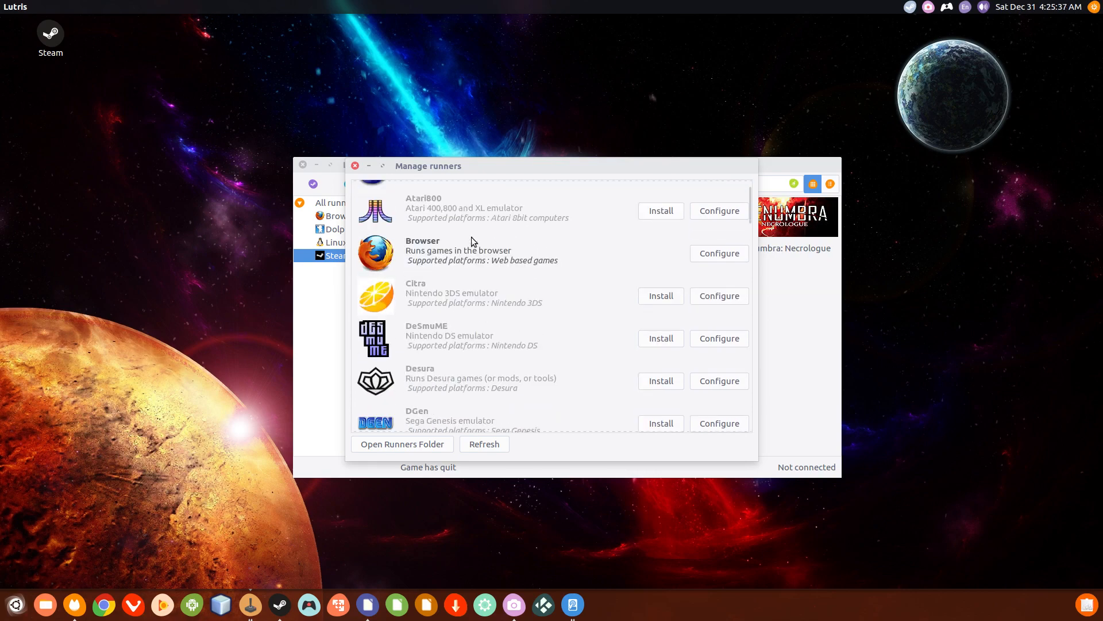
{"action": "scroll", "scroll_direction": "down", "scroll_amount": 3}
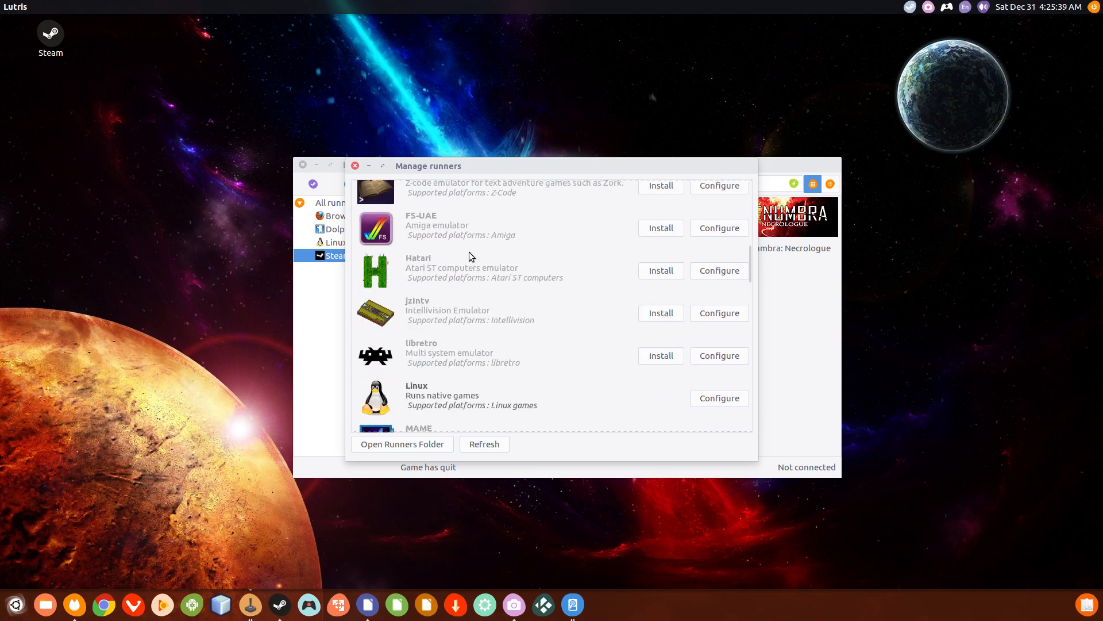
{"action": "scroll", "scroll_direction": "down", "scroll_amount": 3}
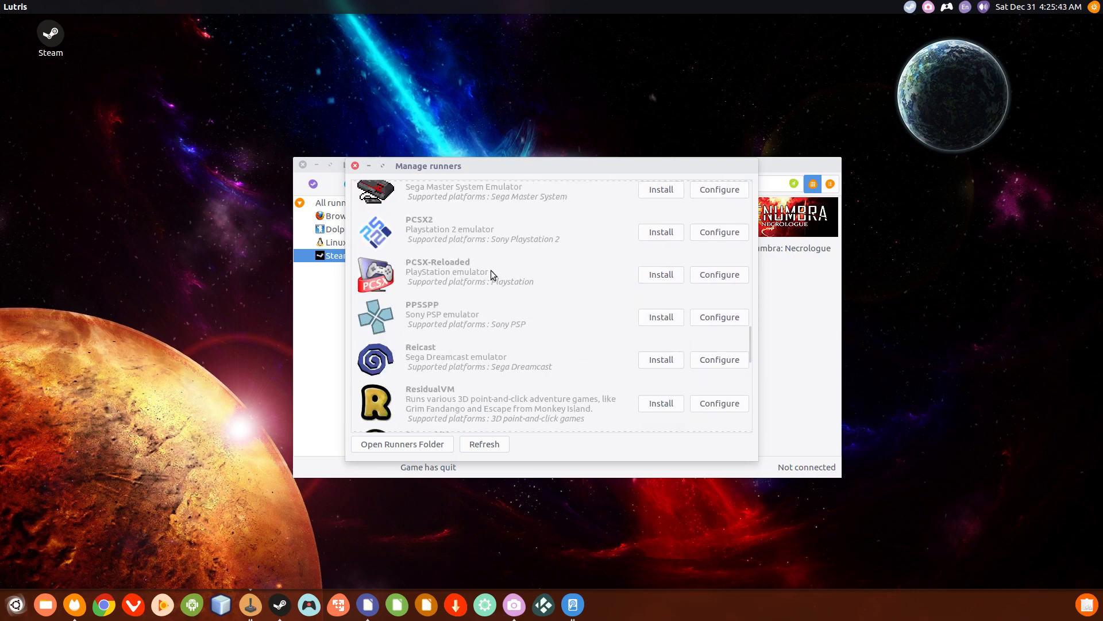
{"action": "mouse_move", "coordinate": [536, 242]}
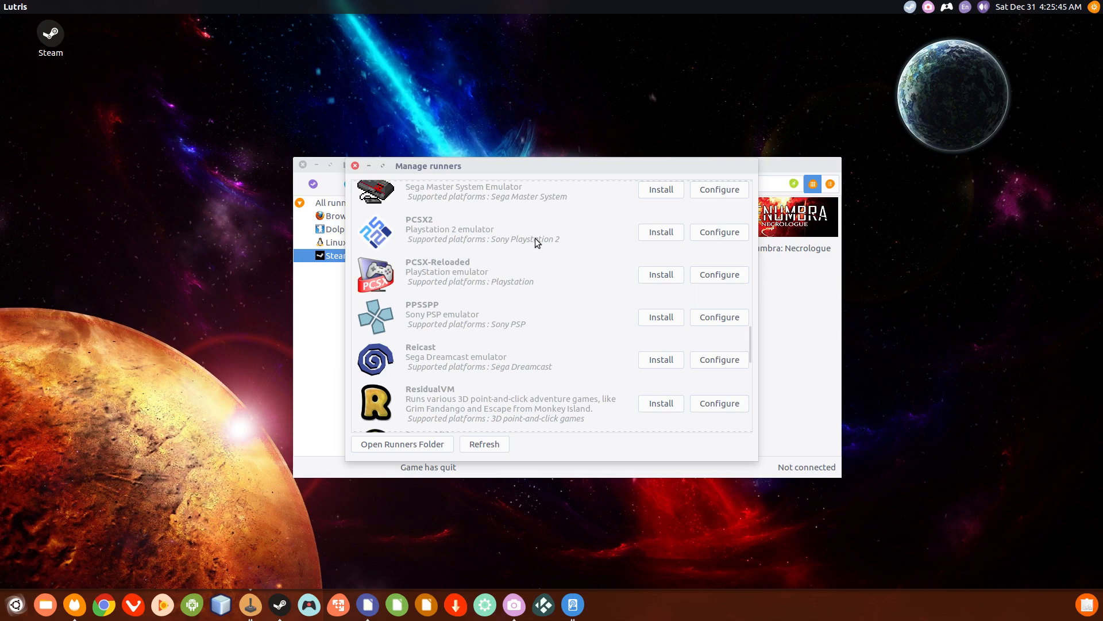
{"action": "scroll", "scroll_direction": "down", "scroll_amount": 3}
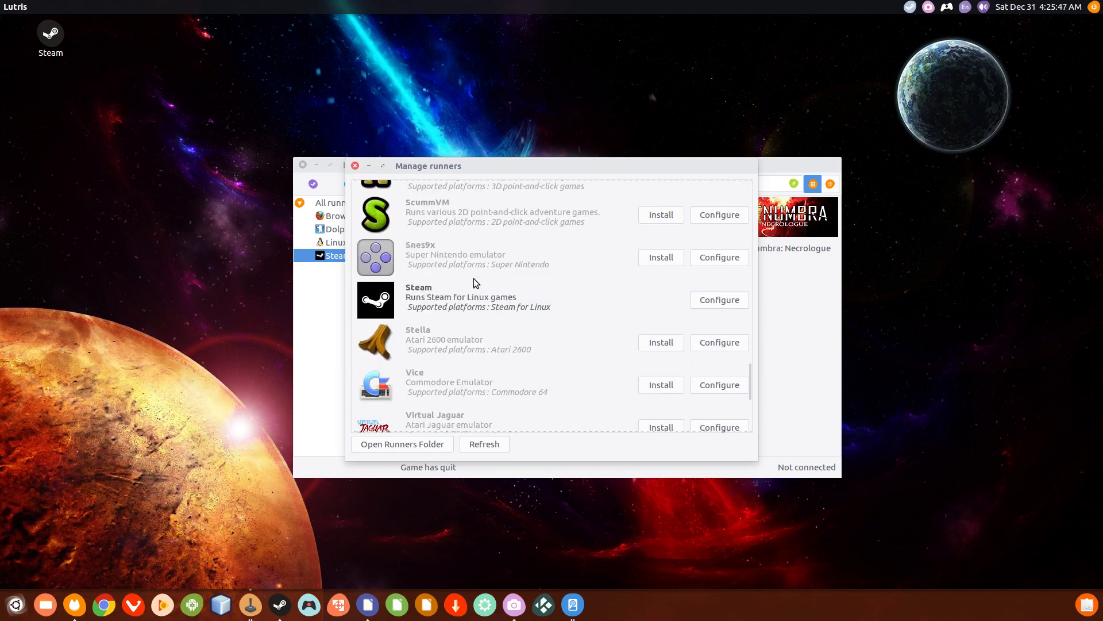
{"action": "scroll", "scroll_direction": "up", "scroll_amount": 3}
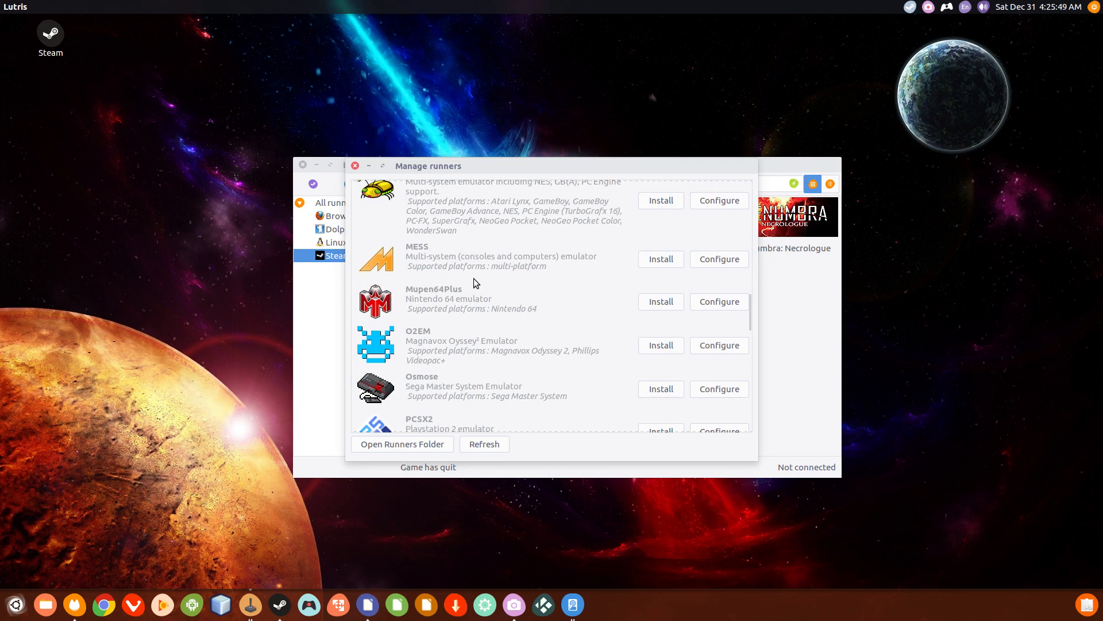
{"action": "scroll", "scroll_direction": "up", "scroll_amount": 3}
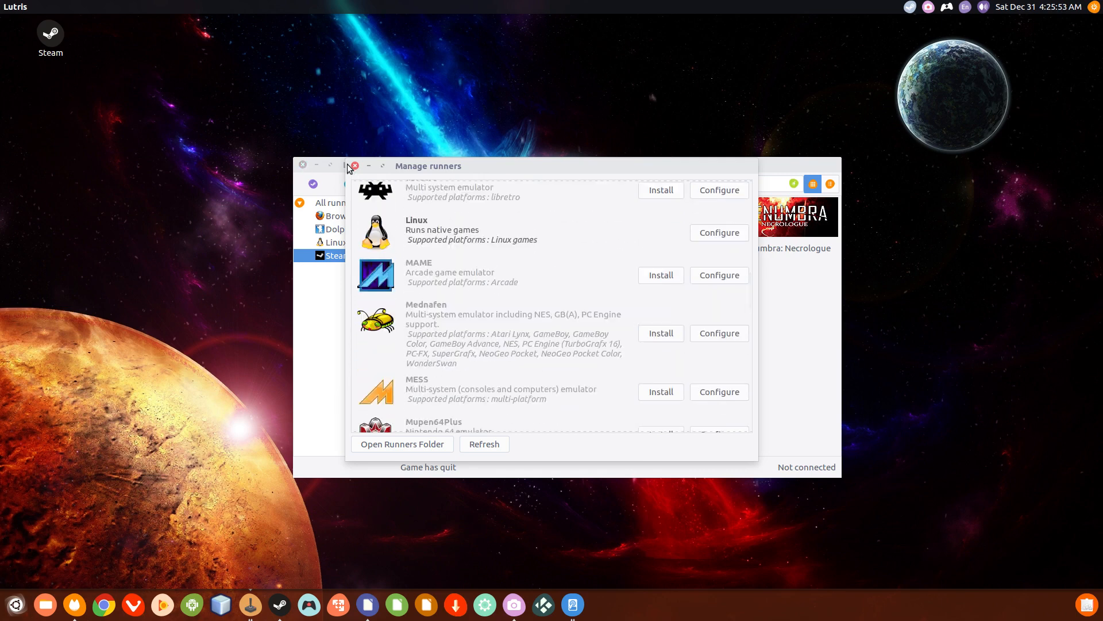
- Close Manage runners and open the lutris.net games catalogue with Browse games
{"action": "left_click", "coordinate": [354, 166]}
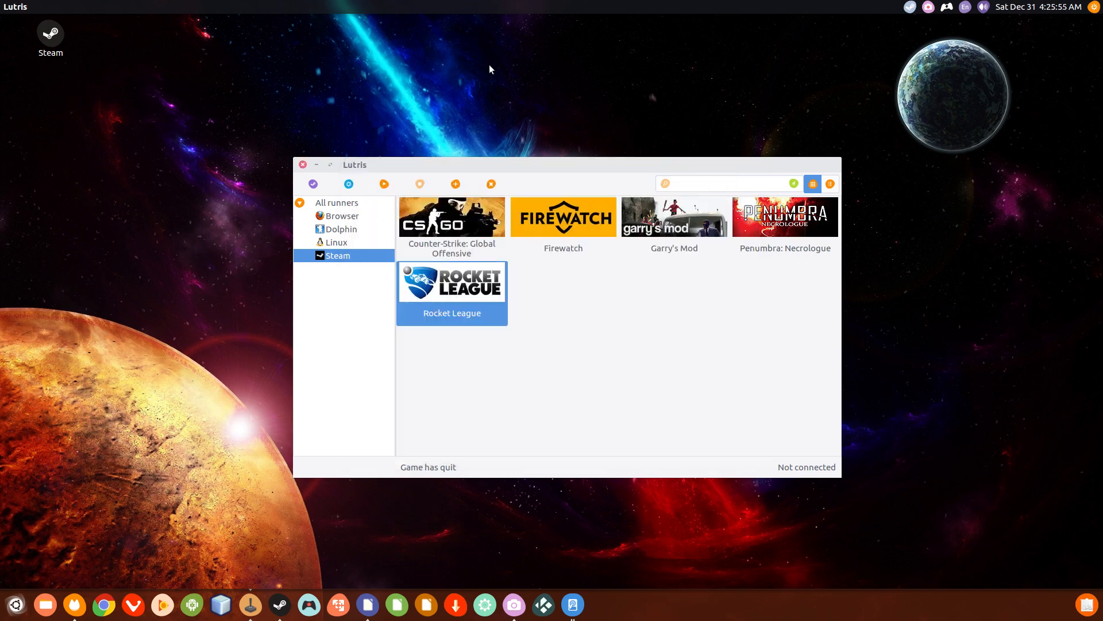
{"action": "mouse_move", "coordinate": [347, 345]}
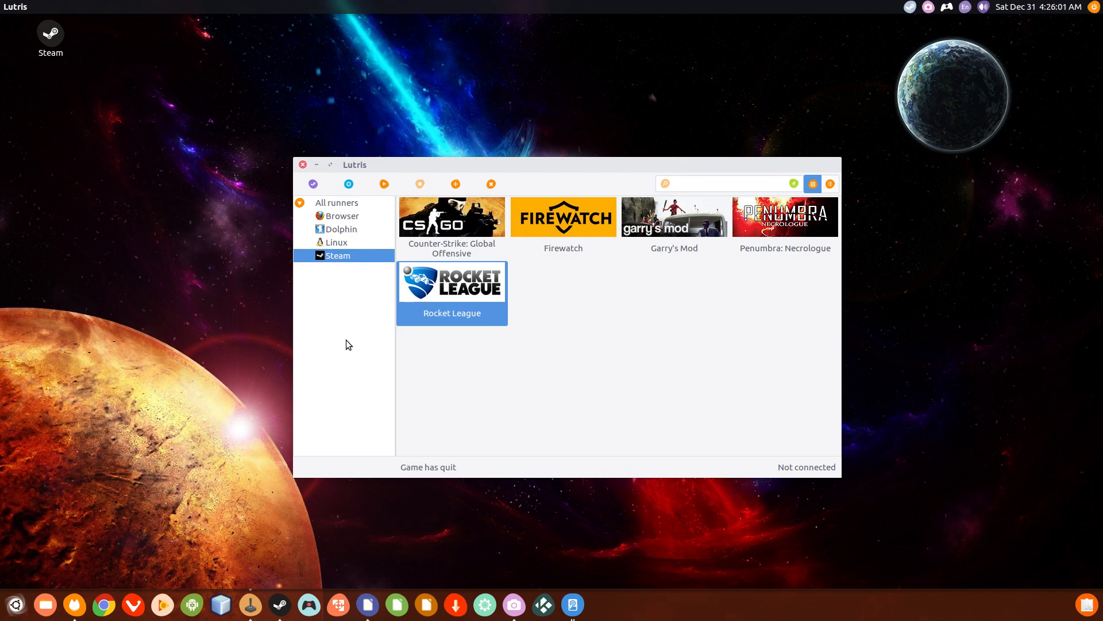
{"action": "mouse_move", "coordinate": [721, 165]}
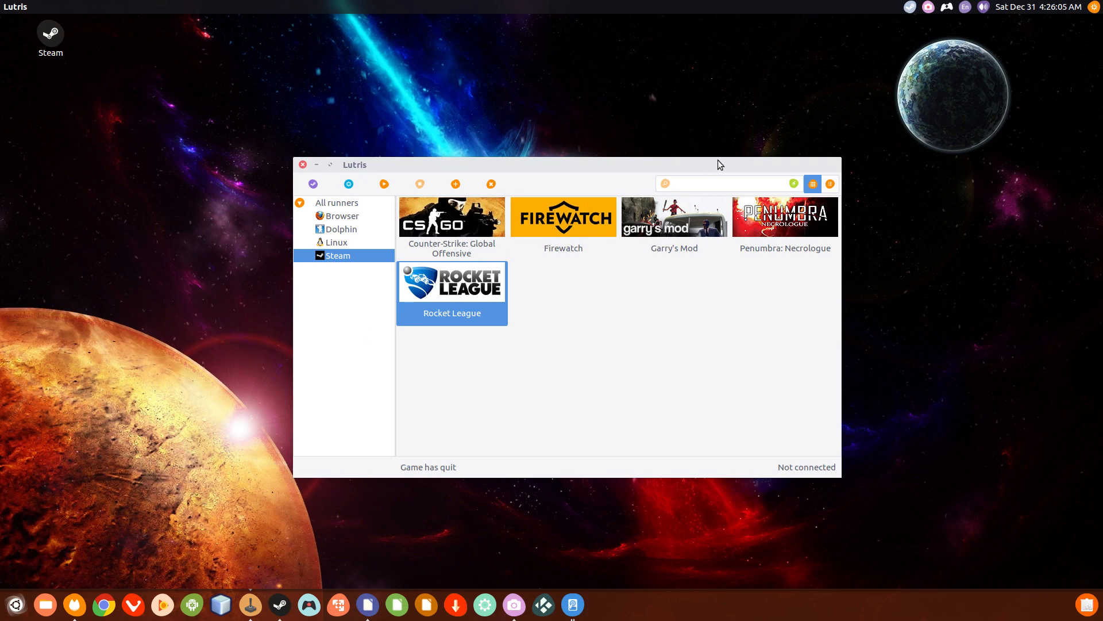
{"action": "mouse_move", "coordinate": [307, 199]}
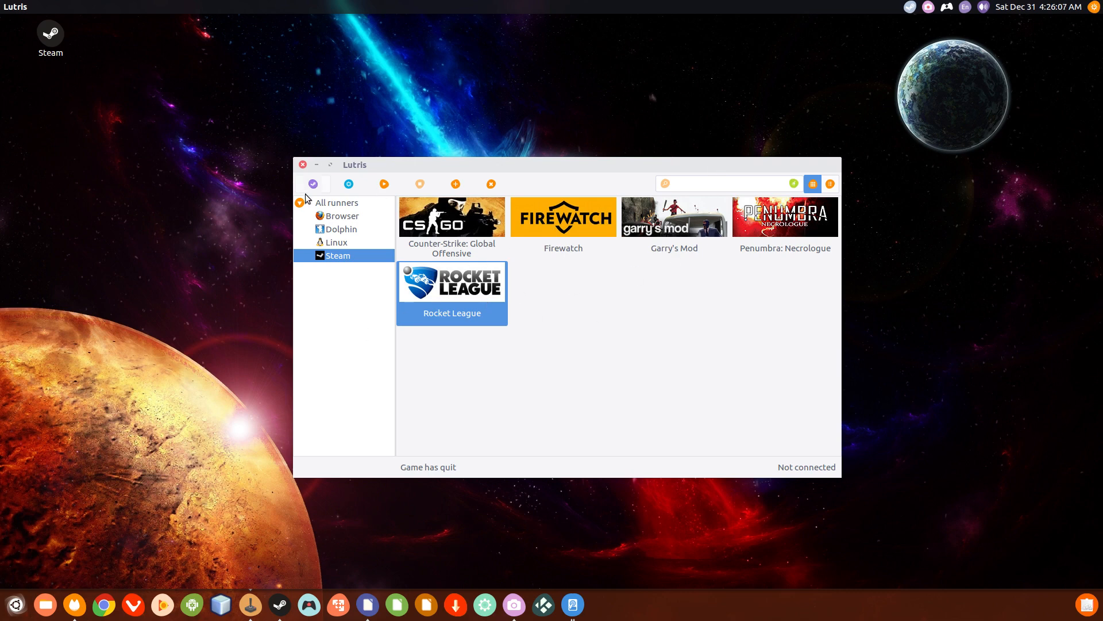
{"action": "mouse_move", "coordinate": [313, 184]}
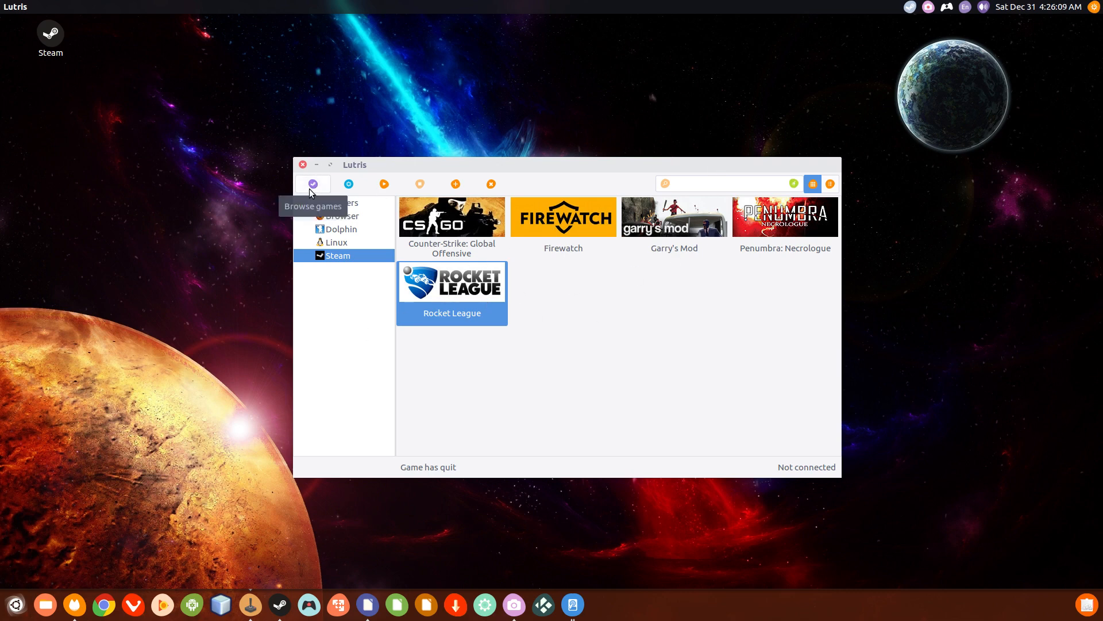
{"action": "left_click", "coordinate": [312, 184]}
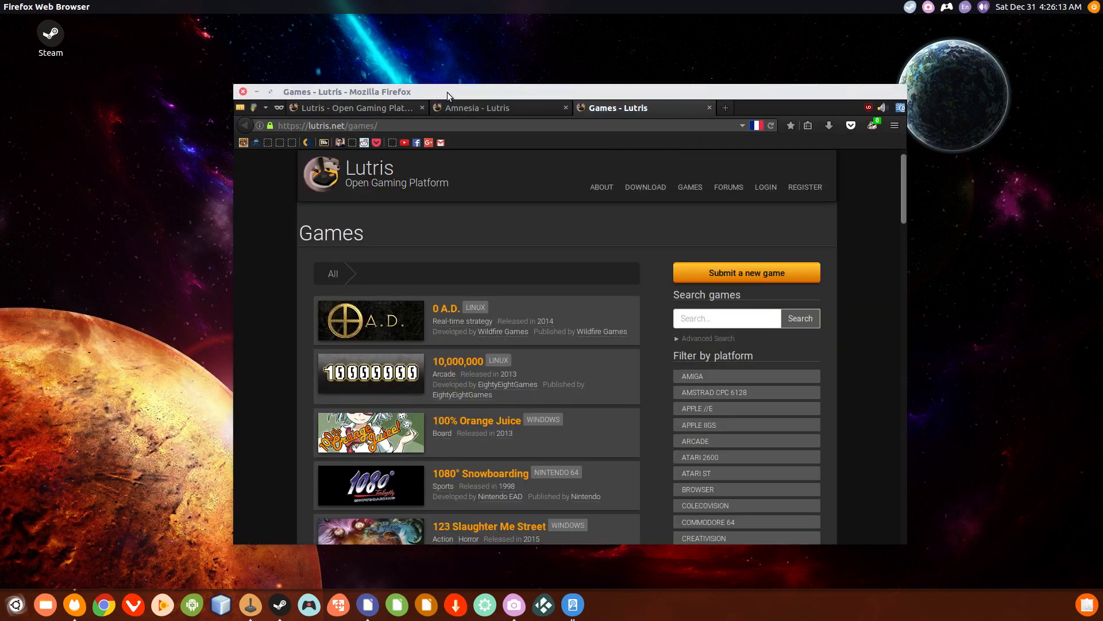
- Maximize the browser and scroll through the lutris.net games catalogue
{"action": "double_click", "coordinate": [346, 92]}
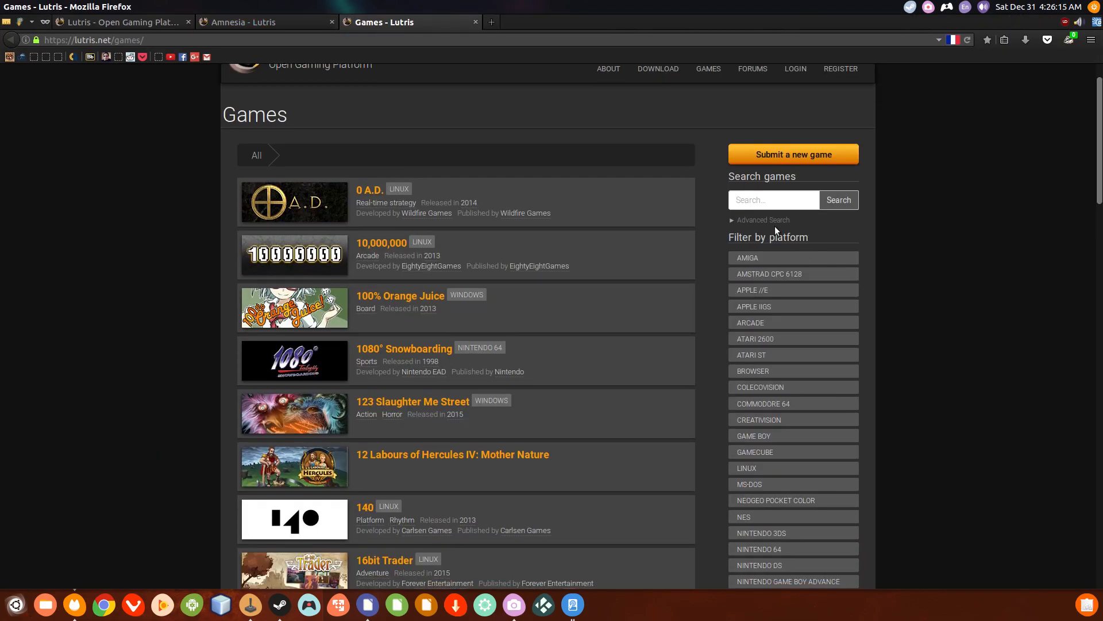
{"action": "scroll", "scroll_direction": "down", "scroll_amount": 3}
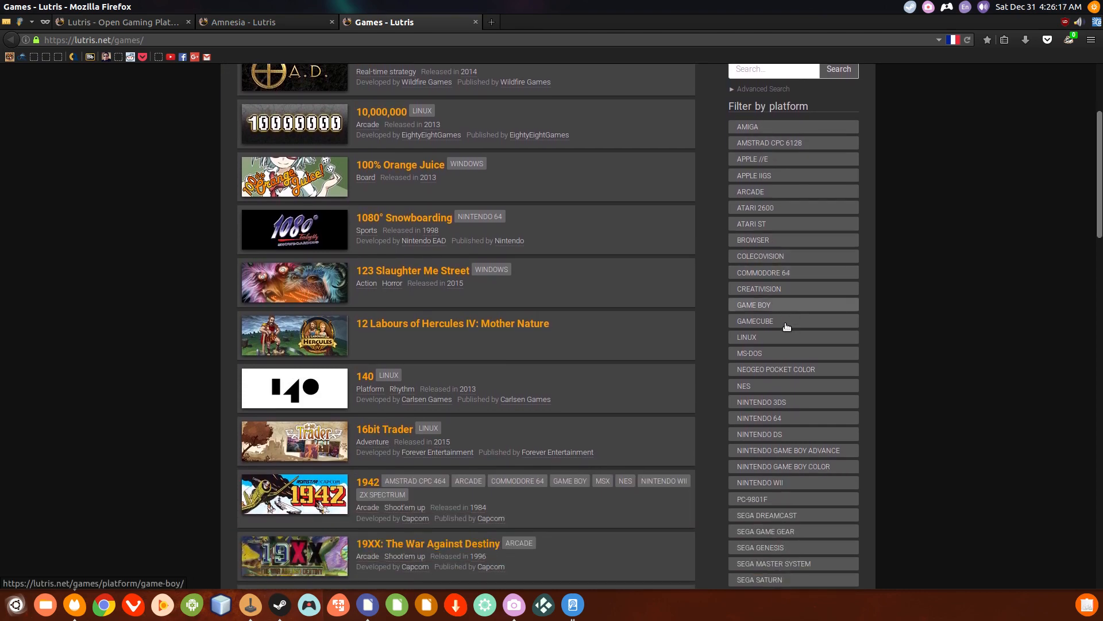
{"action": "scroll", "scroll_direction": "down", "scroll_amount": 3}
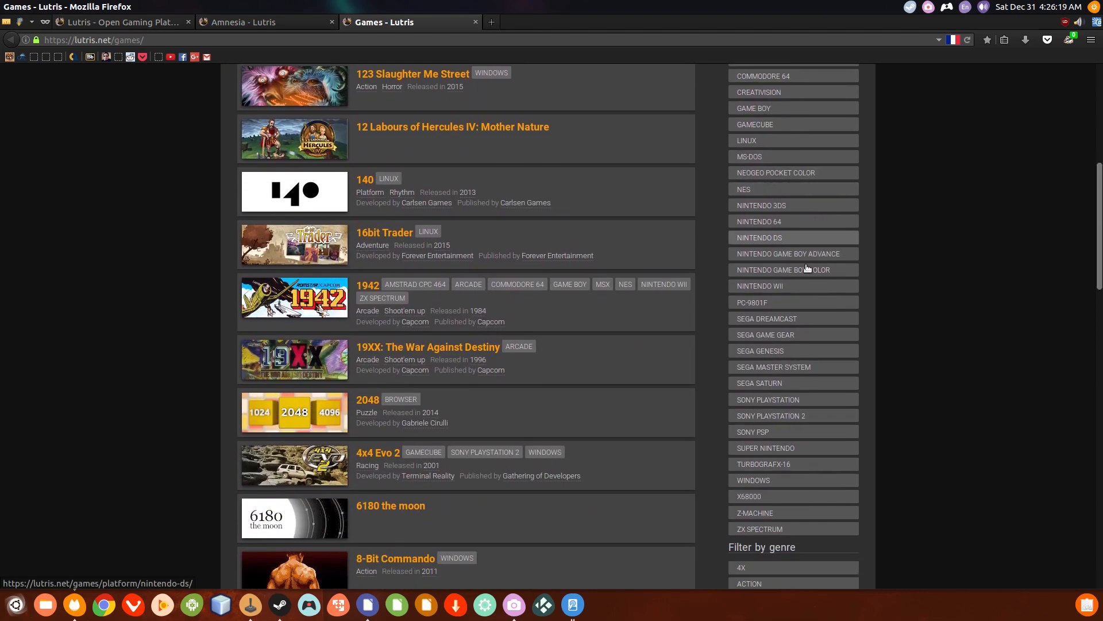
{"action": "scroll", "scroll_direction": "down", "scroll_amount": 3}
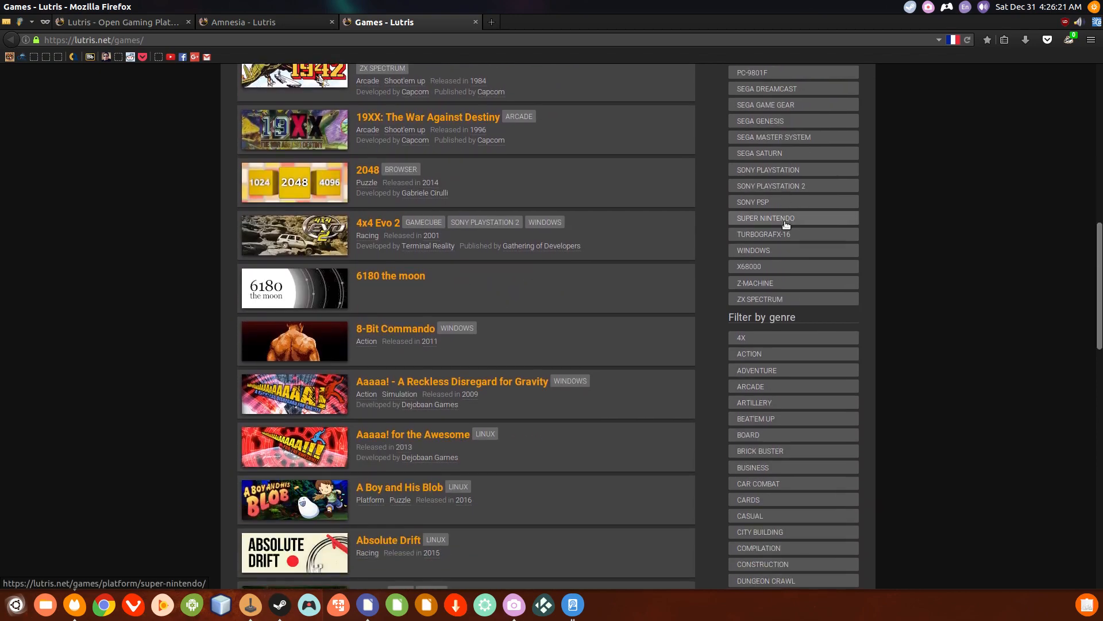
{"action": "scroll", "scroll_direction": "up", "scroll_amount": 3}
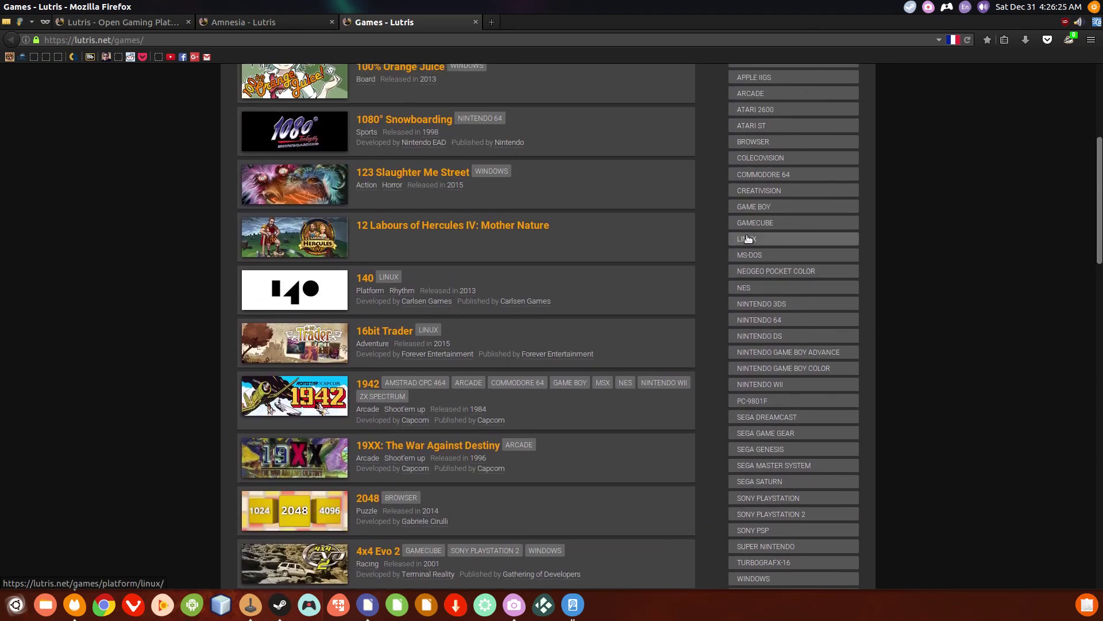
- Filter the catalogue to the Linux platform and scroll down to Amnesia
{"action": "left_click", "coordinate": [745, 238]}
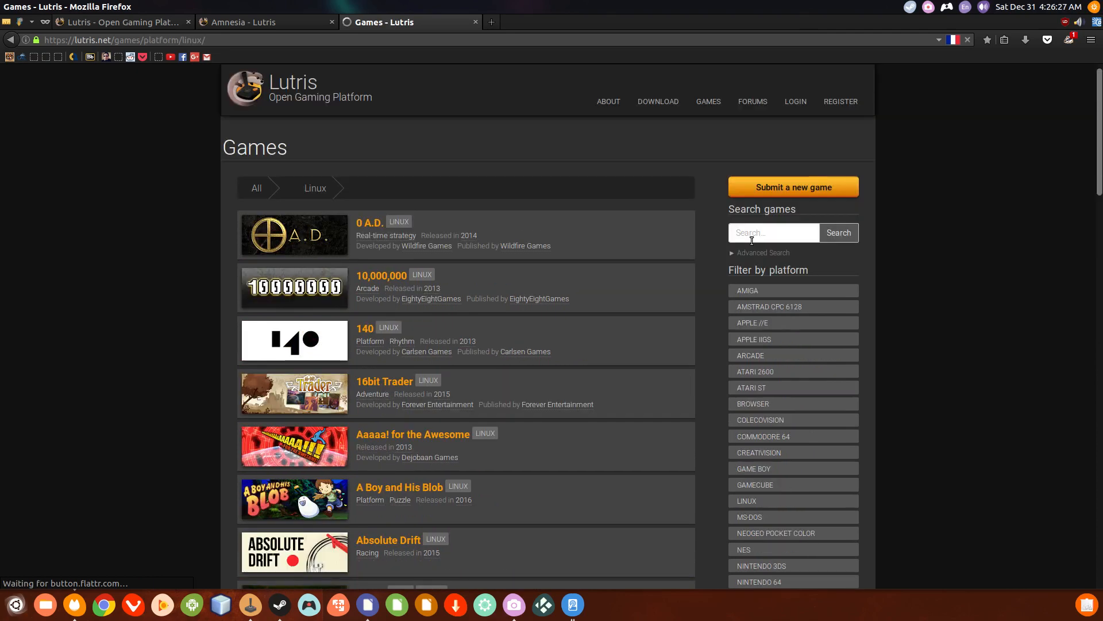
{"action": "scroll", "scroll_direction": "down", "scroll_amount": 3}
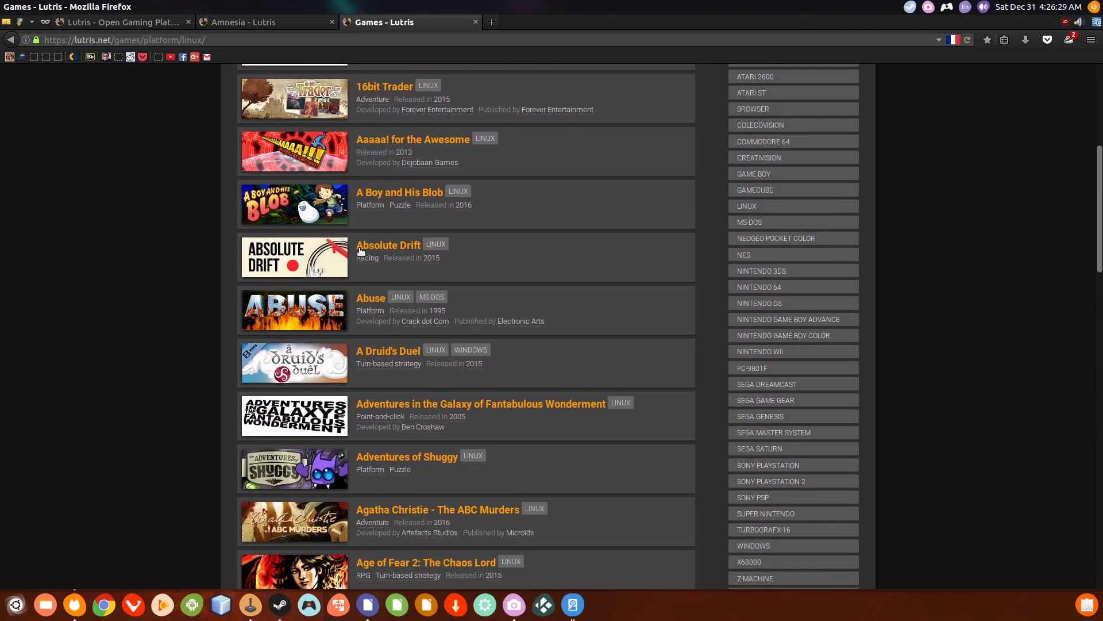
{"action": "scroll", "scroll_direction": "down", "scroll_amount": 3}
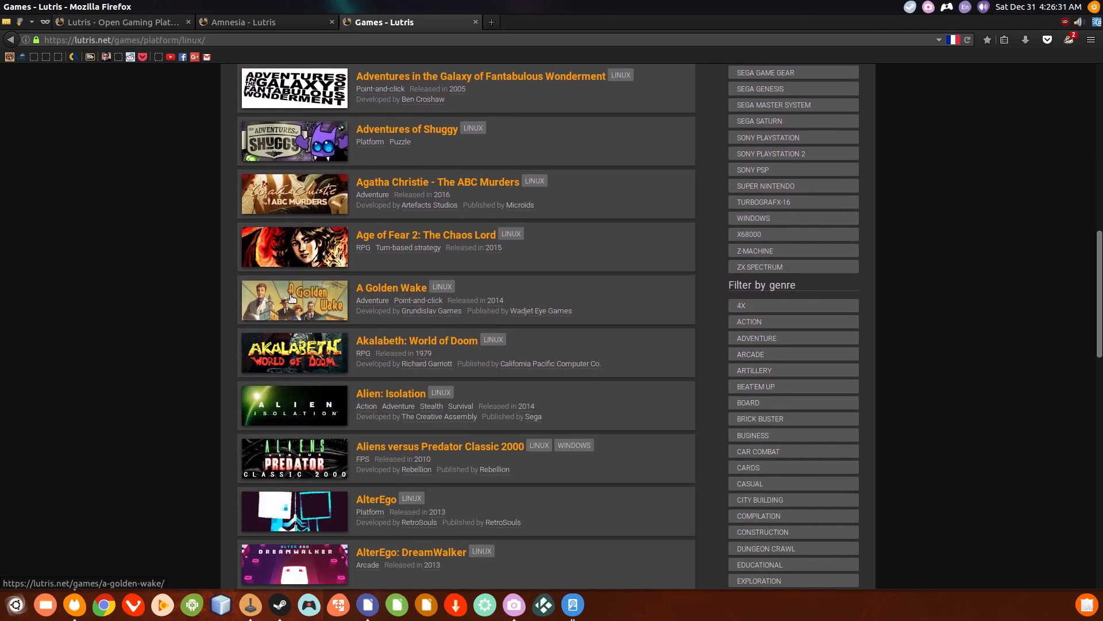
{"action": "scroll", "scroll_direction": "down", "scroll_amount": 3}
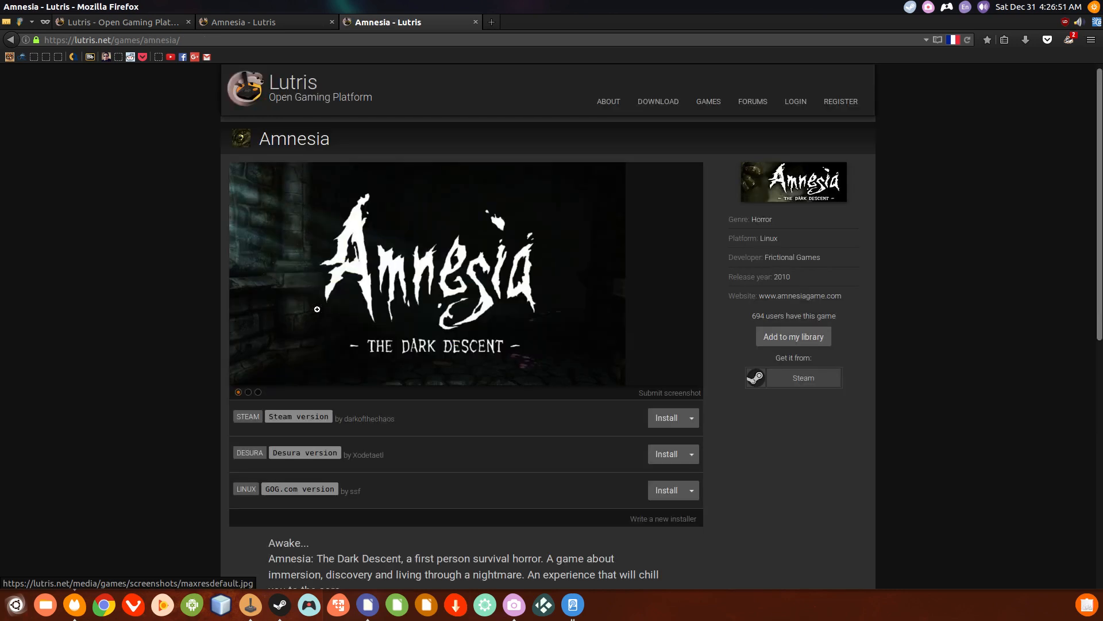
- Browse the Amnesia page and view its next screenshot
{"action": "scroll", "scroll_direction": "down", "scroll_amount": 3}
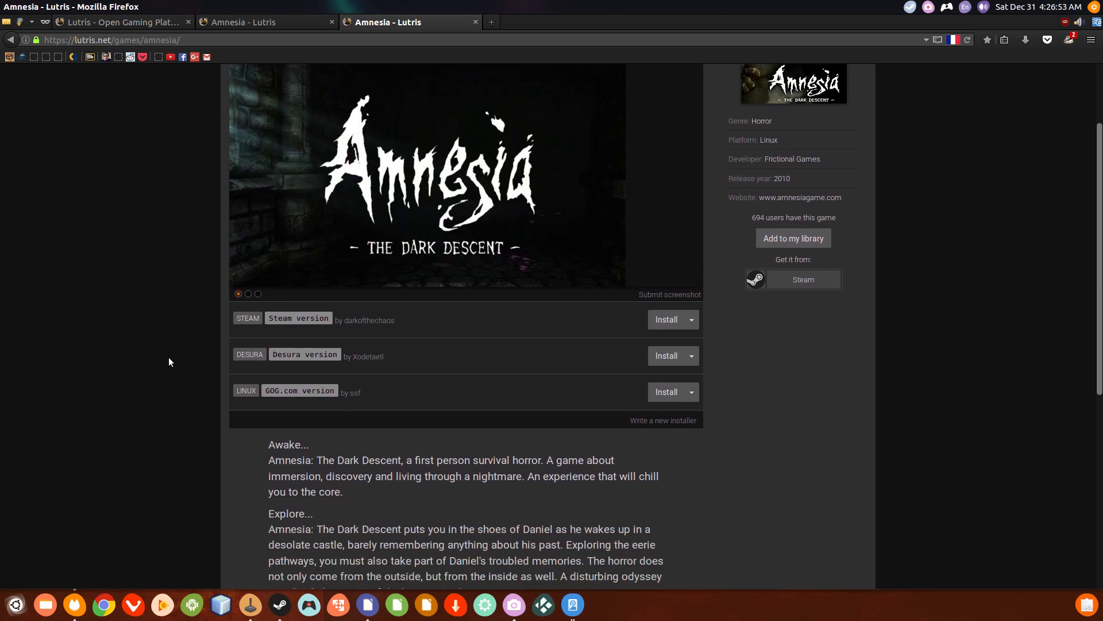
{"action": "mouse_move", "coordinate": [257, 328]}
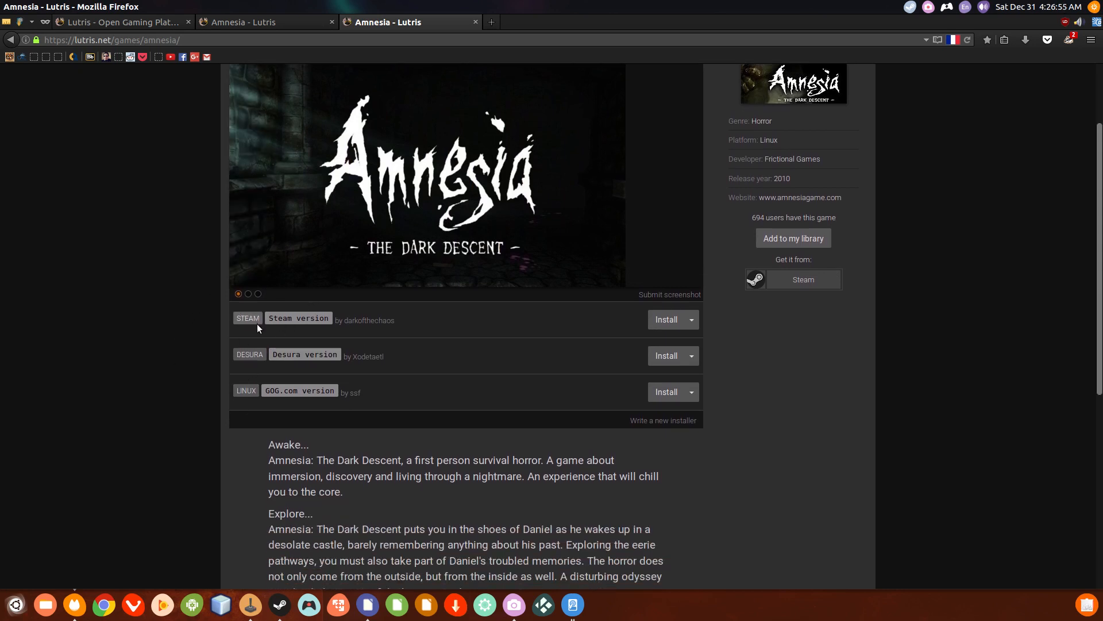
{"action": "mouse_move", "coordinate": [536, 325]}
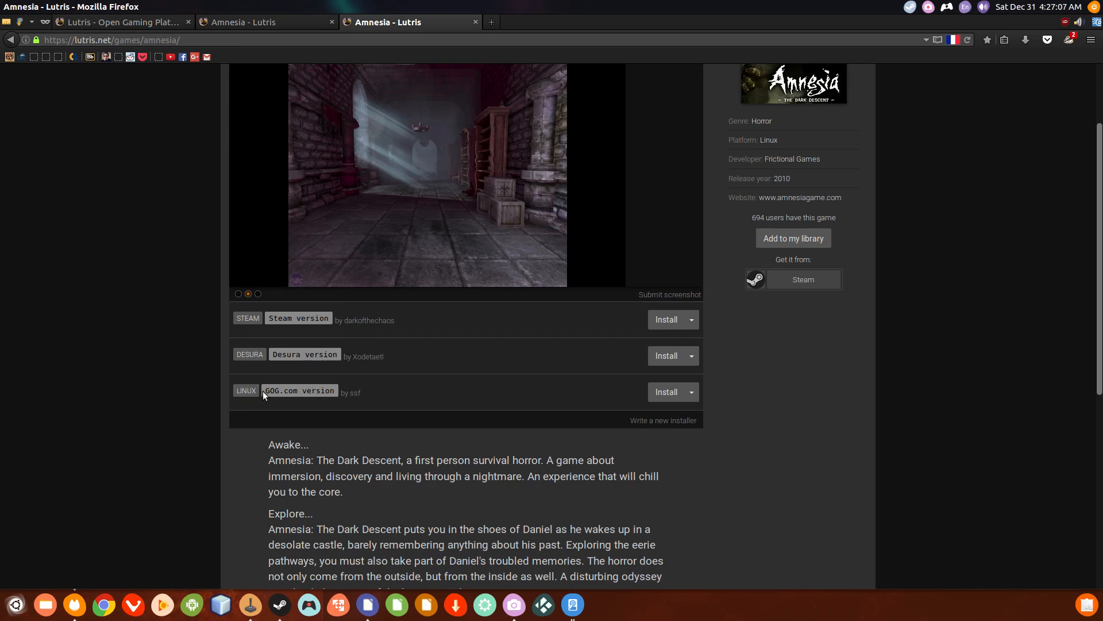
{"action": "left_click", "coordinate": [257, 294]}
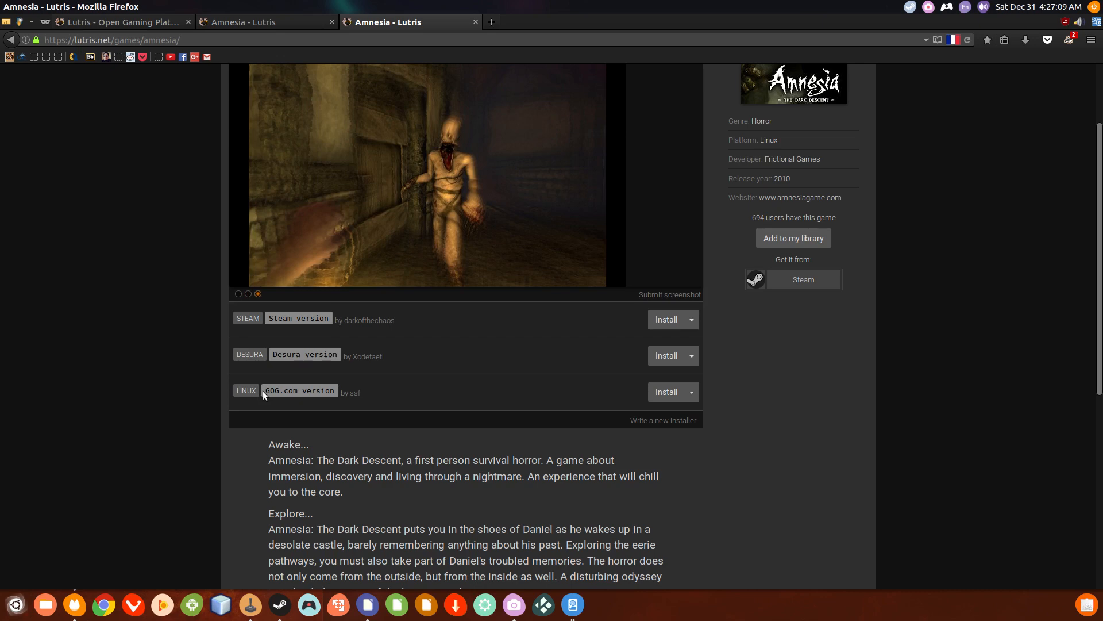
{"action": "scroll", "scroll_direction": "up", "scroll_amount": 3}
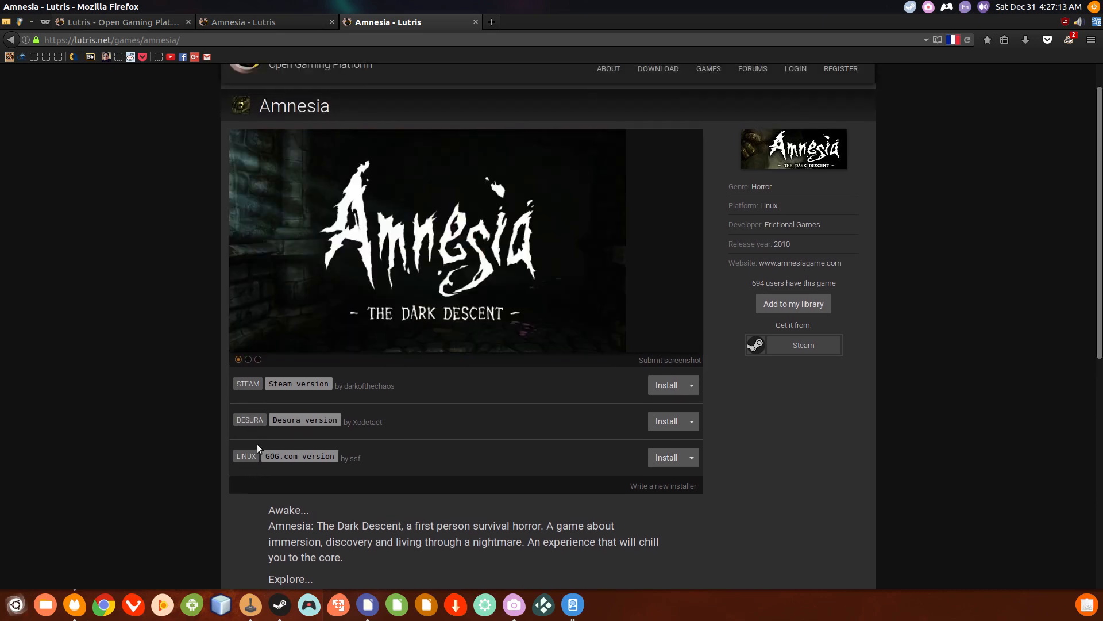
{"action": "scroll", "scroll_direction": "up", "scroll_amount": 3}
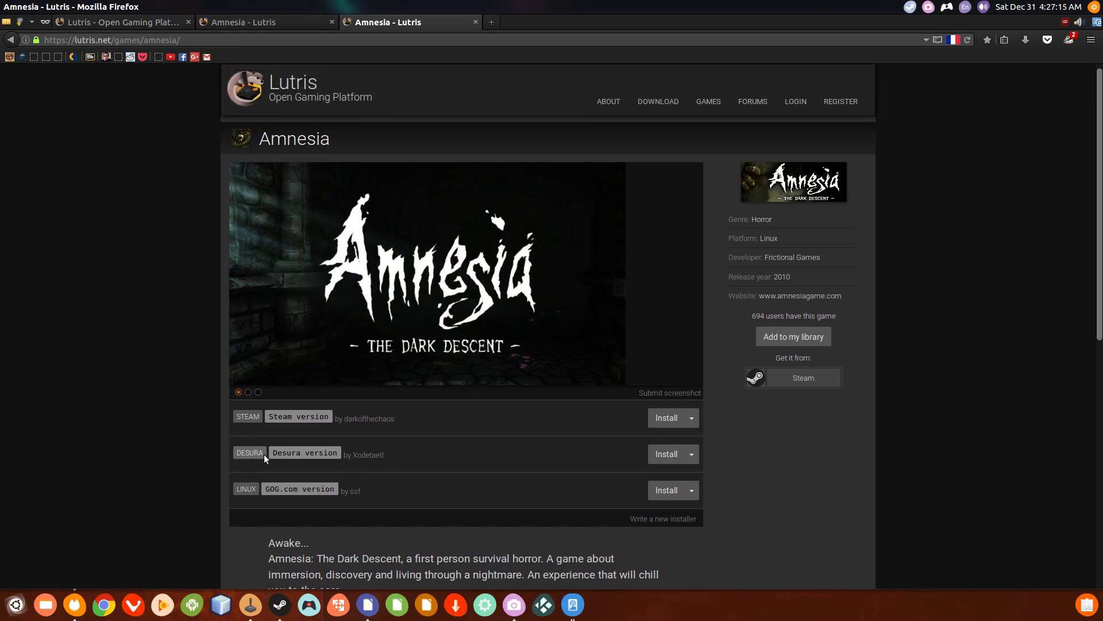
{"action": "scroll", "scroll_direction": "down", "scroll_amount": 3}
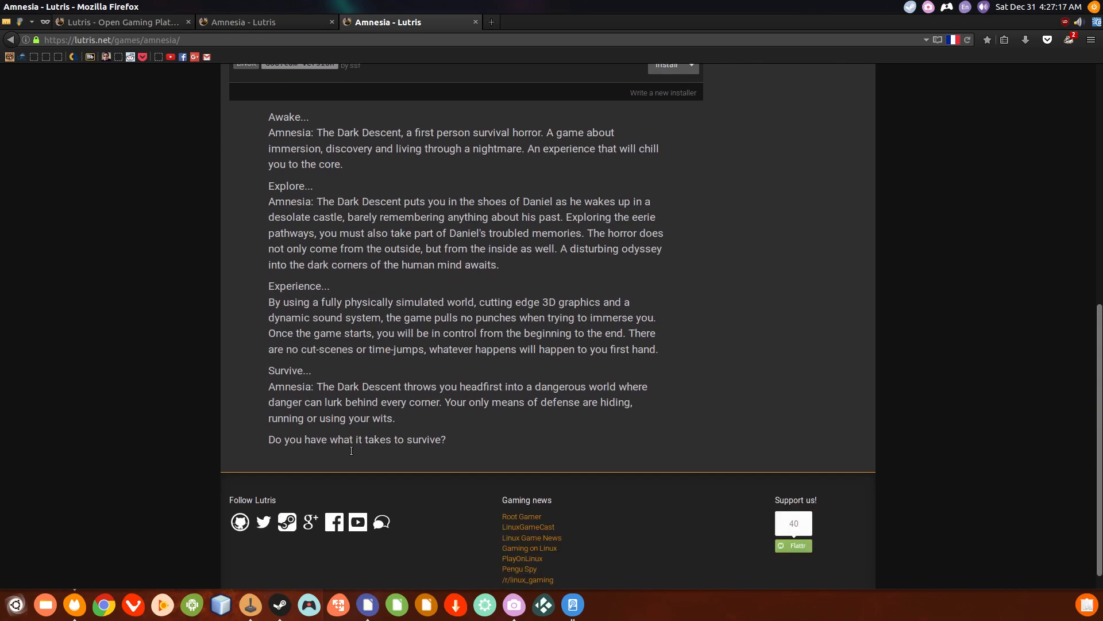
{"action": "scroll", "scroll_direction": "up", "scroll_amount": 3}
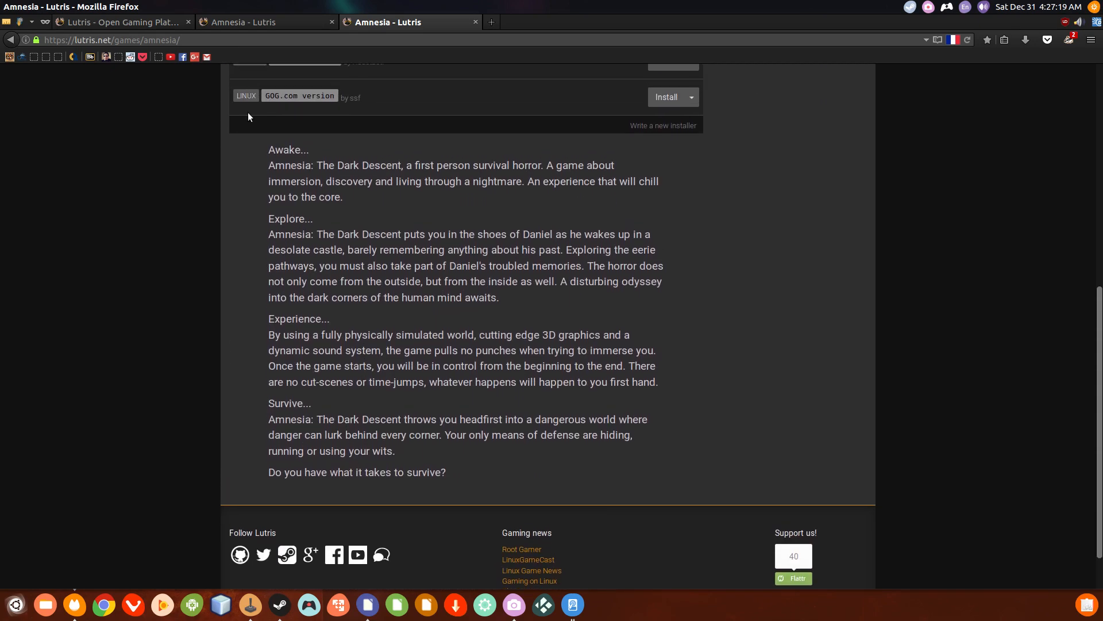
{"action": "mouse_move", "coordinate": [461, 472]}
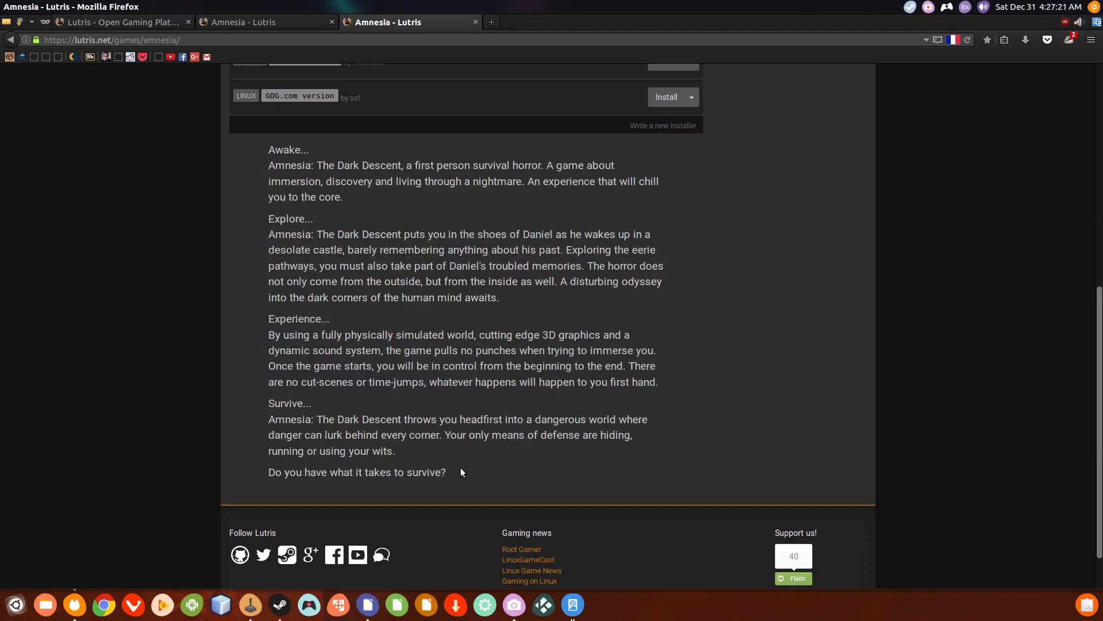
- Return to the Linux games list and open the Always Sometimes Monsters page
{"action": "scroll", "scroll_direction": "up", "scroll_amount": 3}
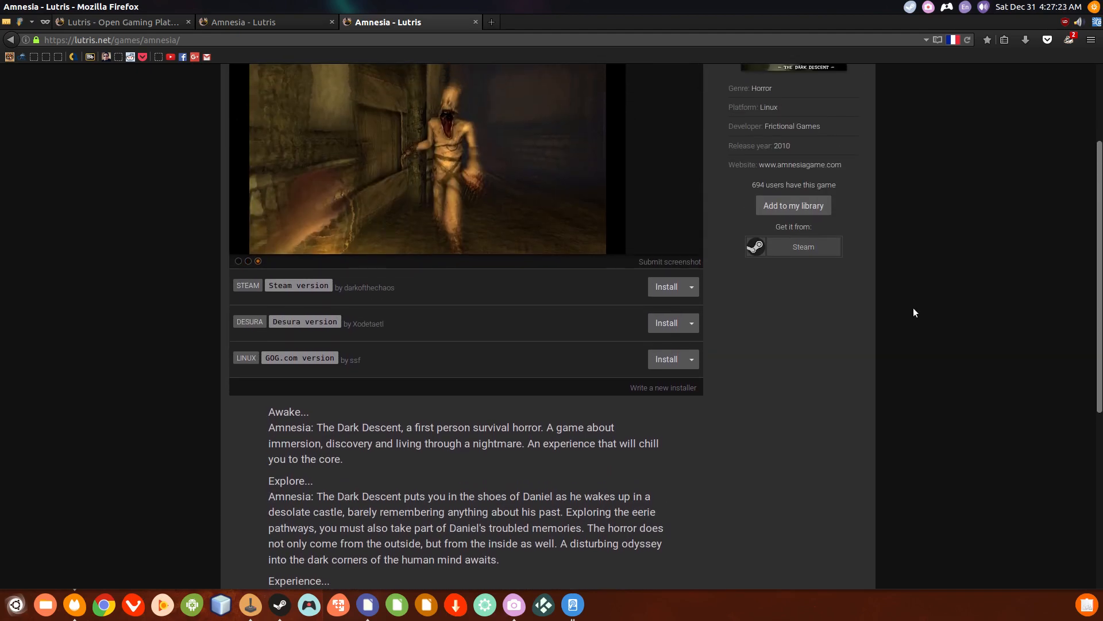
{"action": "scroll", "scroll_direction": "up", "scroll_amount": 3}
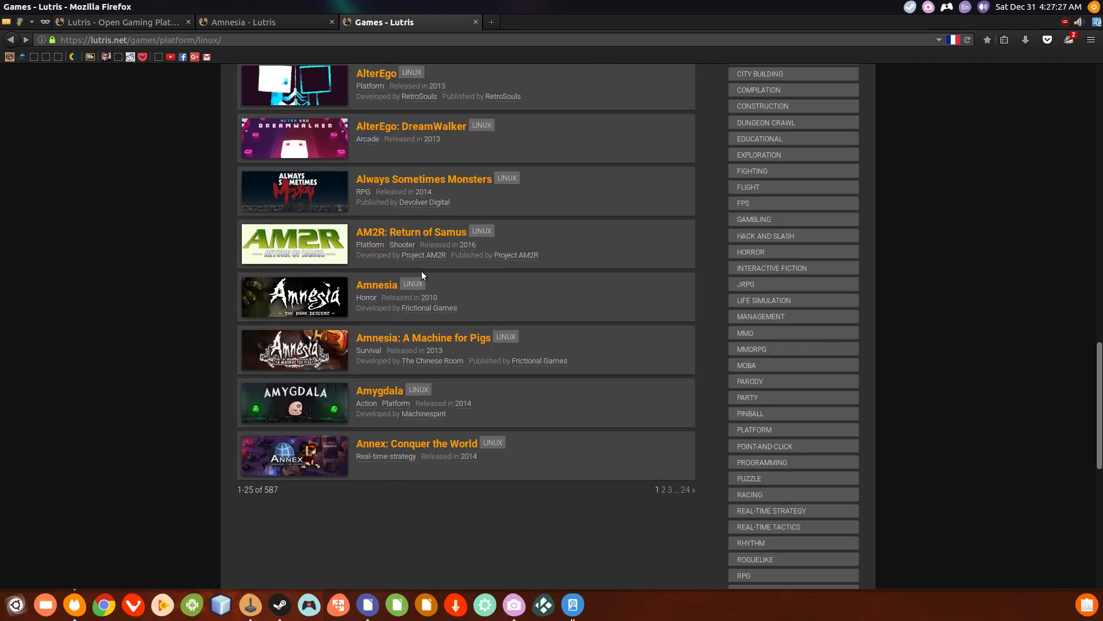
{"action": "left_click", "coordinate": [423, 179]}
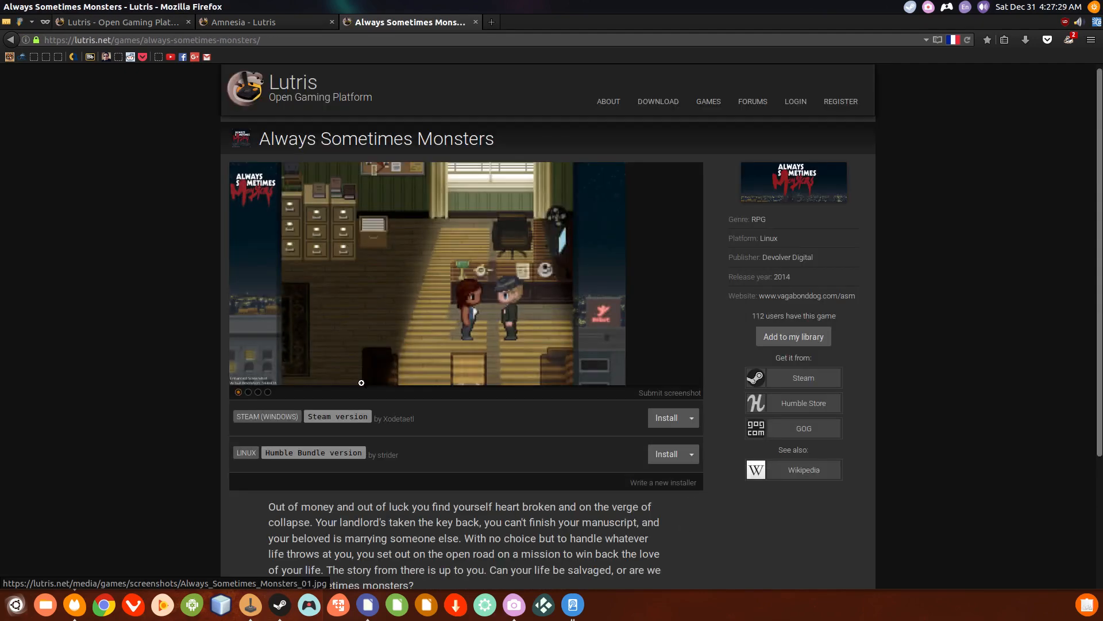
{"action": "scroll", "scroll_direction": "down", "scroll_amount": 3}
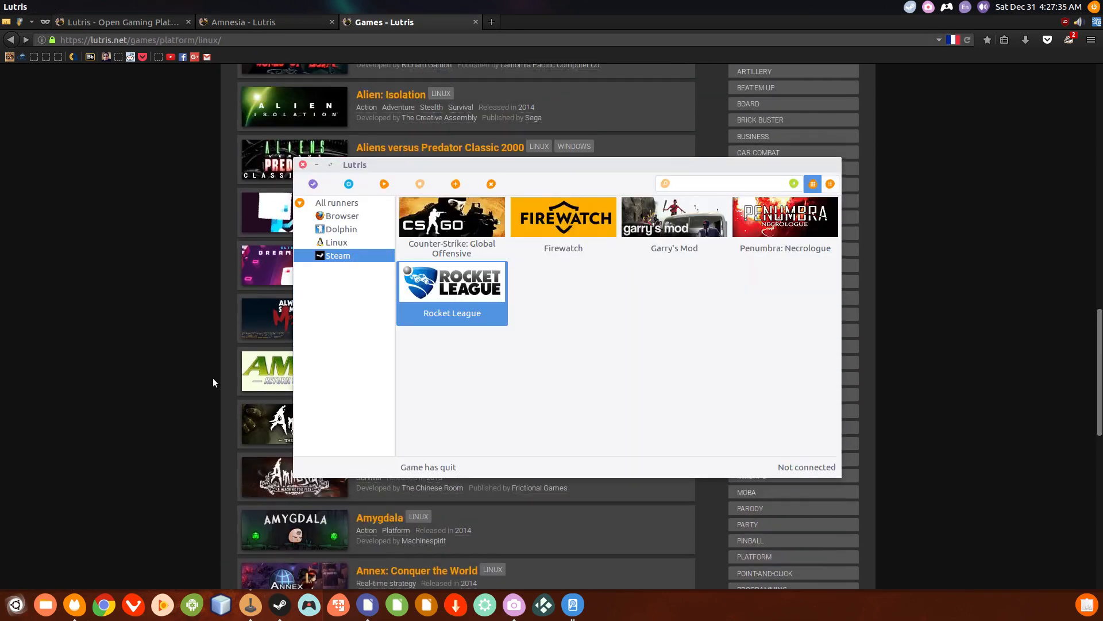
- Minimize Firefox, select Garry's Mod among Steam games, then filter to Linux showing PuniTy
{"action": "left_click", "coordinate": [303, 163]}
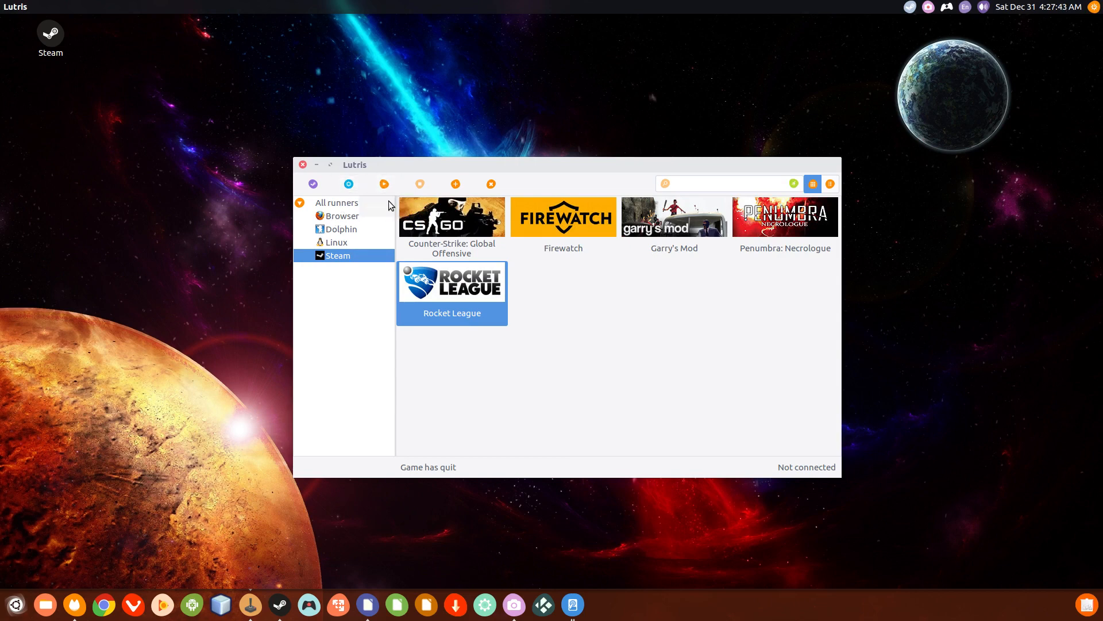
{"action": "left_click", "coordinate": [562, 216]}
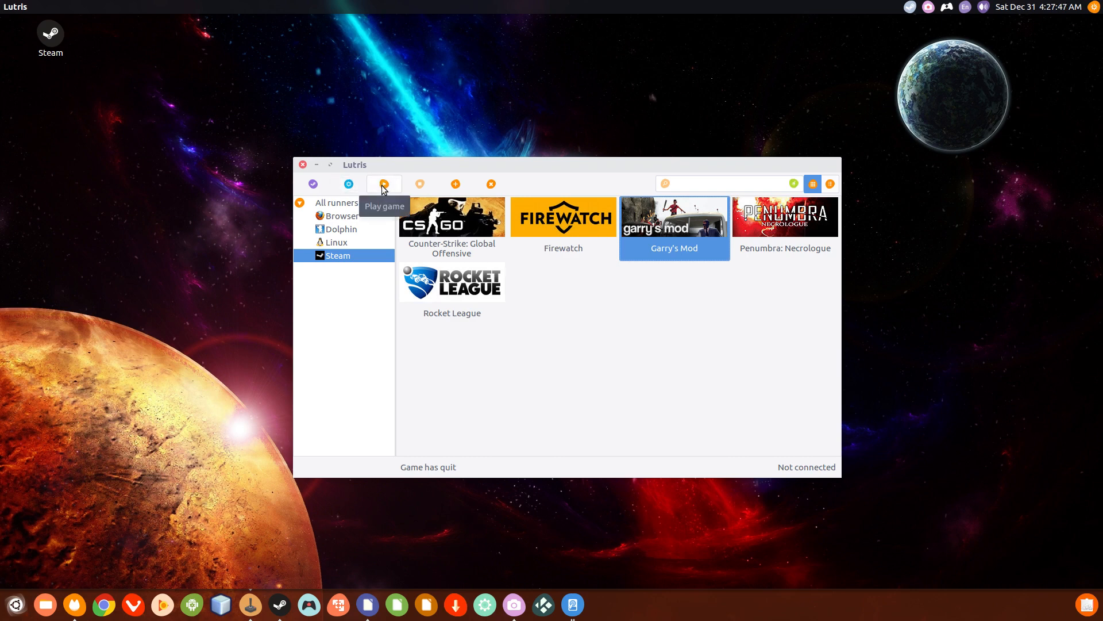
{"action": "mouse_move", "coordinate": [454, 173]}
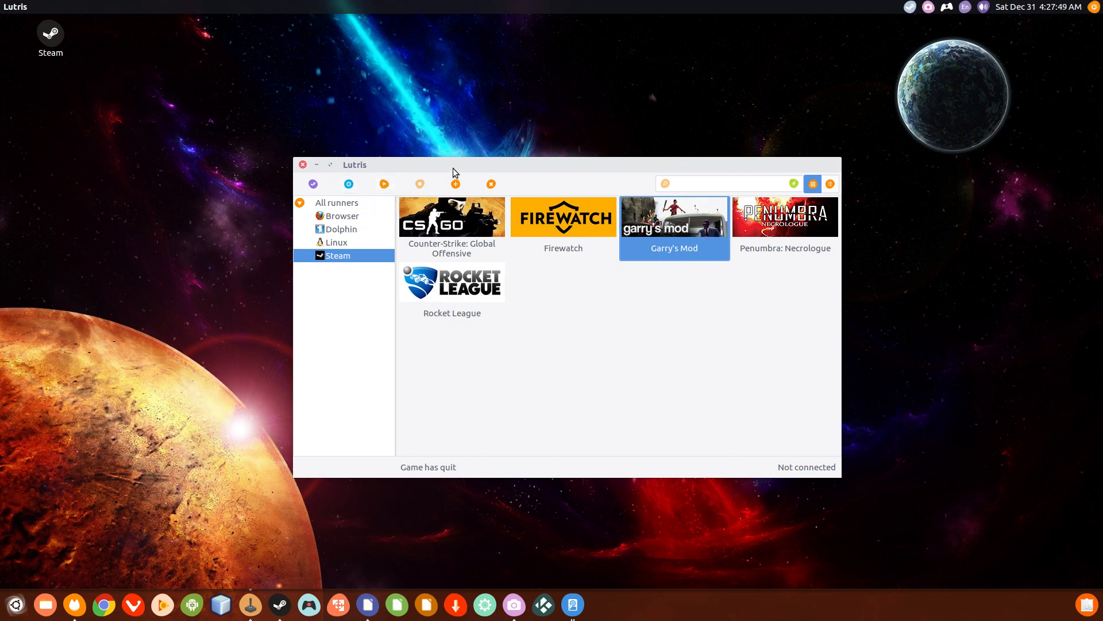
{"action": "mouse_move", "coordinate": [420, 186]}
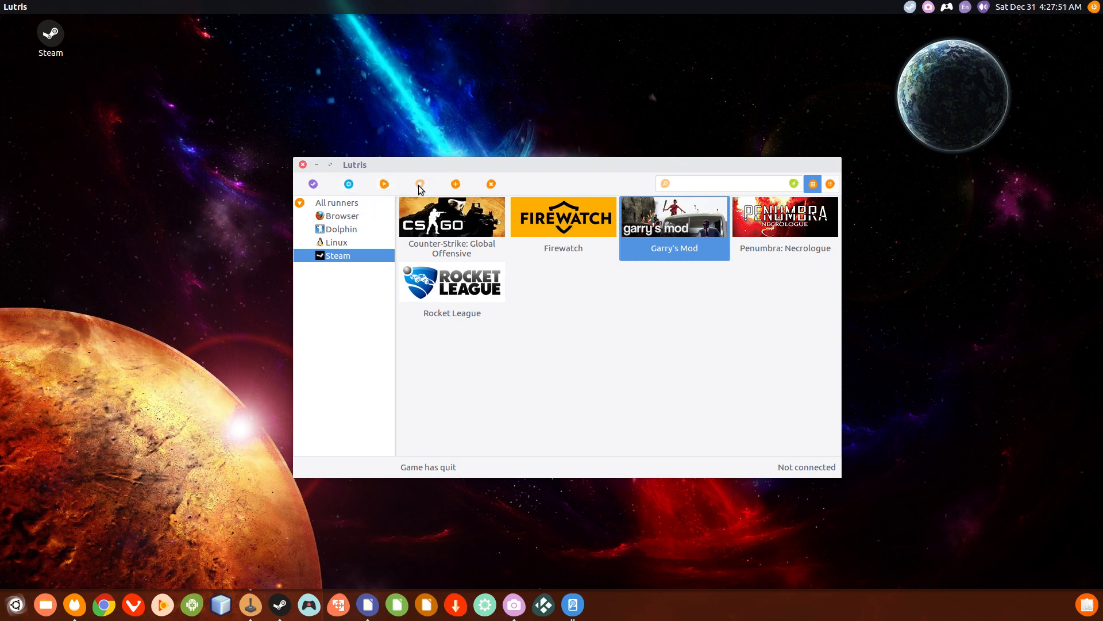
{"action": "mouse_move", "coordinate": [419, 184]}
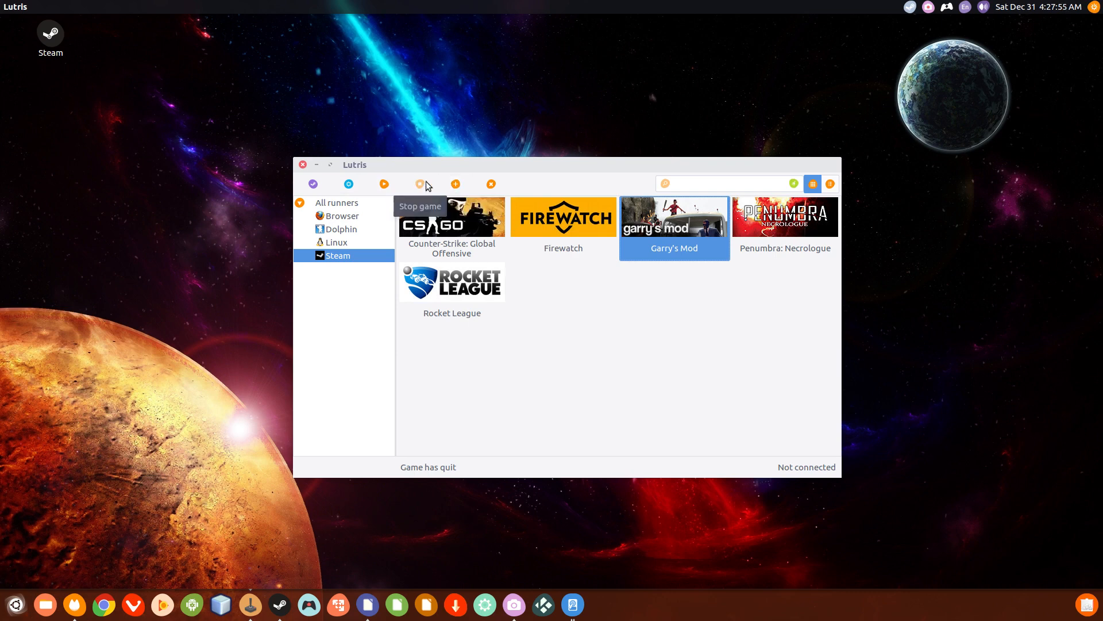
{"action": "mouse_move", "coordinate": [455, 184]}
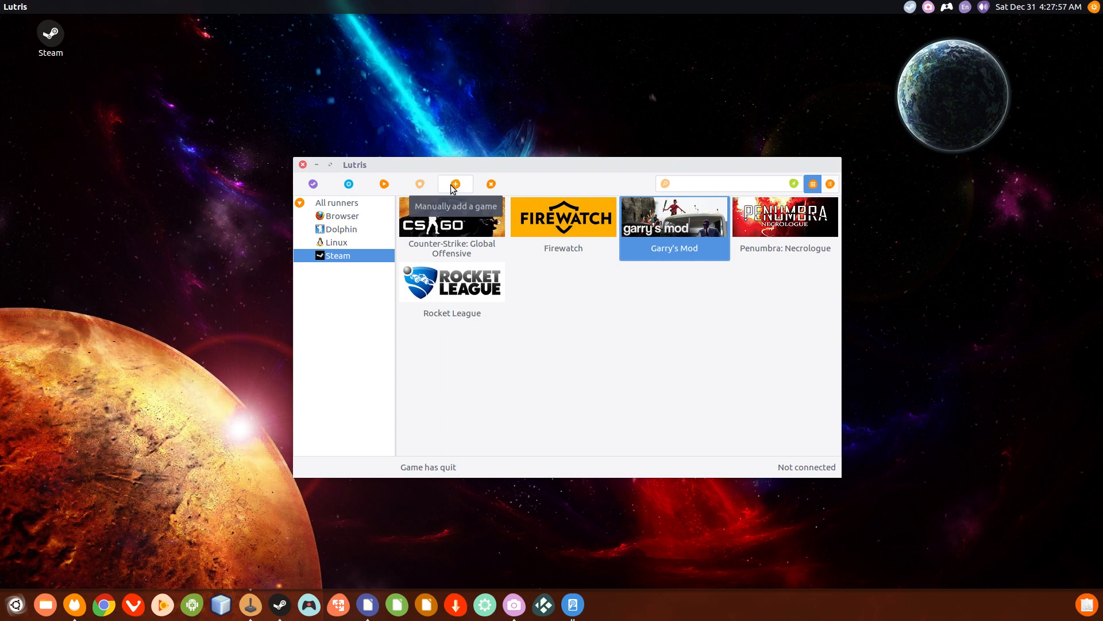
{"action": "mouse_move", "coordinate": [227, 304]}
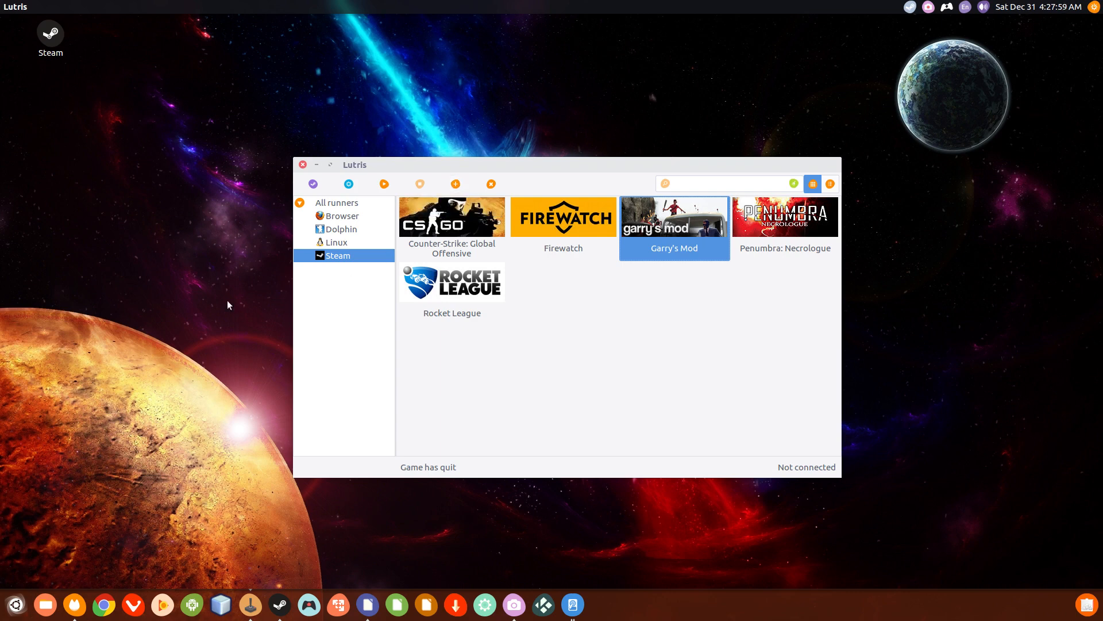
{"action": "left_click", "coordinate": [336, 242]}
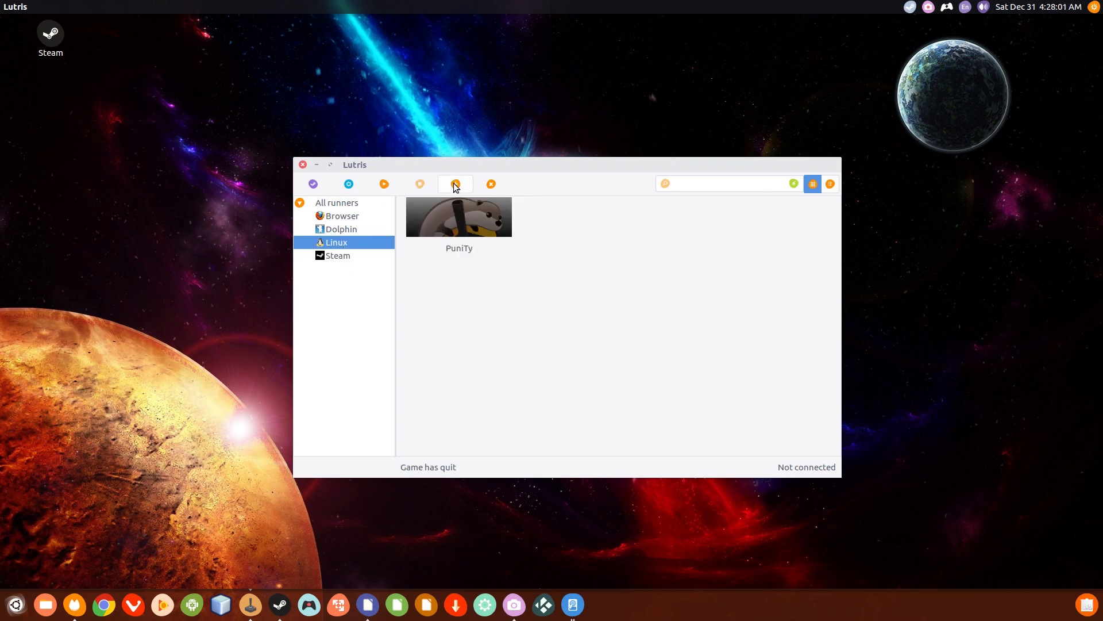
{"action": "mouse_move", "coordinate": [455, 184]}
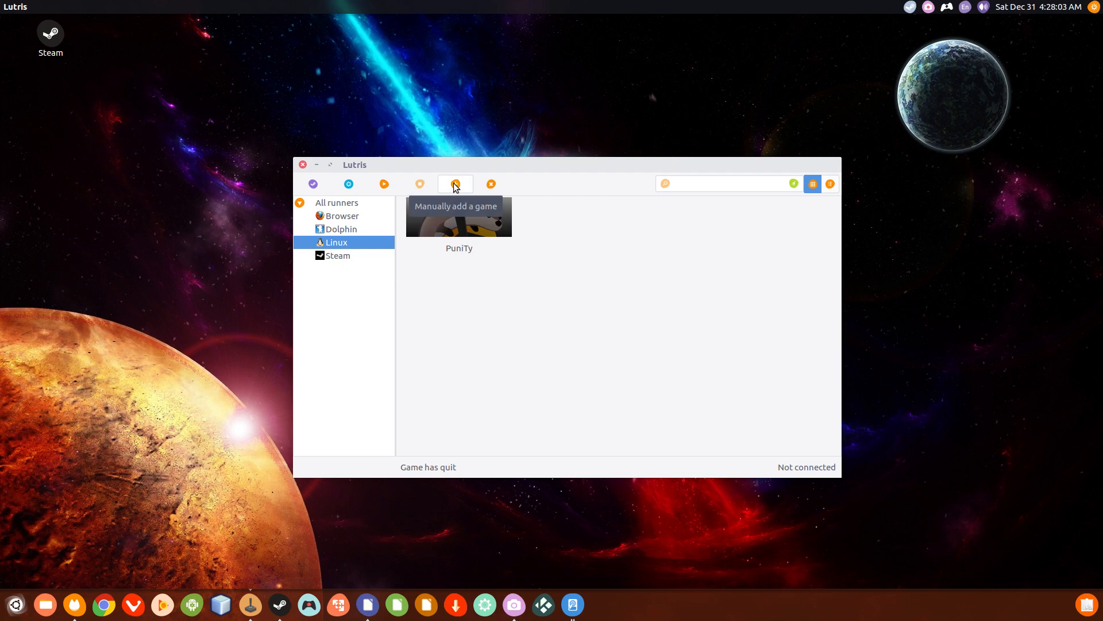
{"action": "mouse_move", "coordinate": [464, 181]}
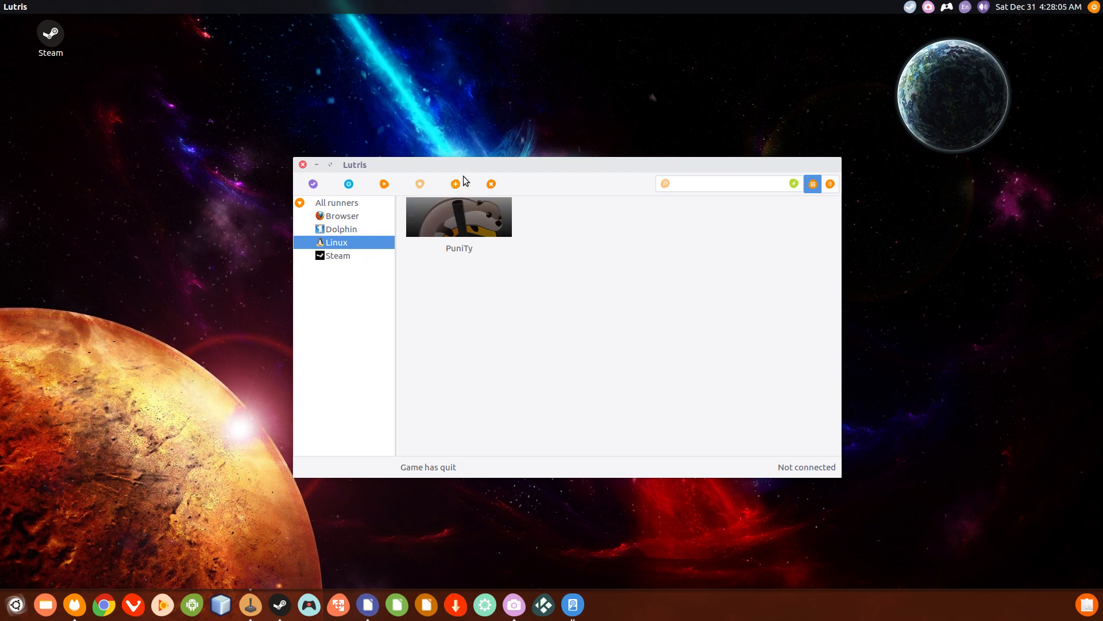
- Add a new game with runner Dolphin and name 'dsfsadf sfsad fsdsad'
{"action": "left_click", "coordinate": [454, 184]}
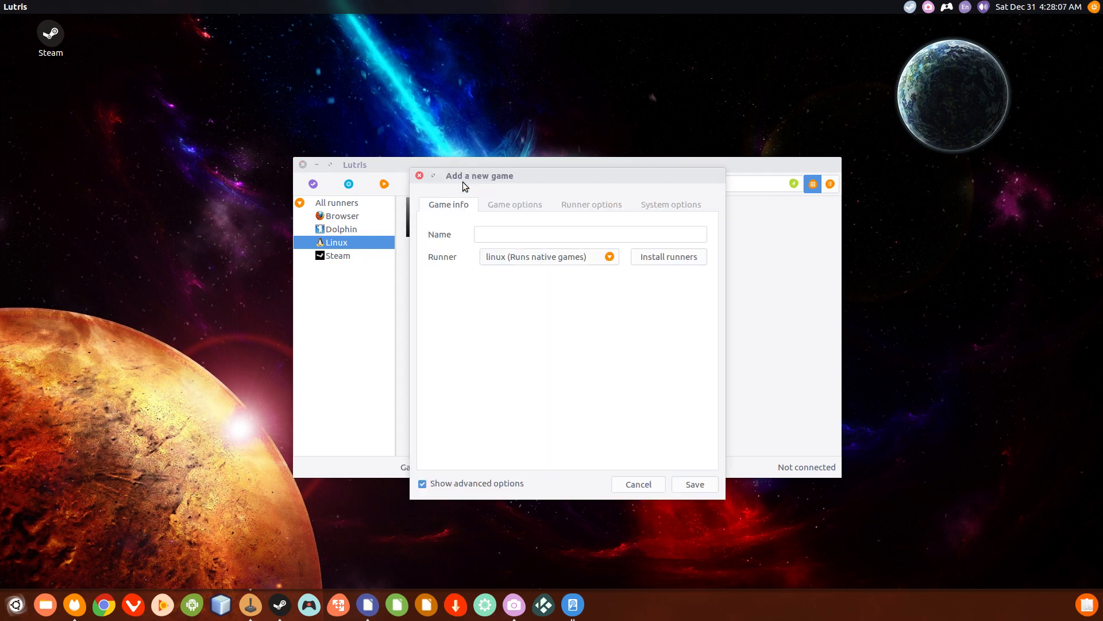
{"action": "mouse_move", "coordinate": [499, 294]}
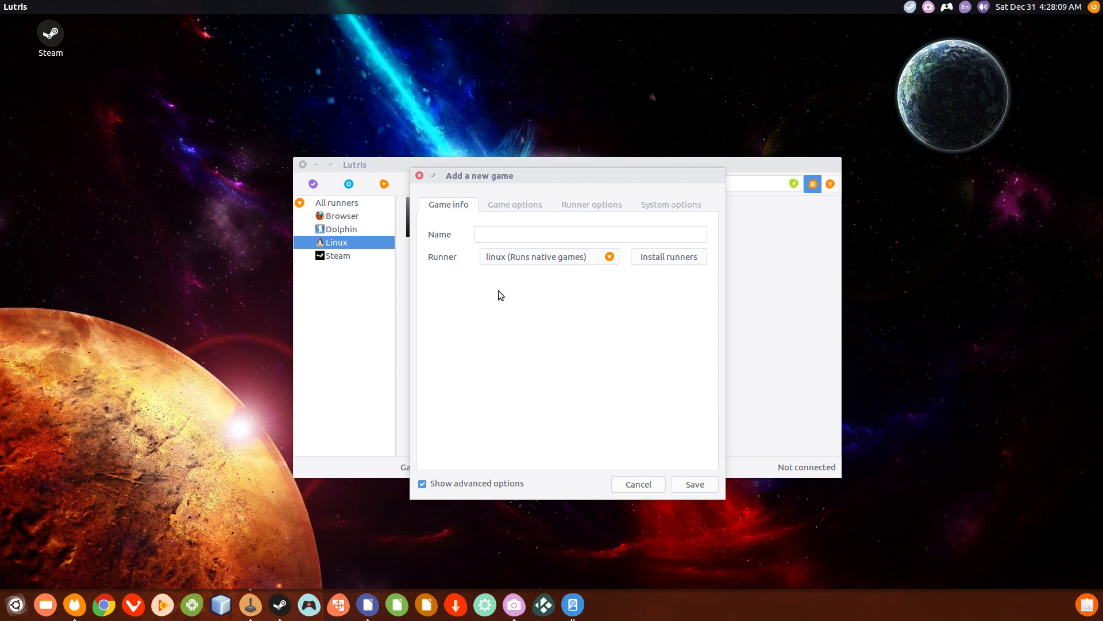
{"action": "mouse_move", "coordinate": [507, 263]}
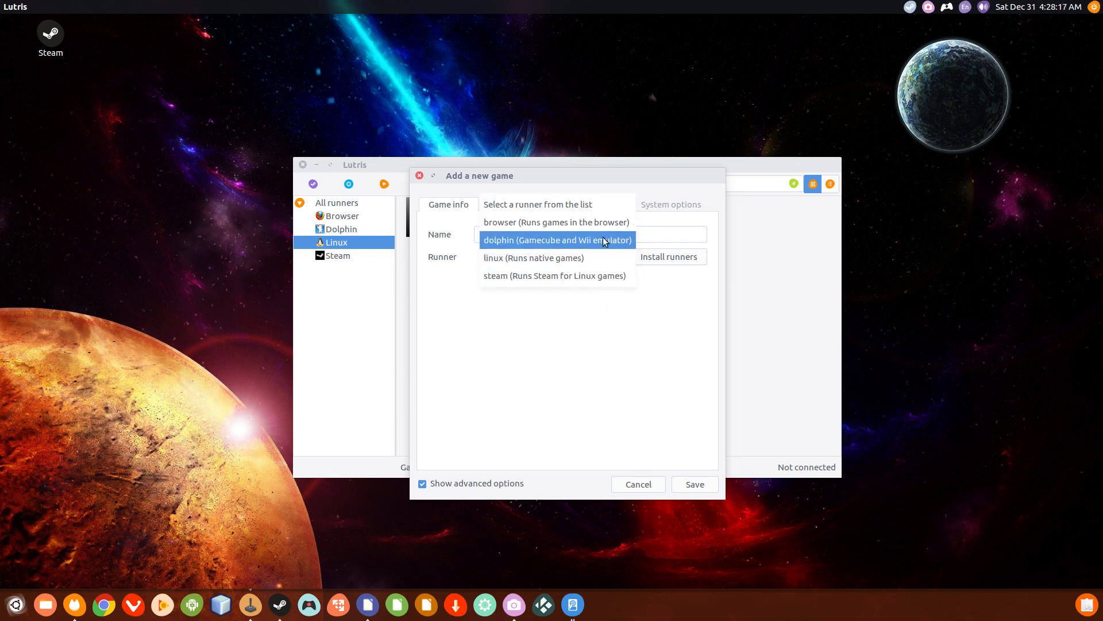
{"action": "left_click", "coordinate": [556, 240]}
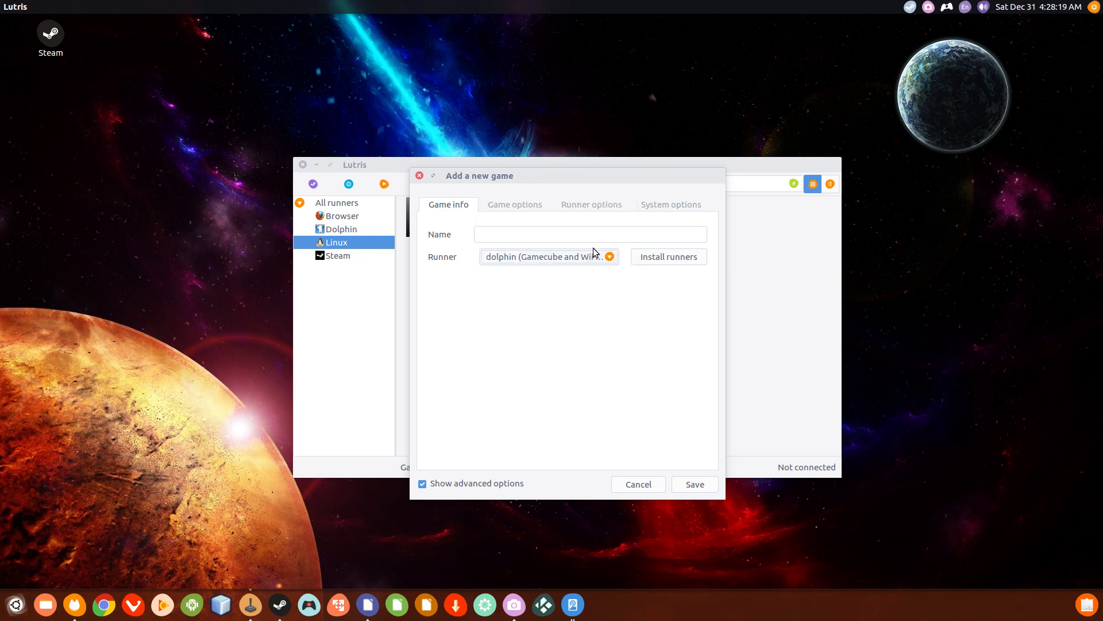
{"action": "left_click", "coordinate": [589, 234]}
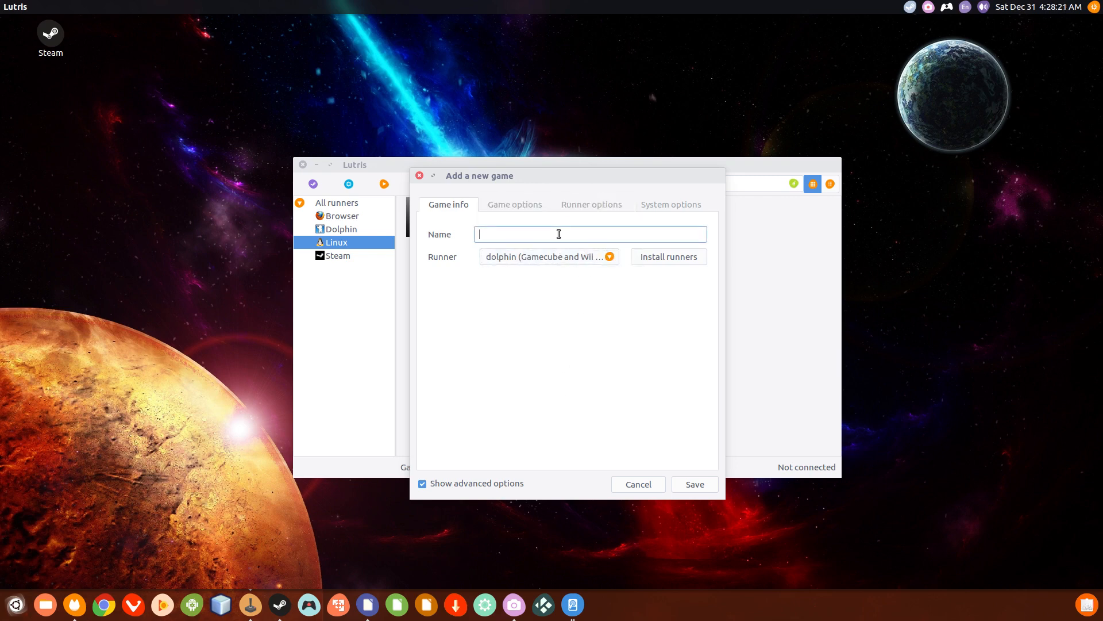
{"action": "type", "text": "dsfsadf sfsad fsdsad"}
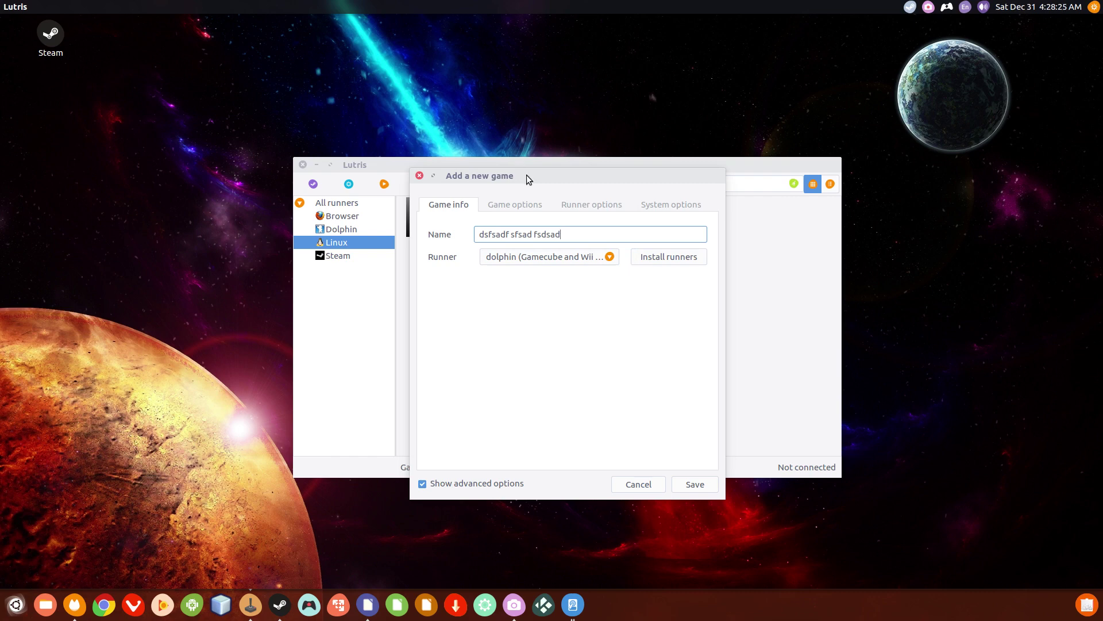
{"action": "mouse_move", "coordinate": [550, 387]}
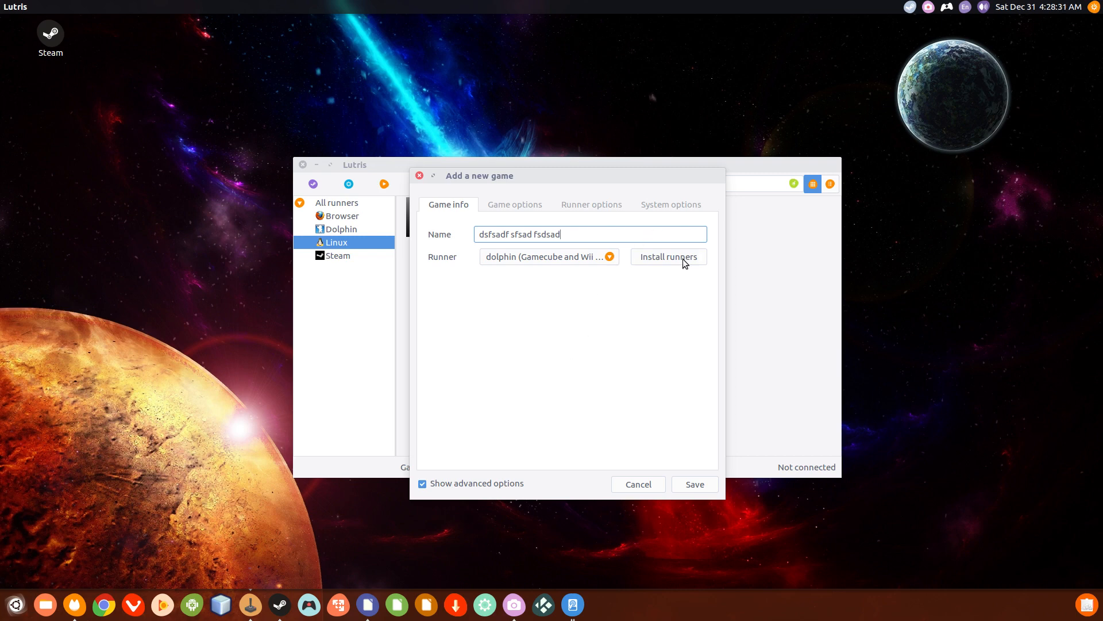
- Look through the available runners list, then the Game options and Runner options tabs
{"action": "left_click", "coordinate": [667, 257]}
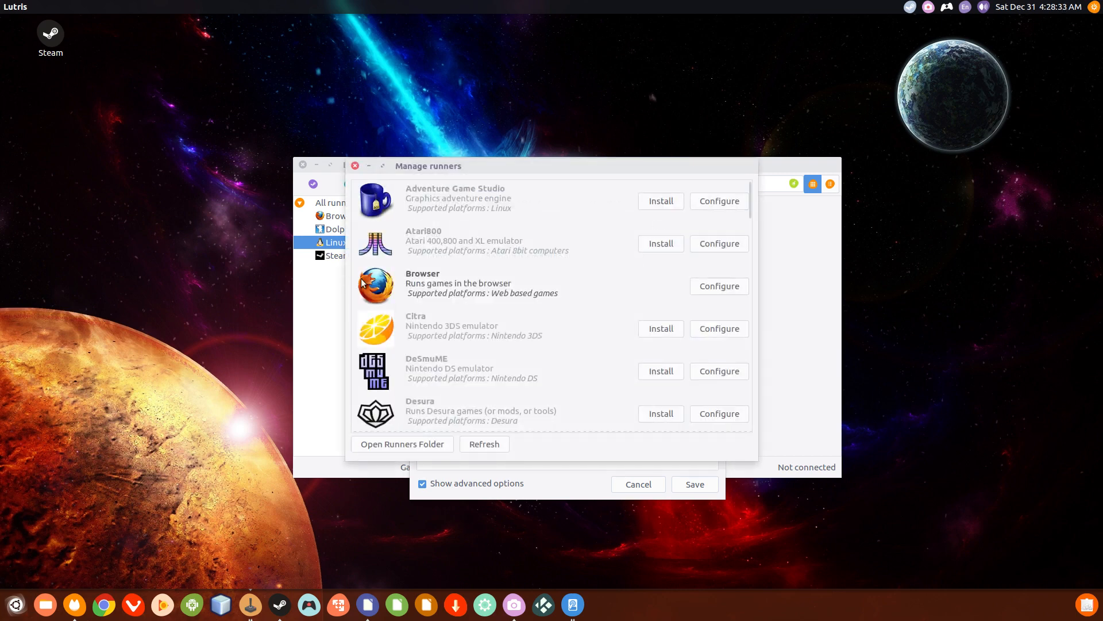
{"action": "scroll", "scroll_direction": "down", "scroll_amount": 3}
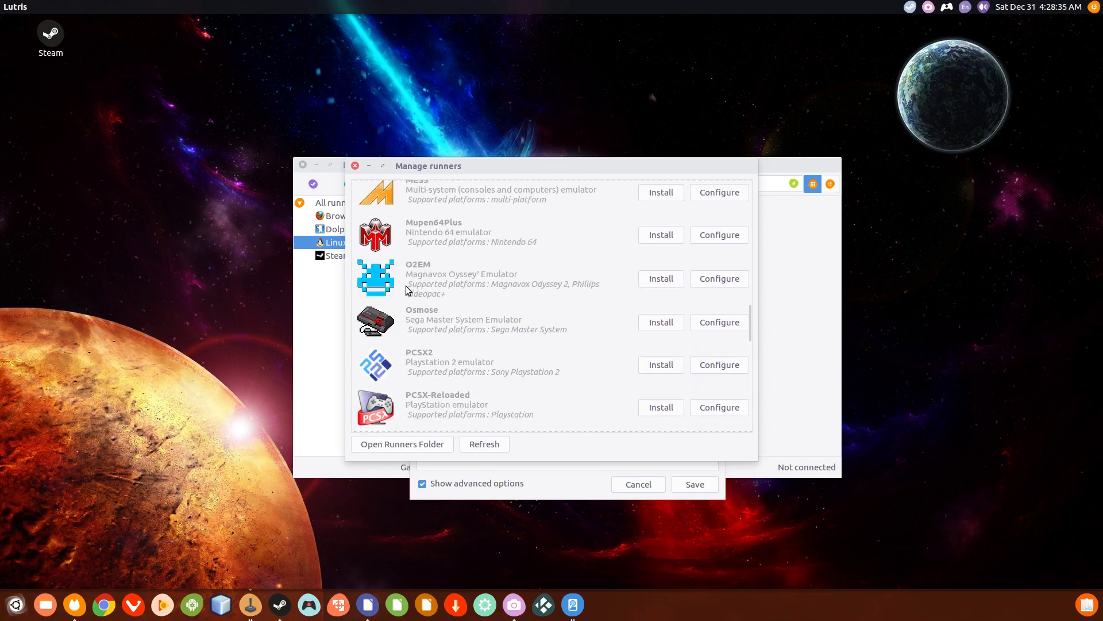
{"action": "left_click", "coordinate": [355, 165]}
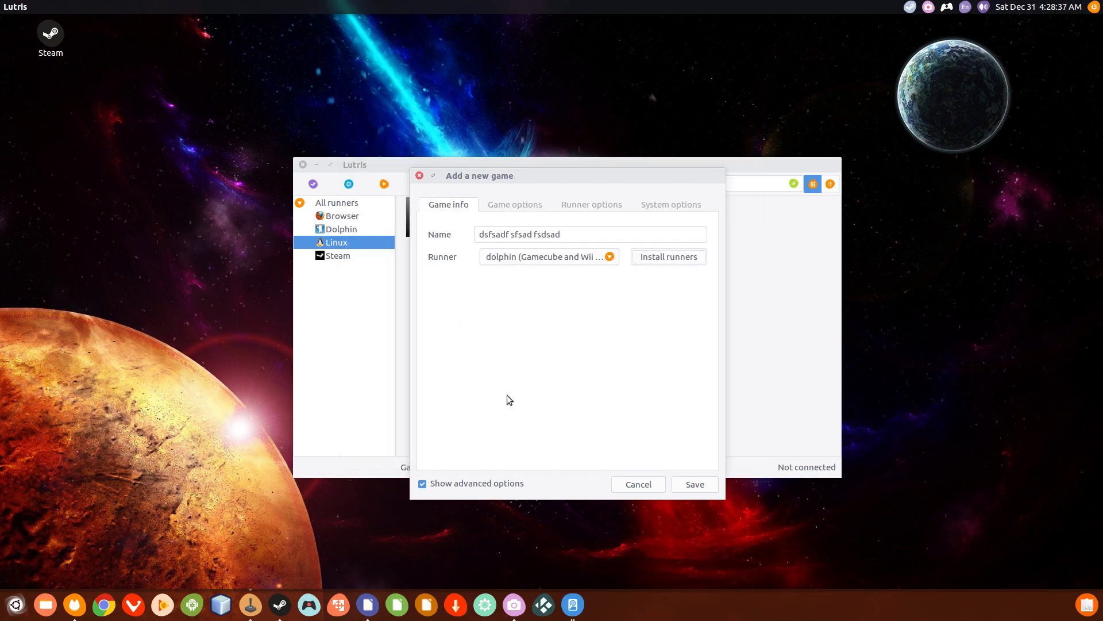
{"action": "left_click", "coordinate": [515, 204]}
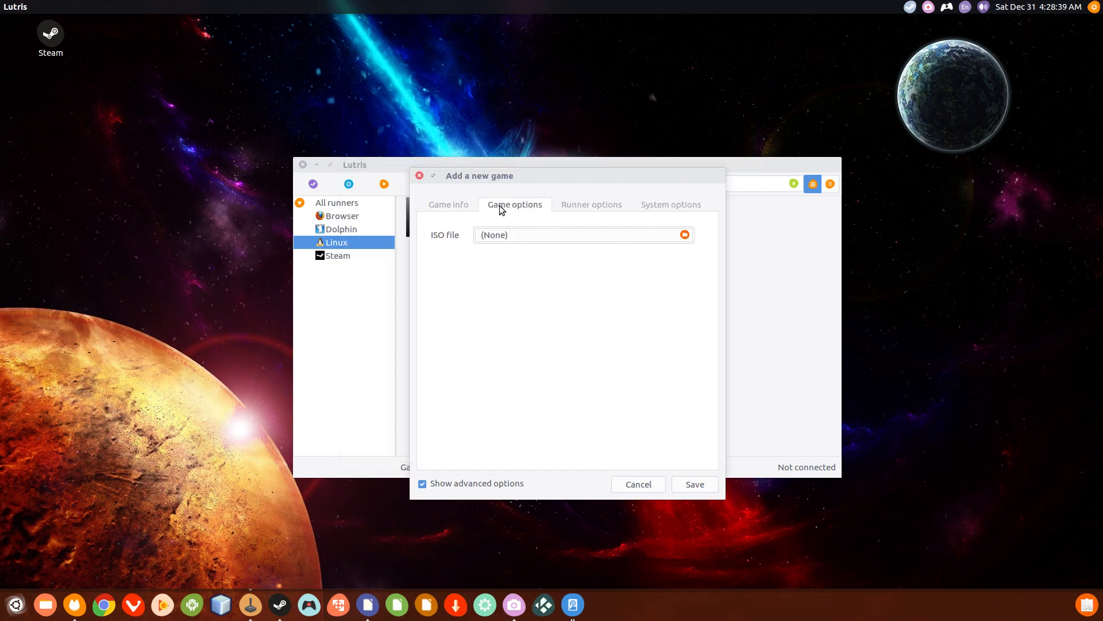
{"action": "left_click", "coordinate": [448, 204]}
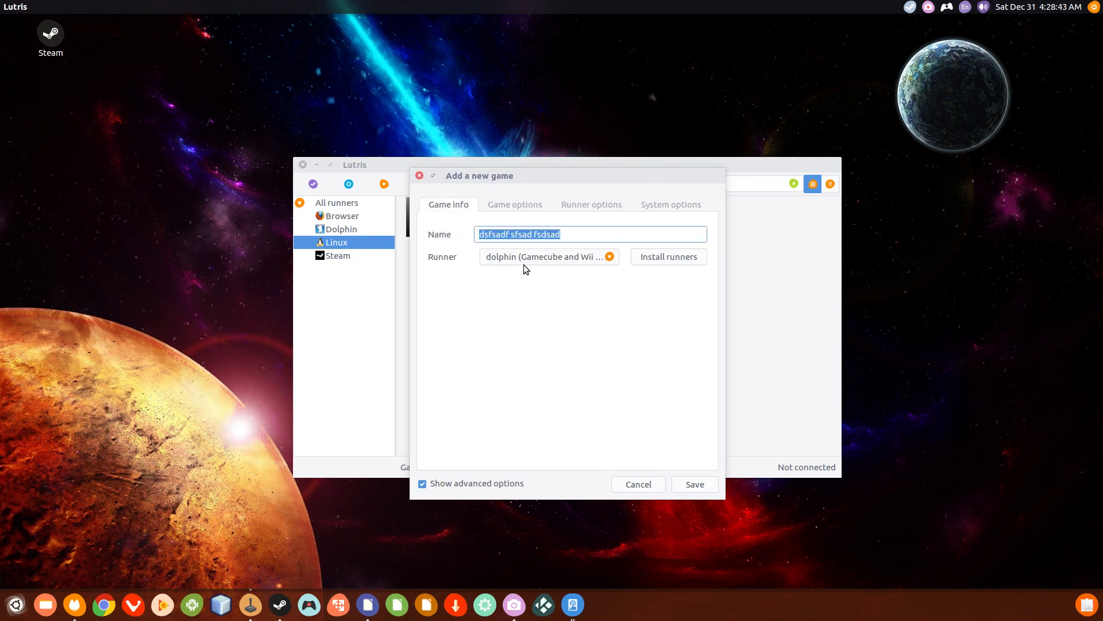
{"action": "left_click", "coordinate": [514, 204]}
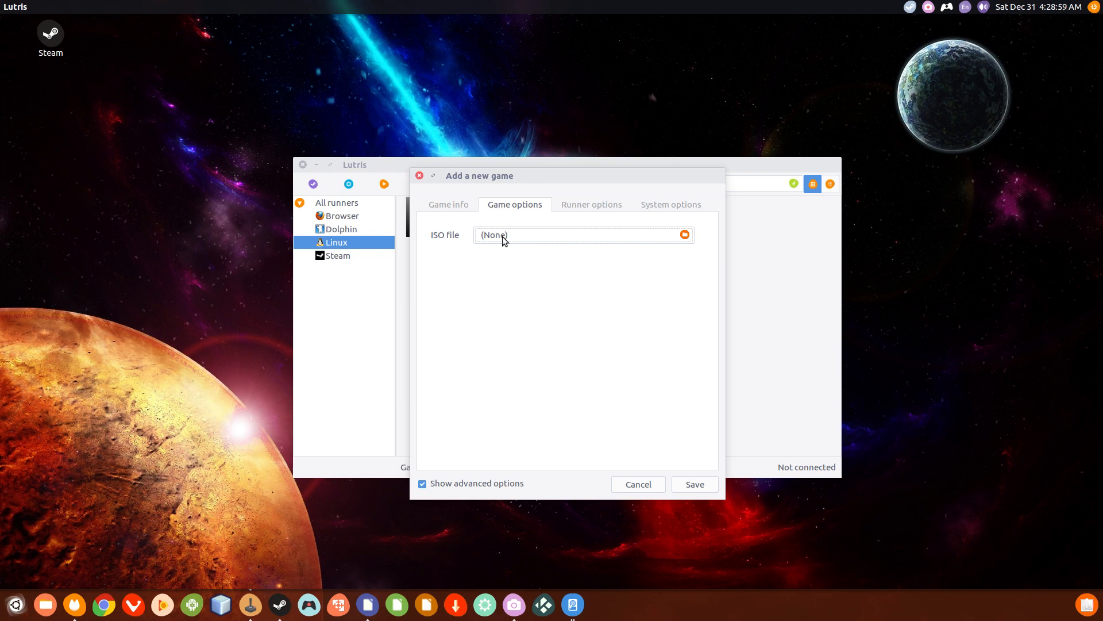
{"action": "left_click", "coordinate": [592, 204]}
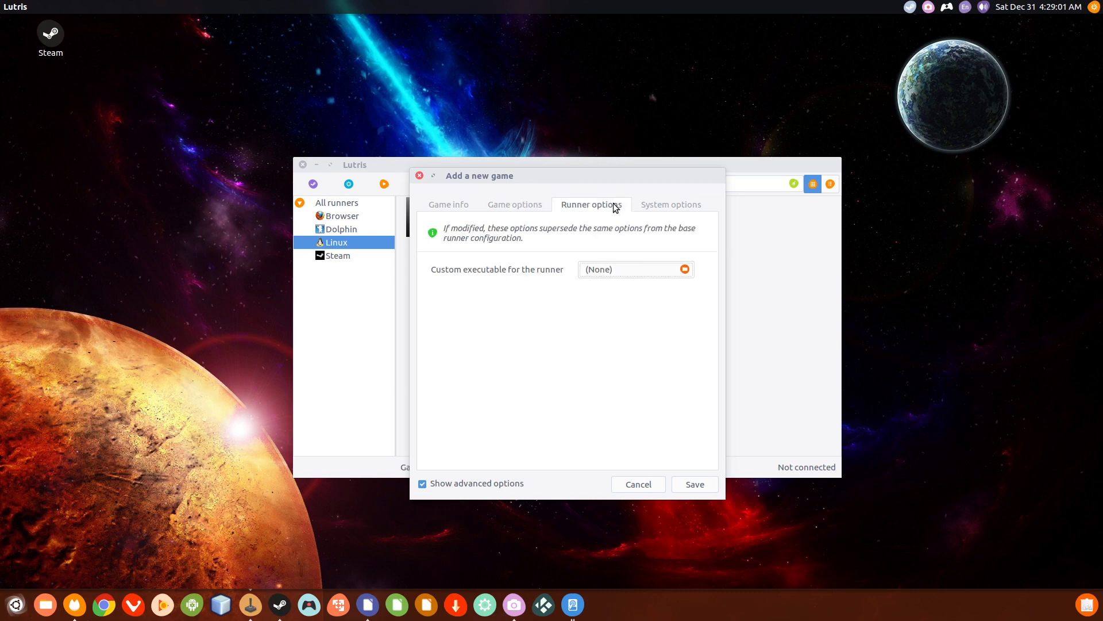
{"action": "mouse_move", "coordinate": [599, 369]}
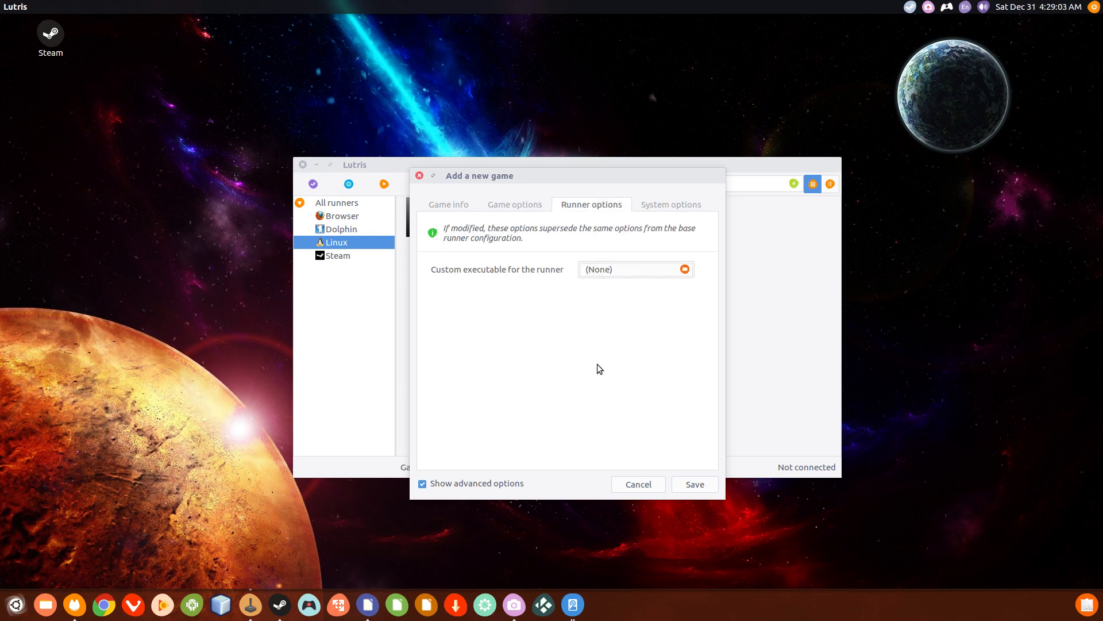
{"action": "mouse_move", "coordinate": [545, 272]}
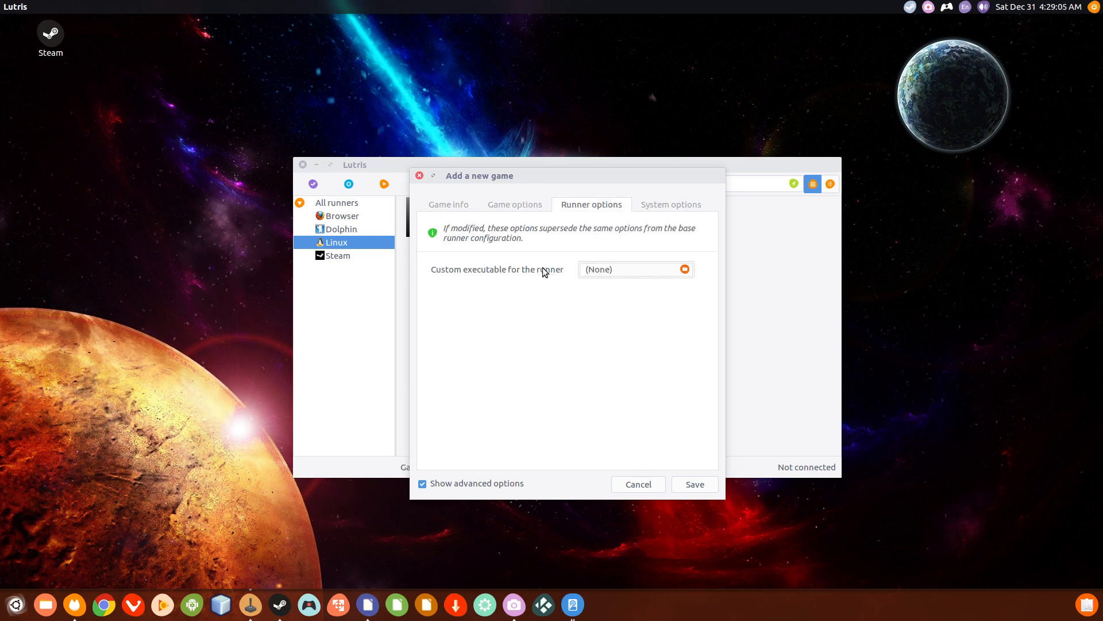
{"action": "mouse_move", "coordinate": [584, 241]}
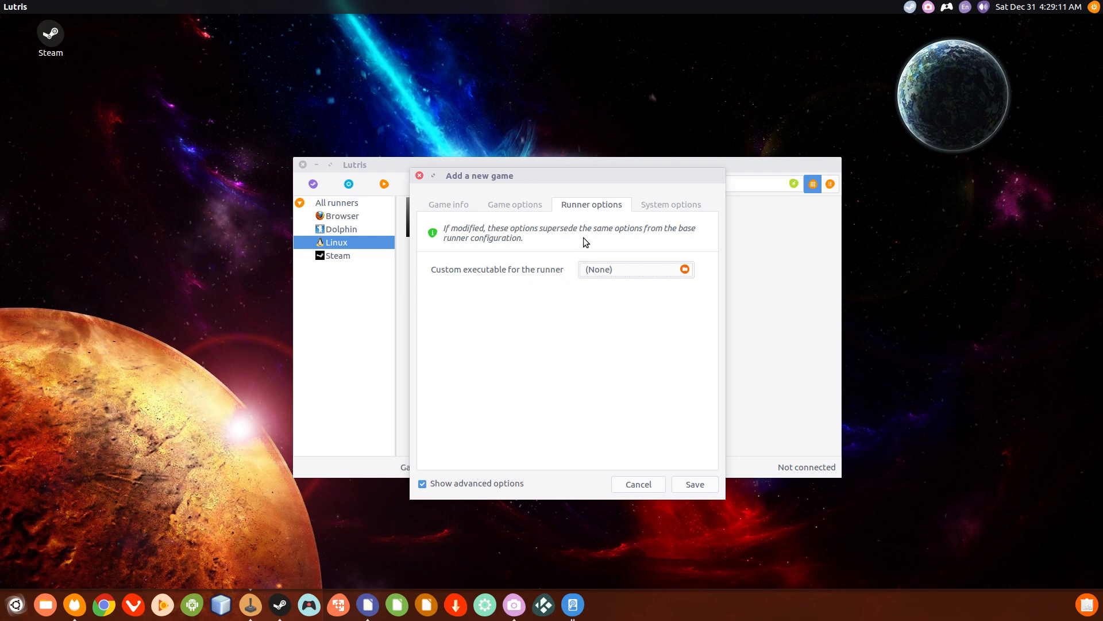
{"action": "mouse_move", "coordinate": [668, 198]}
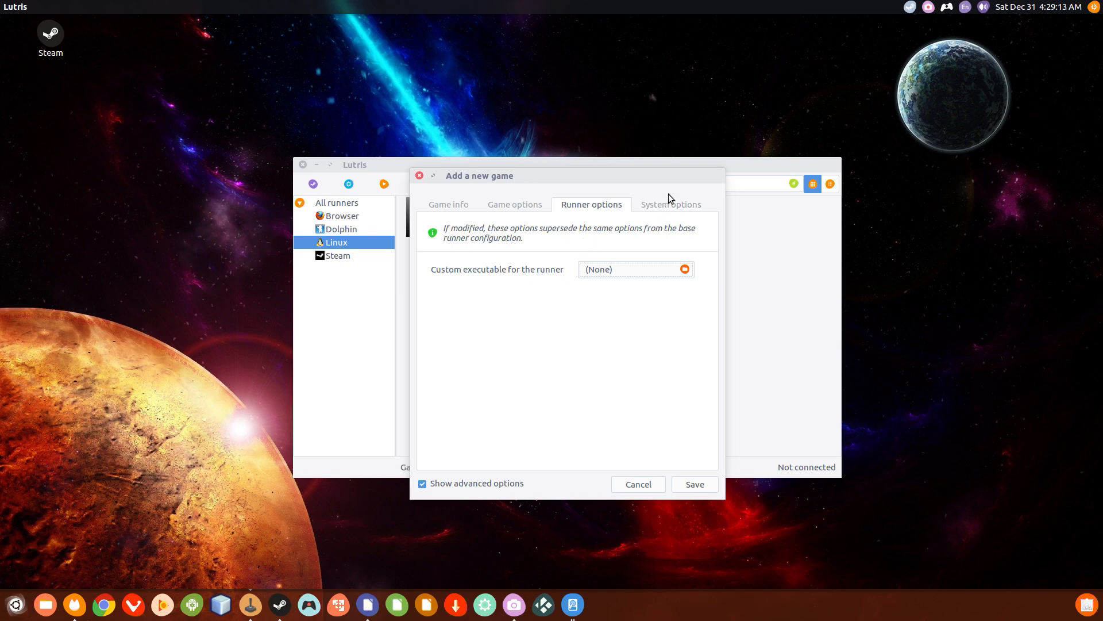
- In System options, set Turn off monitors except to HDMI-0
{"action": "left_click", "coordinate": [670, 204]}
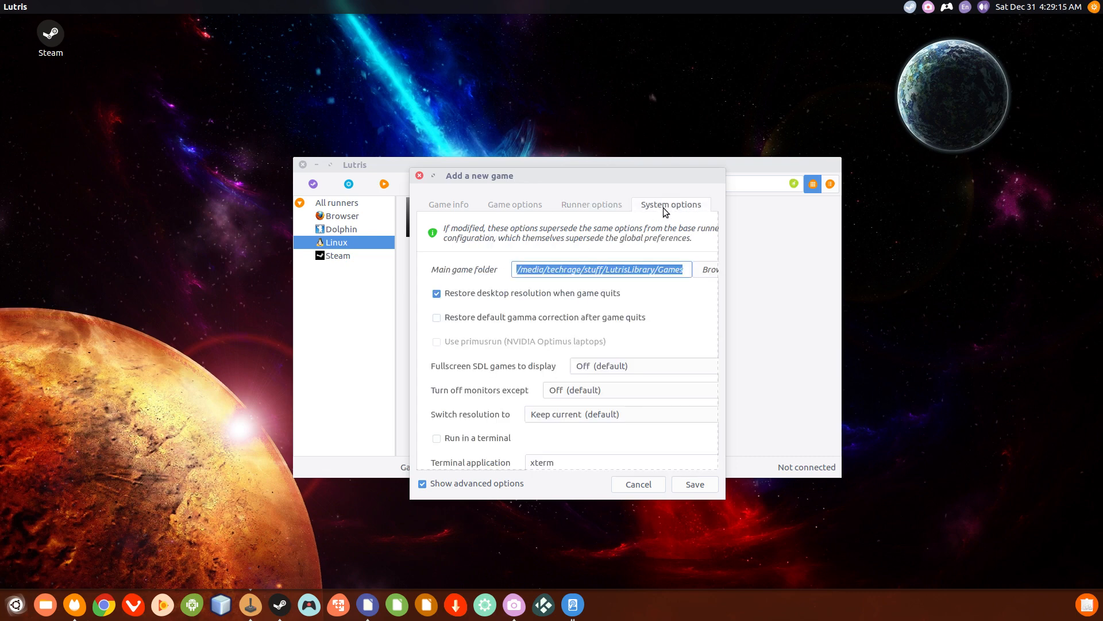
{"action": "scroll", "scroll_direction": "down", "scroll_amount": 3}
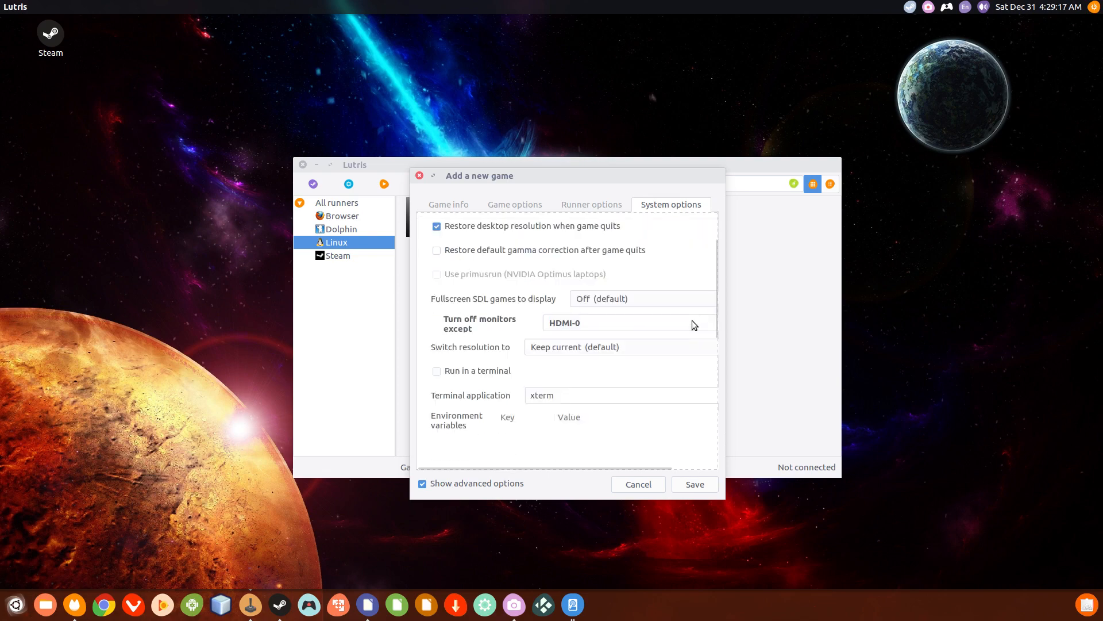
{"action": "left_click", "coordinate": [620, 323]}
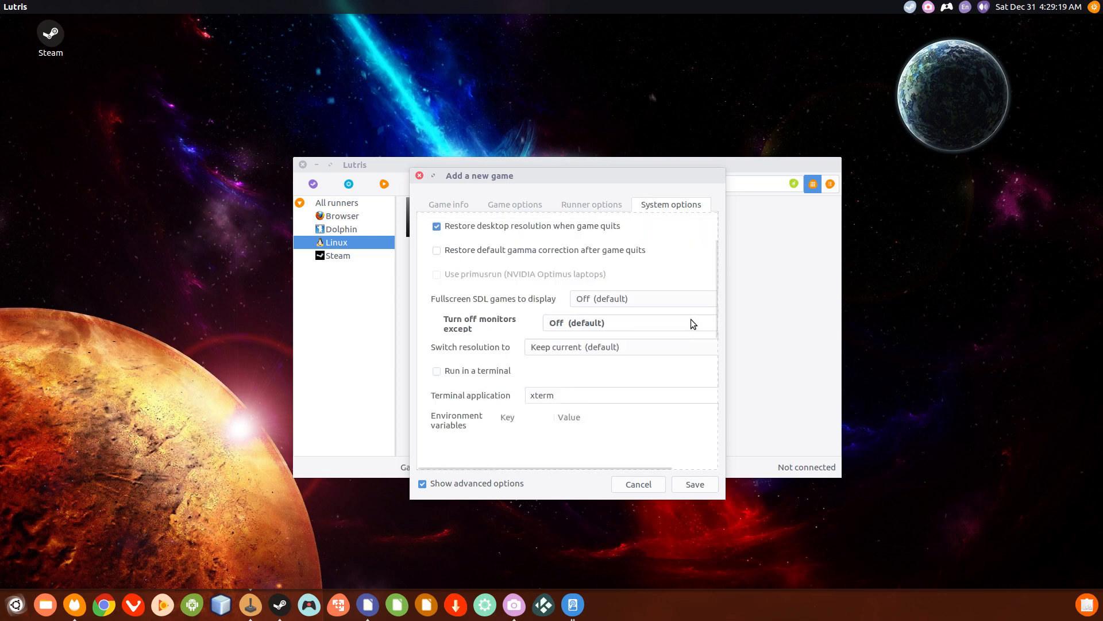
{"action": "scroll", "scroll_direction": "up", "scroll_amount": 3}
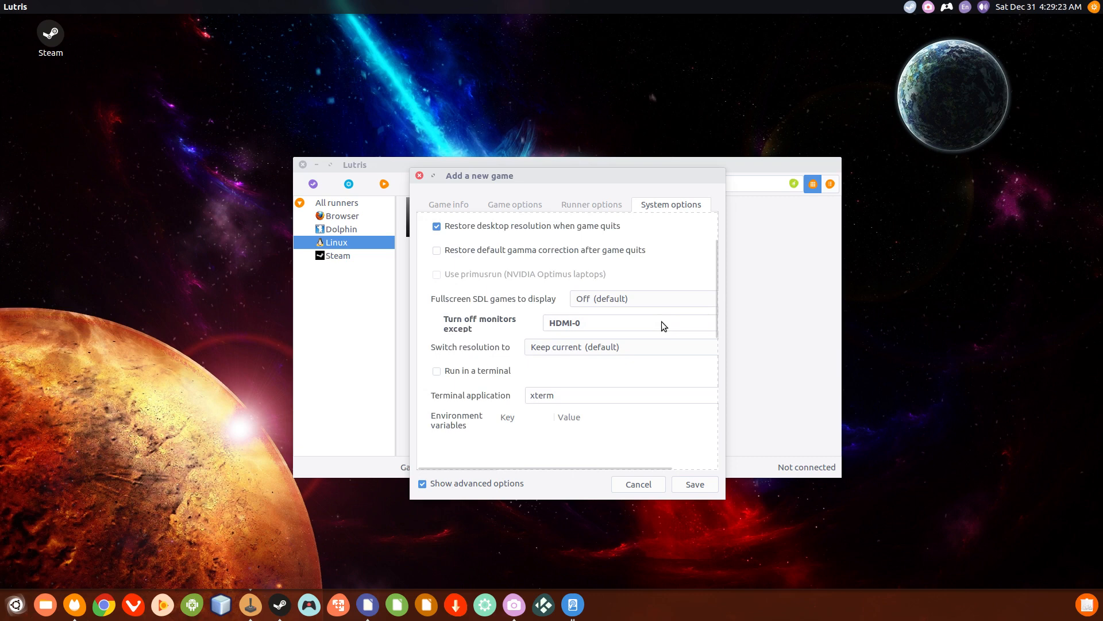
{"action": "mouse_move", "coordinate": [505, 416]}
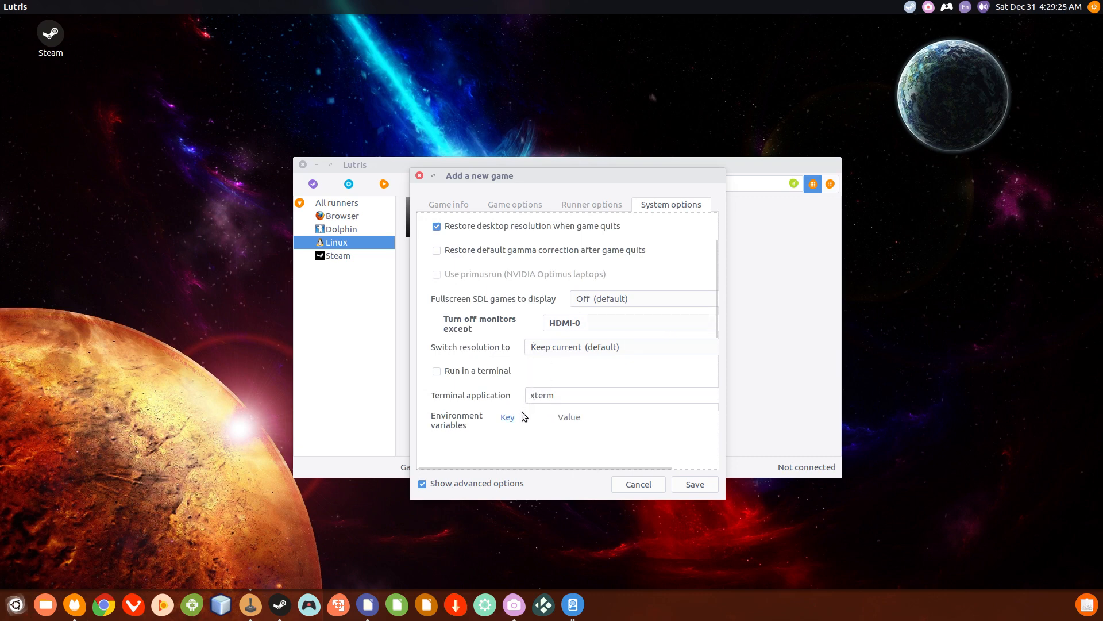
{"action": "scroll", "scroll_direction": "up", "scroll_amount": 3}
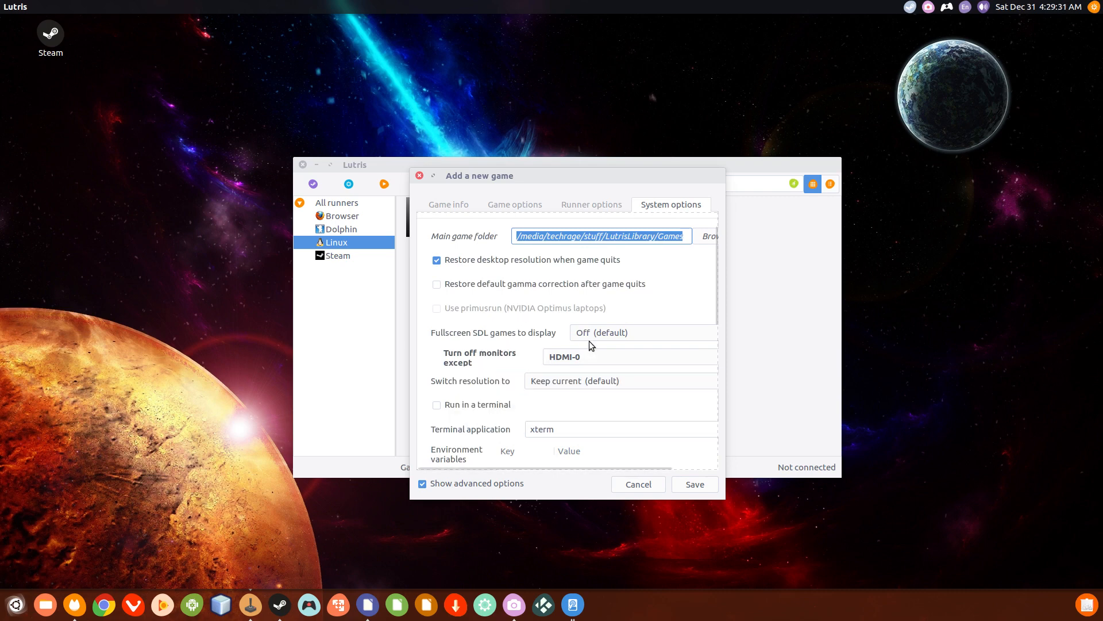
{"action": "scroll", "scroll_direction": "up", "scroll_amount": 3}
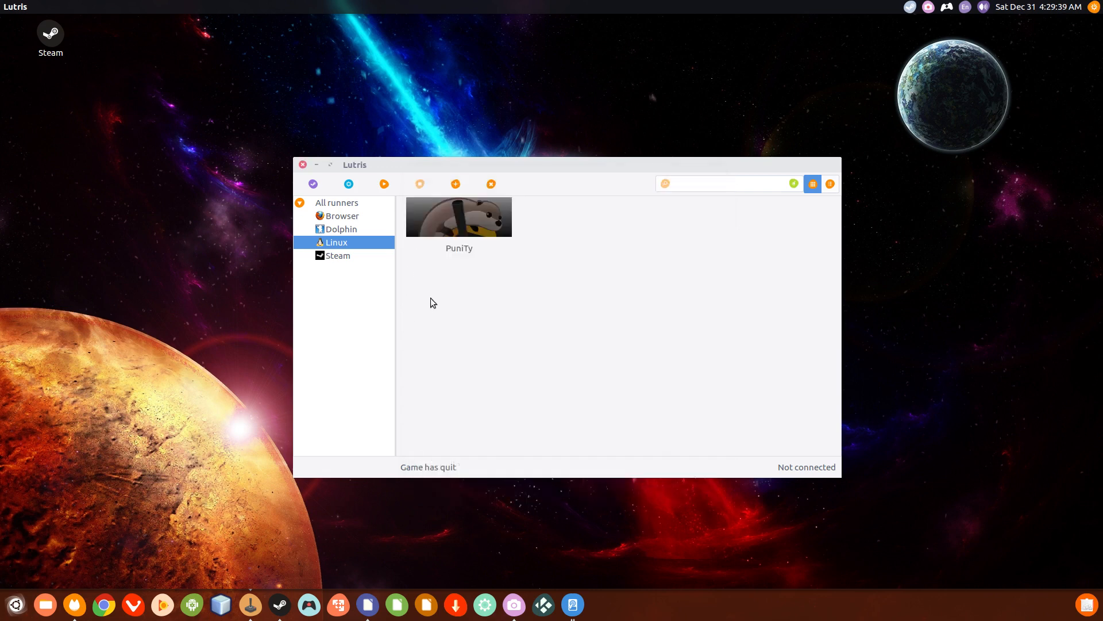
{"action": "mouse_move", "coordinate": [499, 223]}
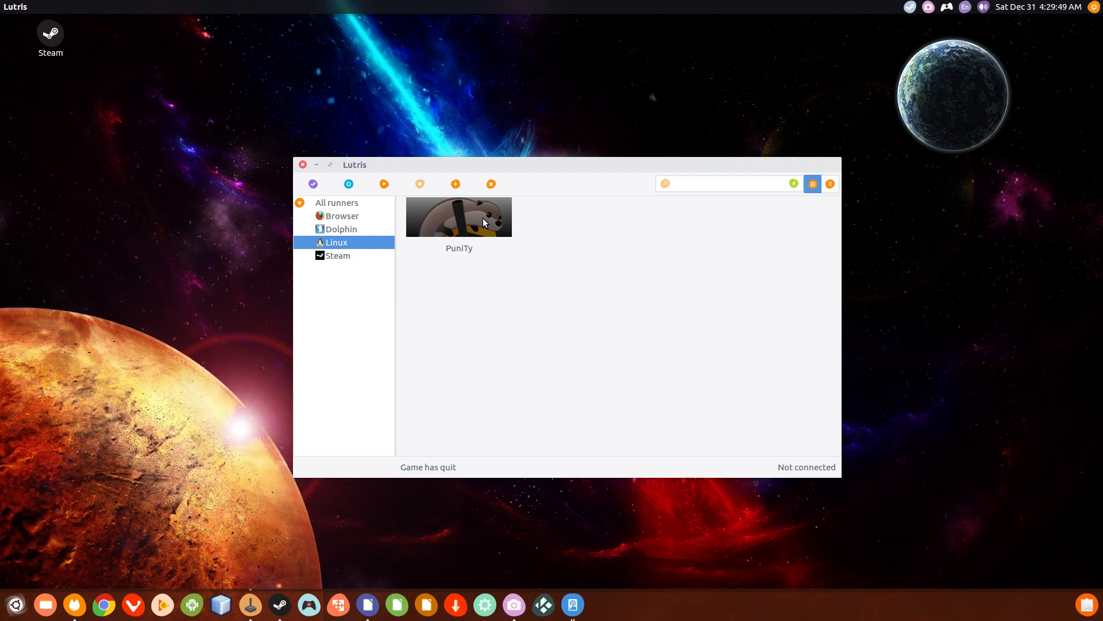
{"action": "mouse_move", "coordinate": [455, 251]}
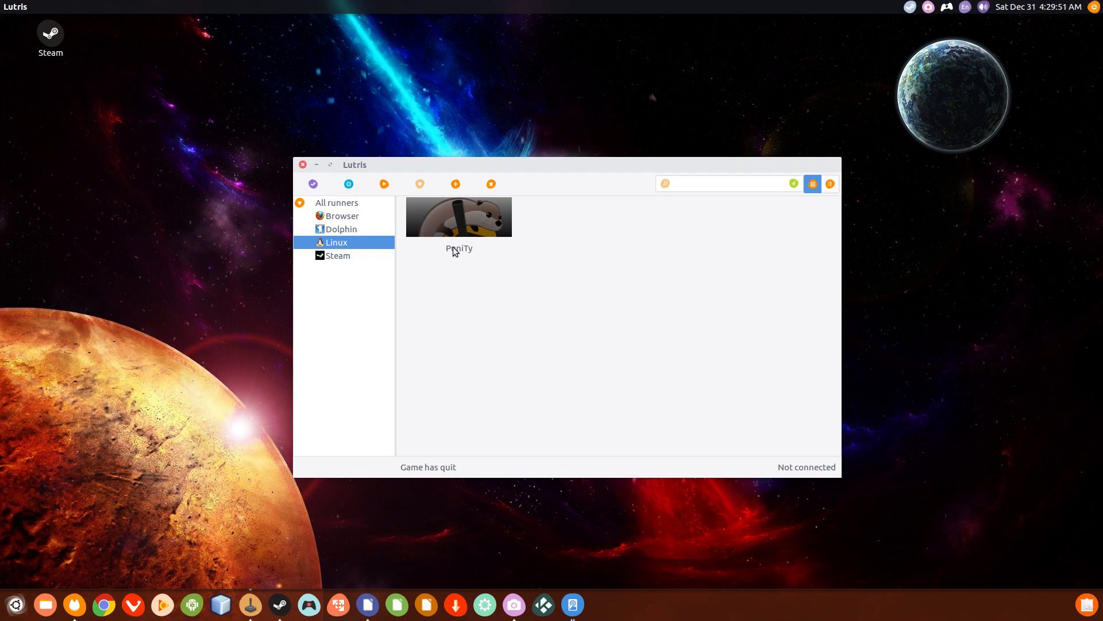
- View the Dolphin games, then switch back to the Linux games listing PuniTy
{"action": "left_click", "coordinate": [341, 229]}
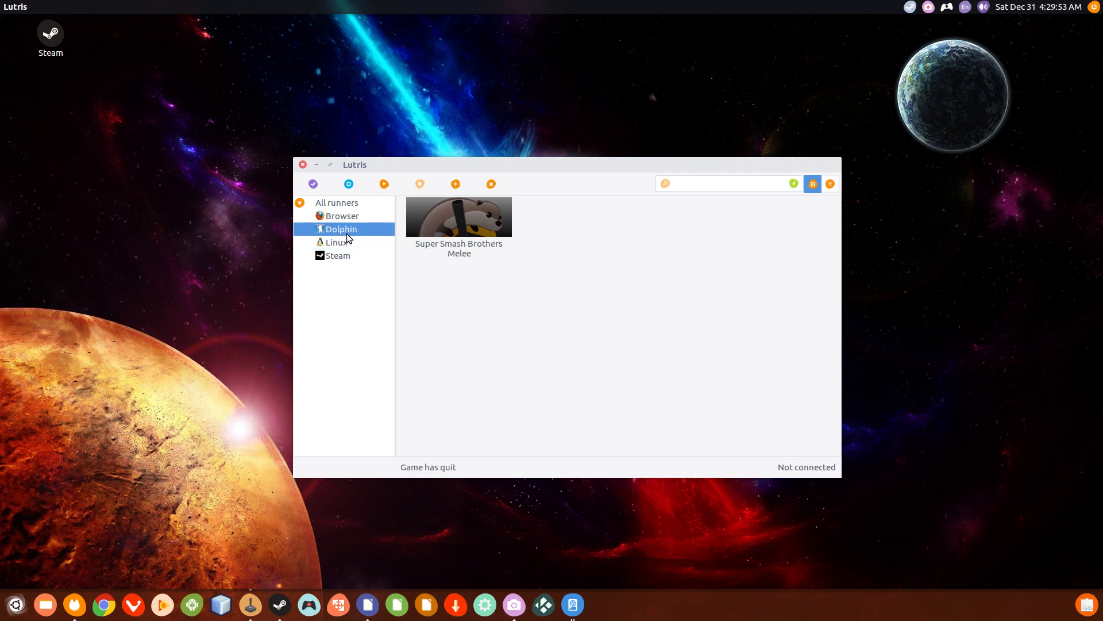
{"action": "left_click", "coordinate": [338, 242]}
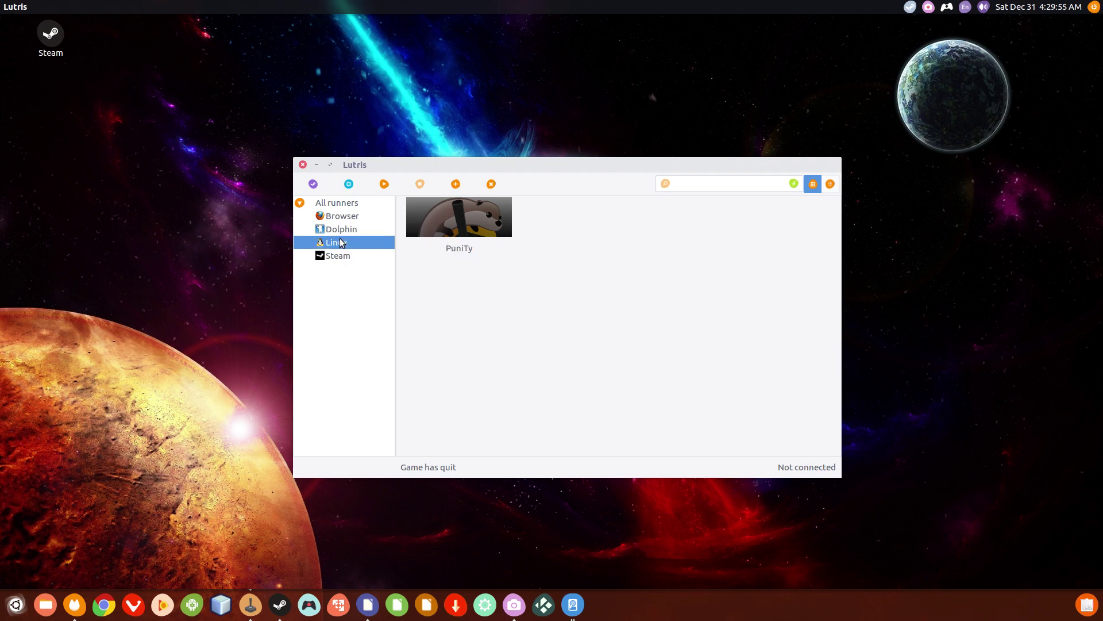
{"action": "mouse_move", "coordinate": [322, 213]}
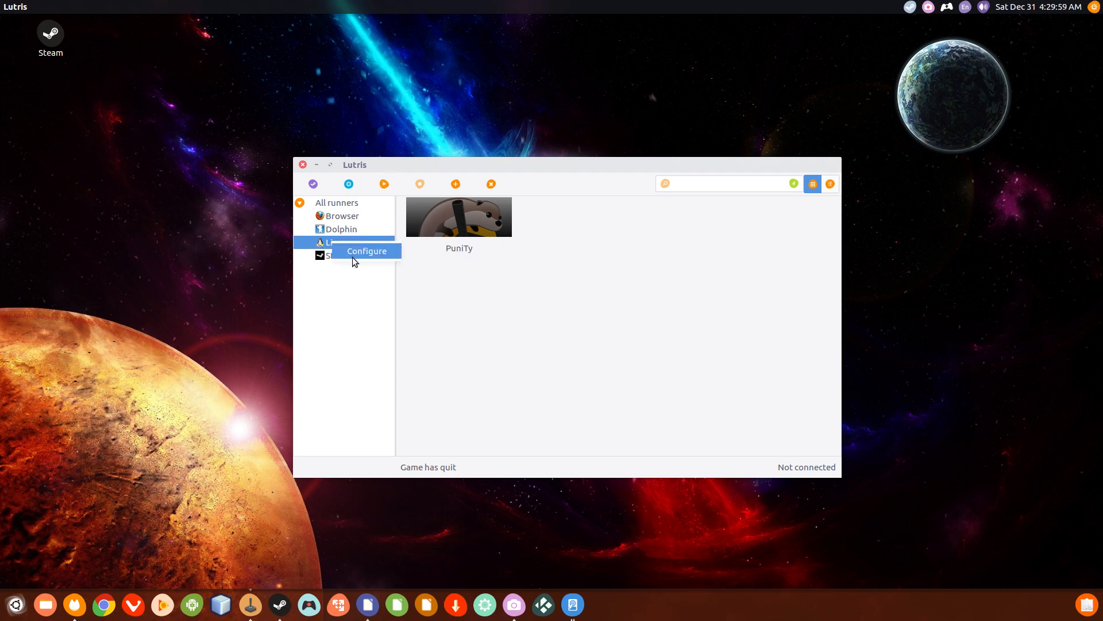
{"action": "left_click", "coordinate": [366, 251]}
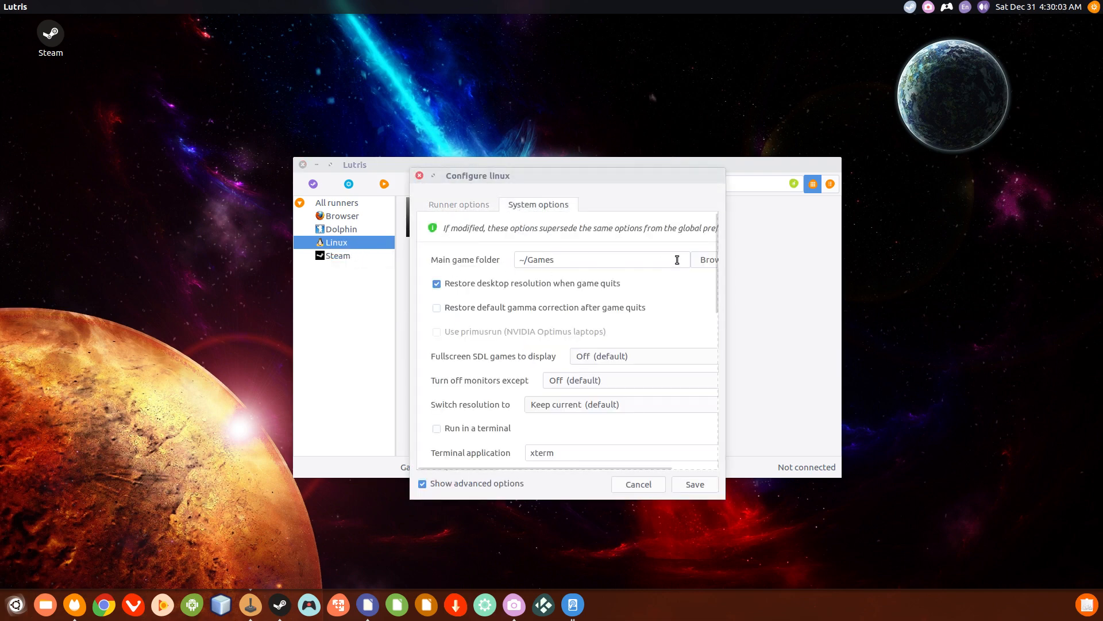
{"action": "mouse_move", "coordinate": [461, 270]}
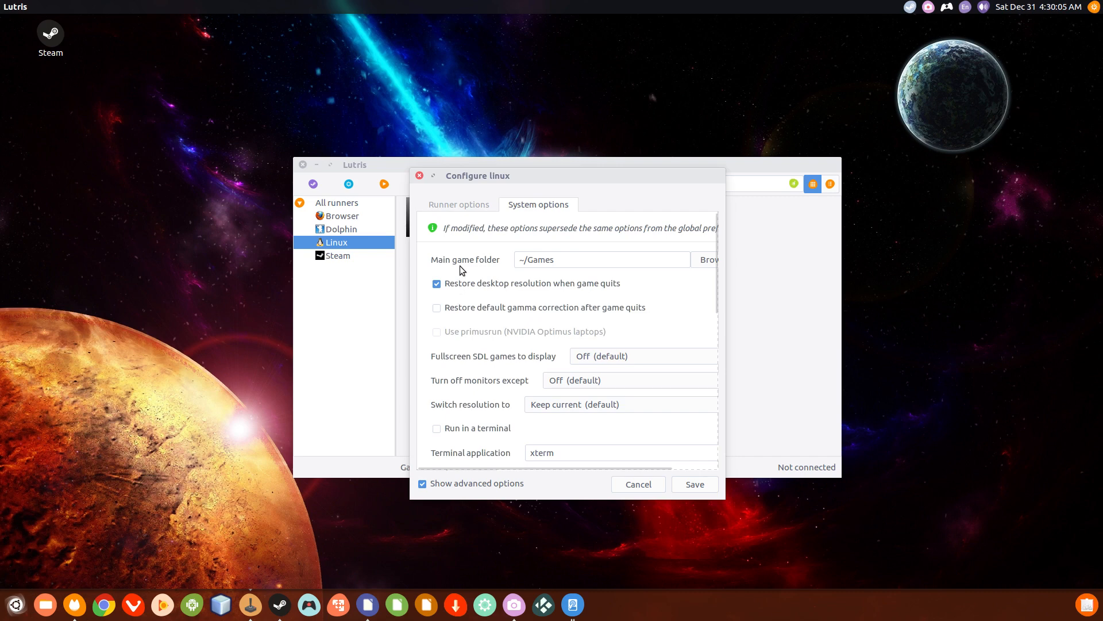
{"action": "left_click", "coordinate": [708, 259]}
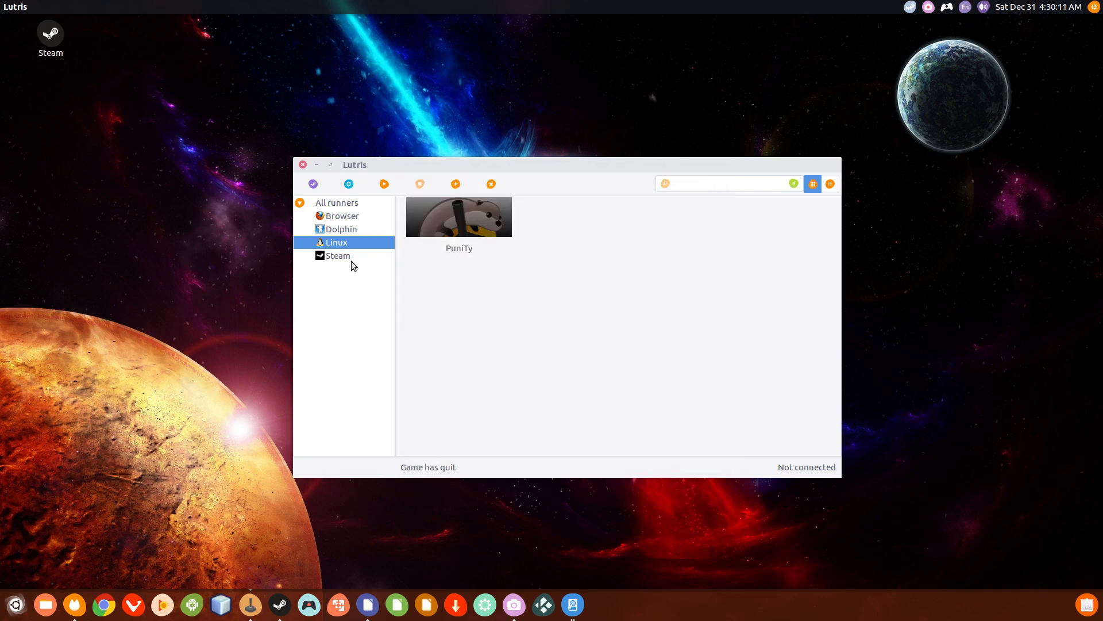
- Browse the Steam games, then filter to Dolphin showing Super Smash Brothers Melee
{"action": "left_click", "coordinate": [338, 255]}
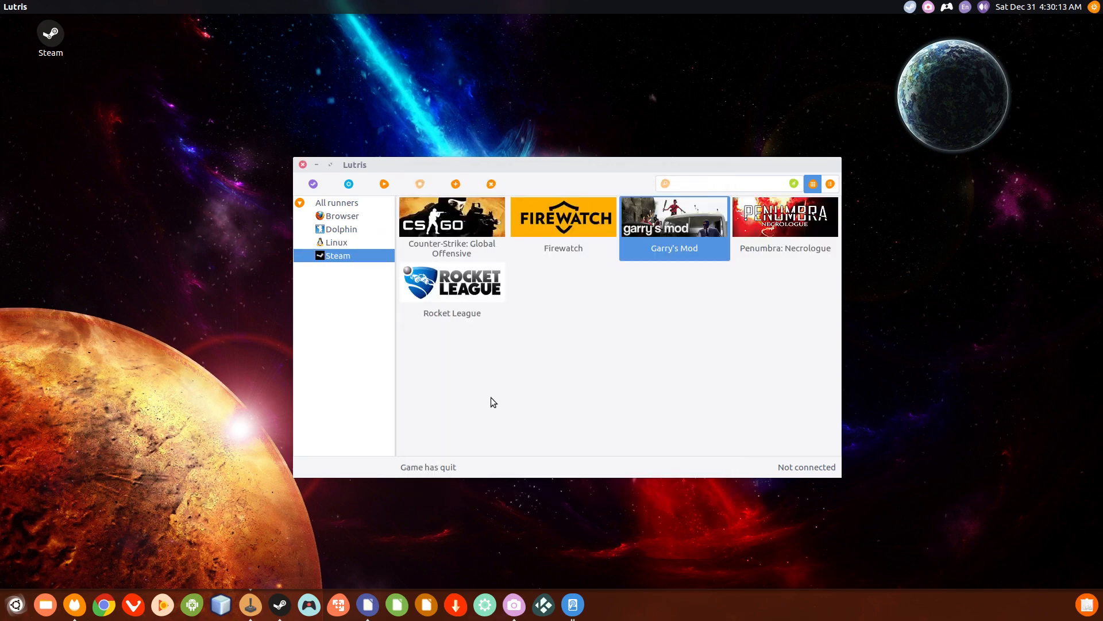
{"action": "mouse_move", "coordinate": [455, 296]}
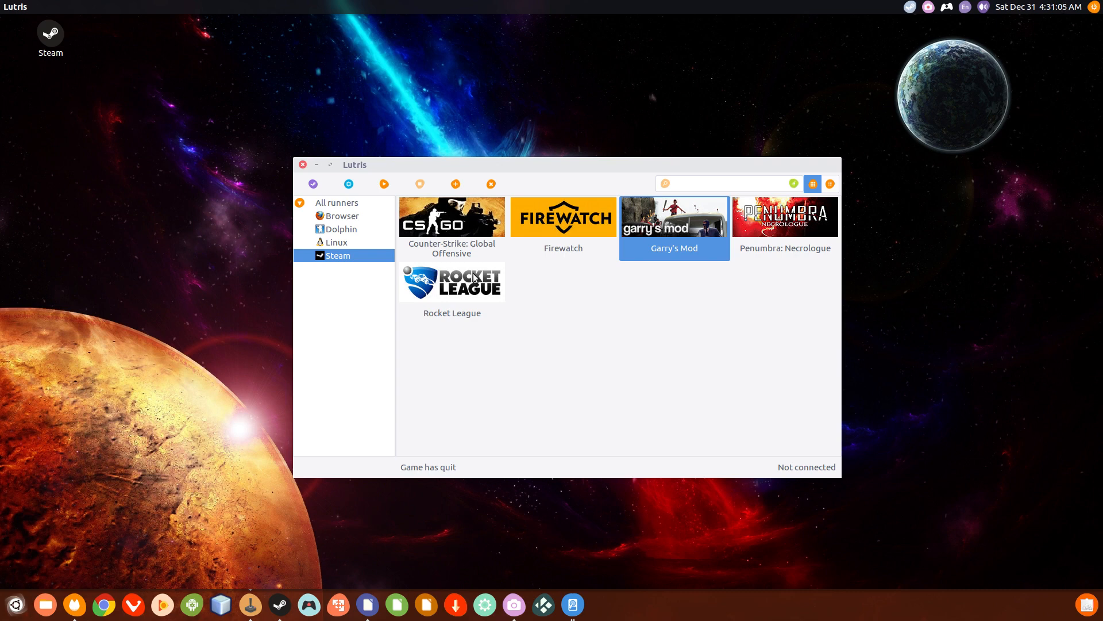
{"action": "left_click", "coordinate": [340, 228]}
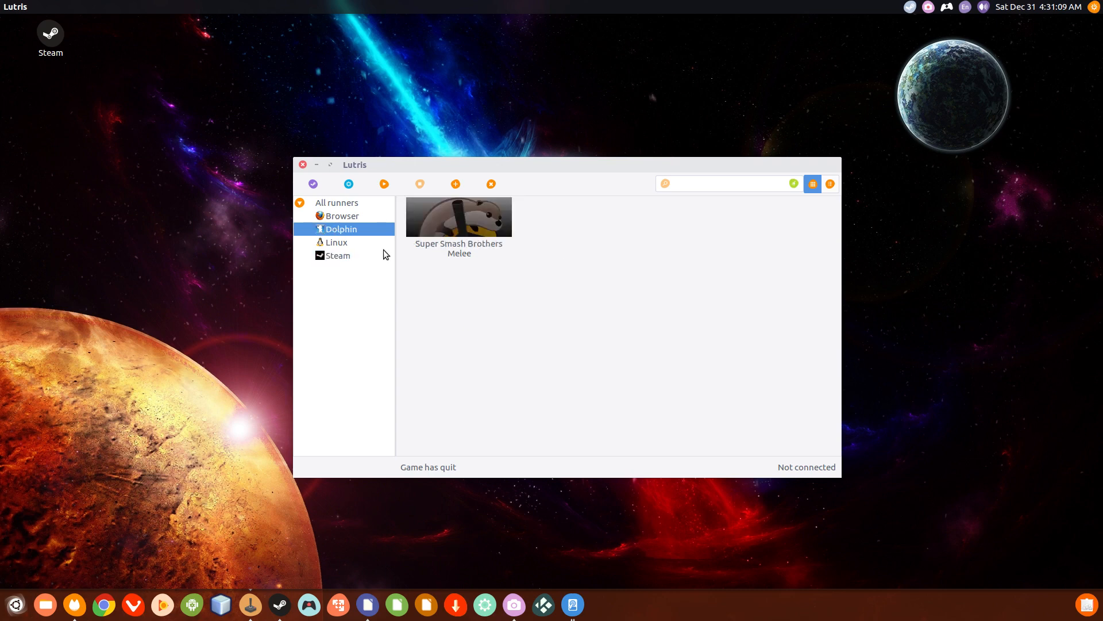
{"action": "mouse_move", "coordinate": [470, 227]}
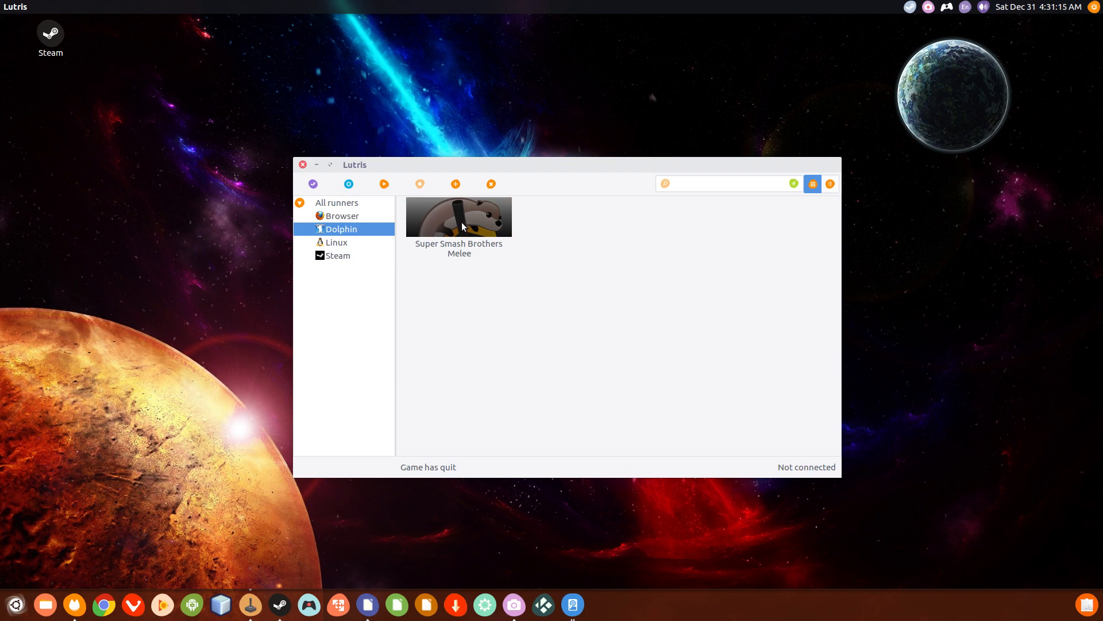
{"action": "mouse_move", "coordinate": [582, 295]}
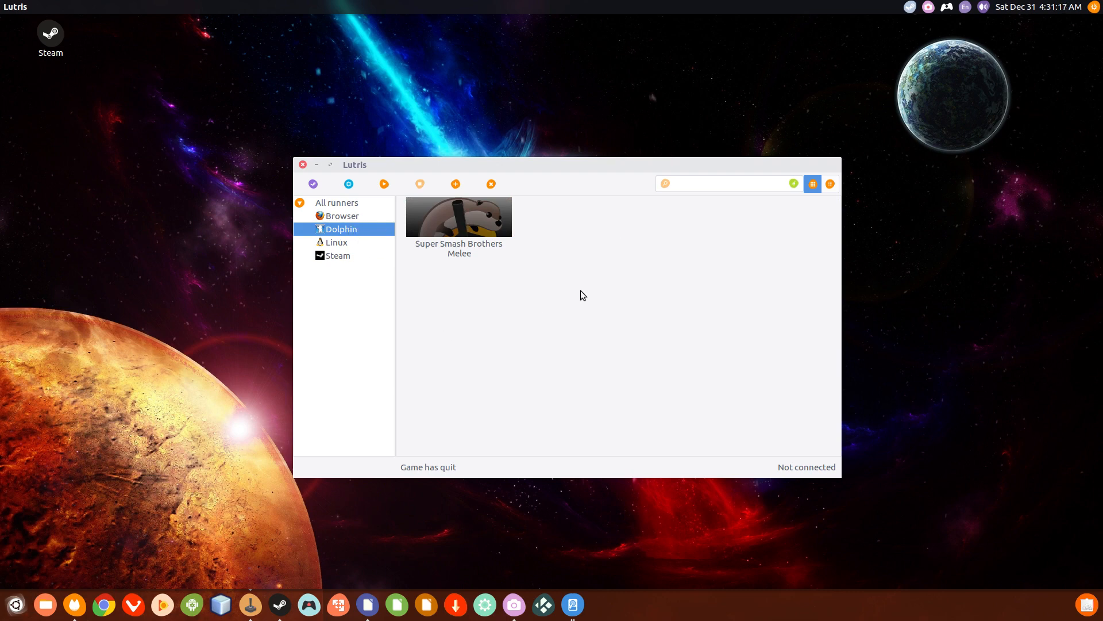
{"action": "mouse_move", "coordinate": [606, 376]}
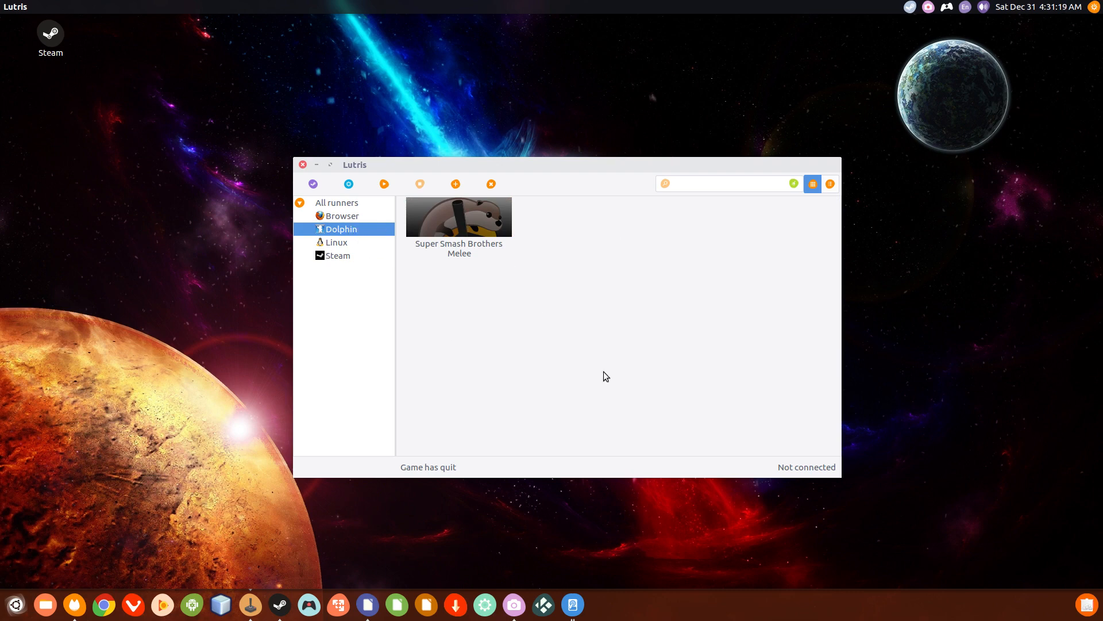
- Launch Super Smash Brothers Melee, view its actions, and stop the game
{"action": "left_click", "coordinate": [458, 216]}
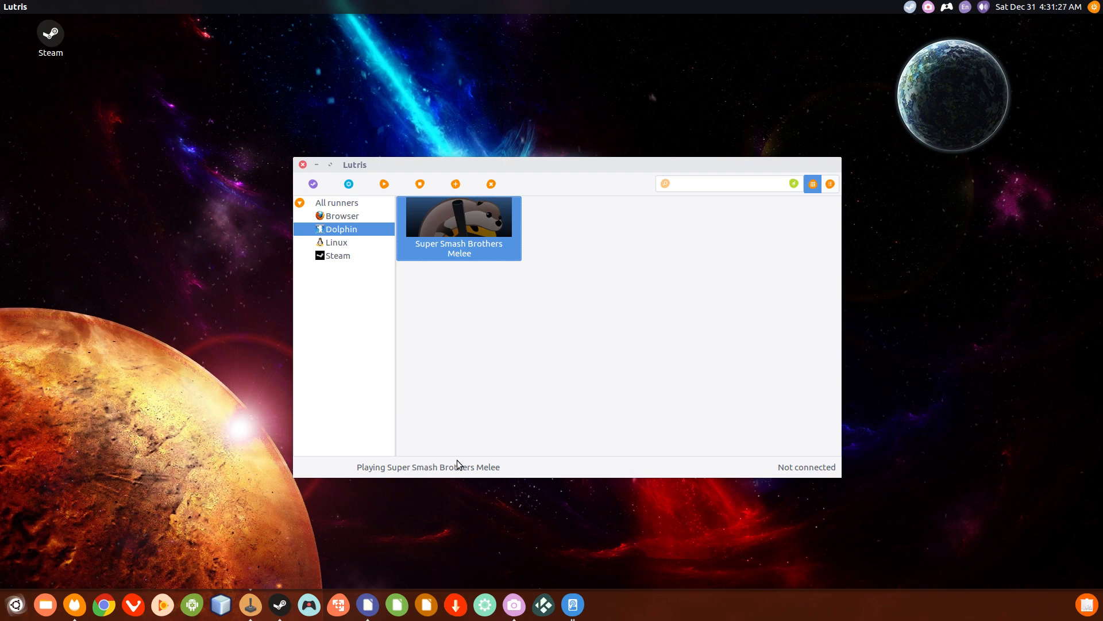
{"action": "mouse_move", "coordinate": [470, 255]}
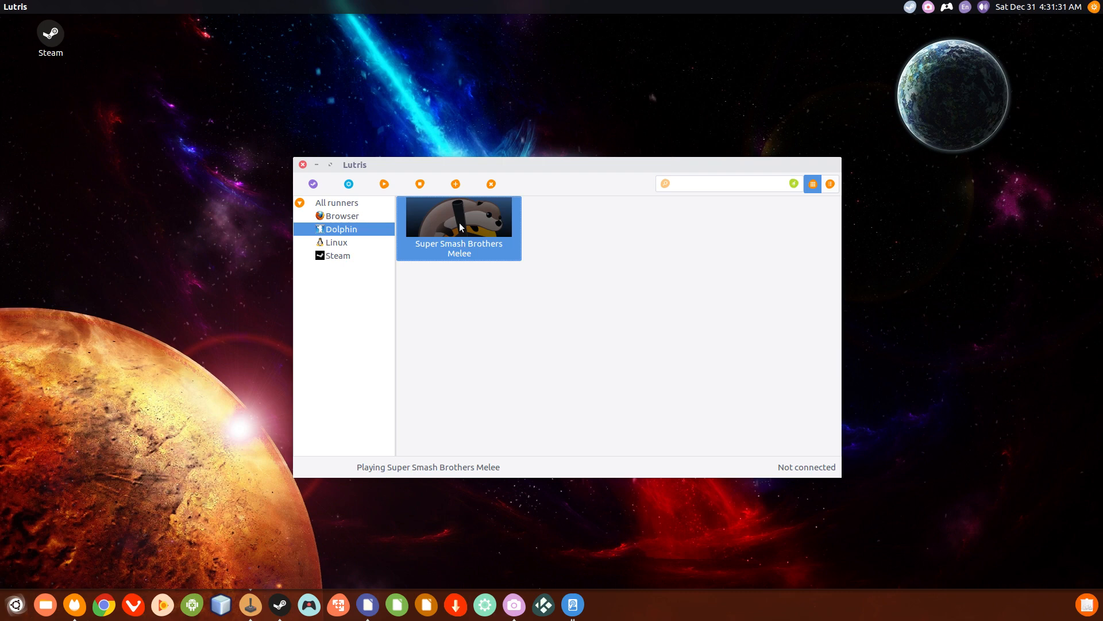
{"action": "right_click", "coordinate": [458, 226]}
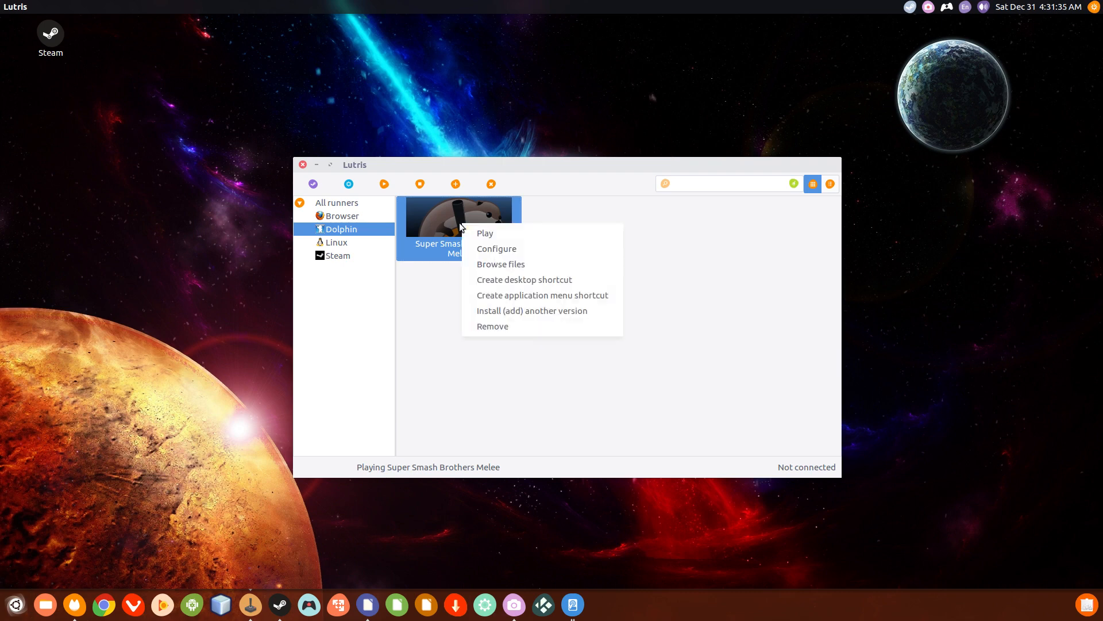
{"action": "mouse_move", "coordinate": [504, 233]}
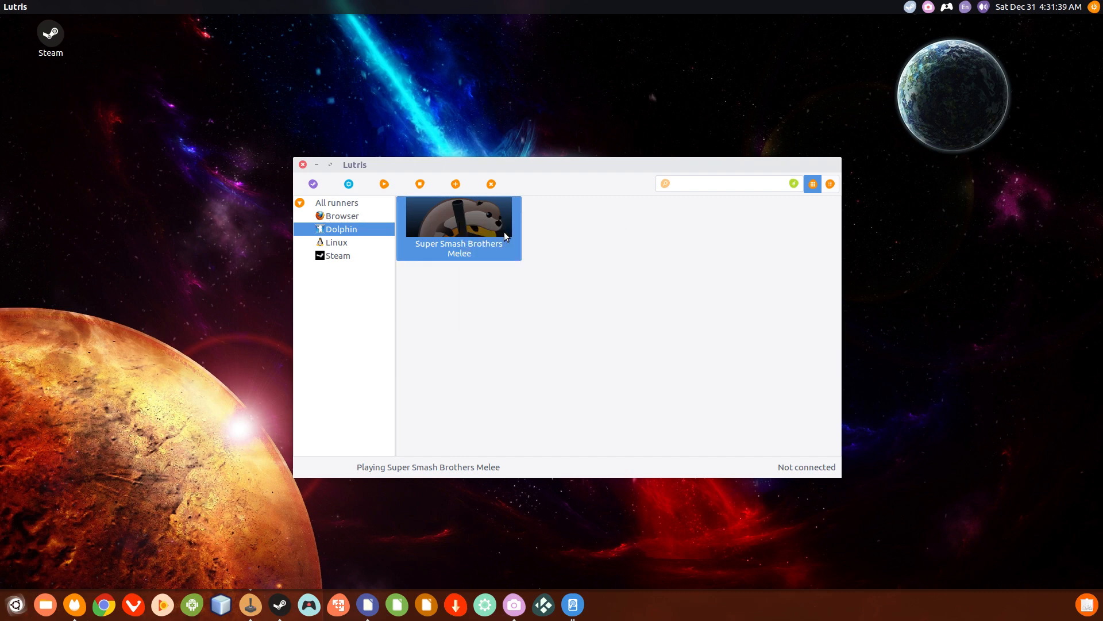
{"action": "mouse_move", "coordinate": [573, 604]}
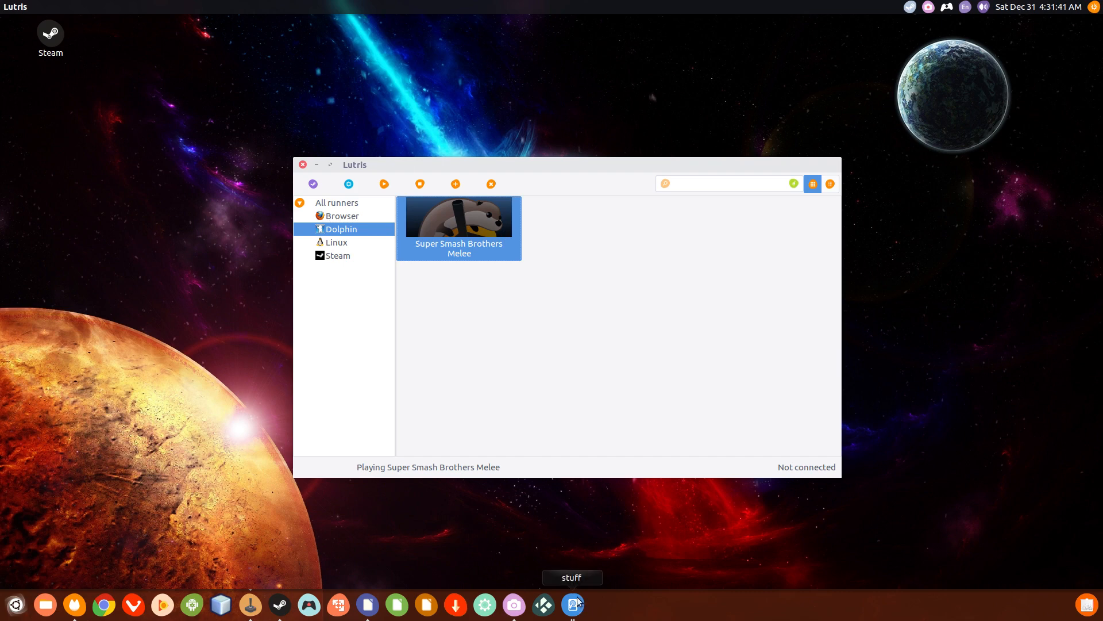
{"action": "mouse_move", "coordinate": [548, 350]}
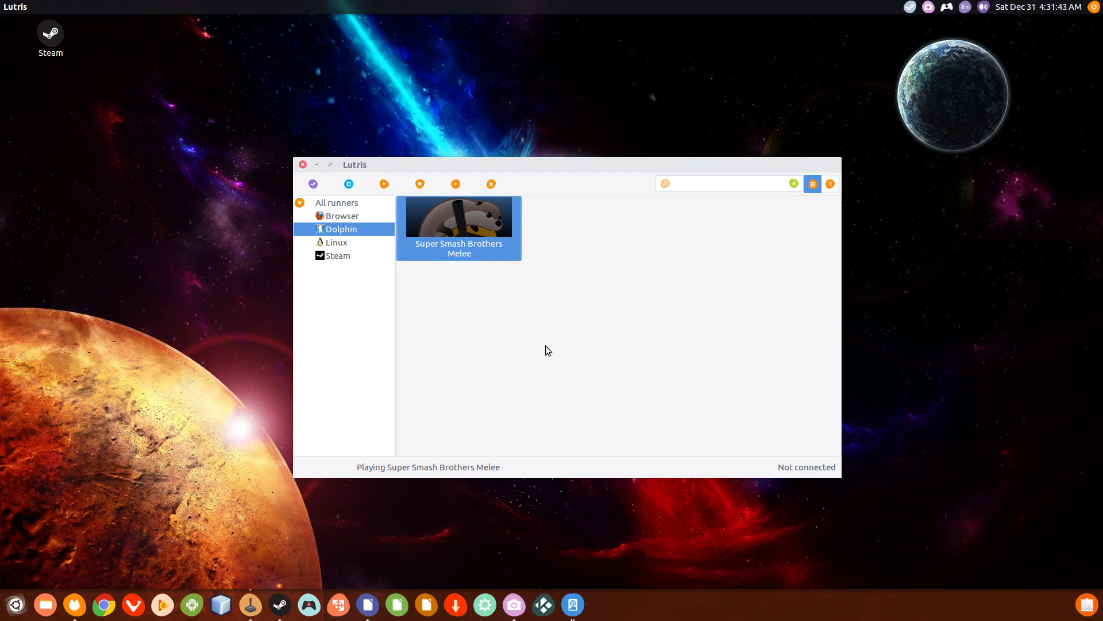
{"action": "mouse_move", "coordinate": [465, 187]}
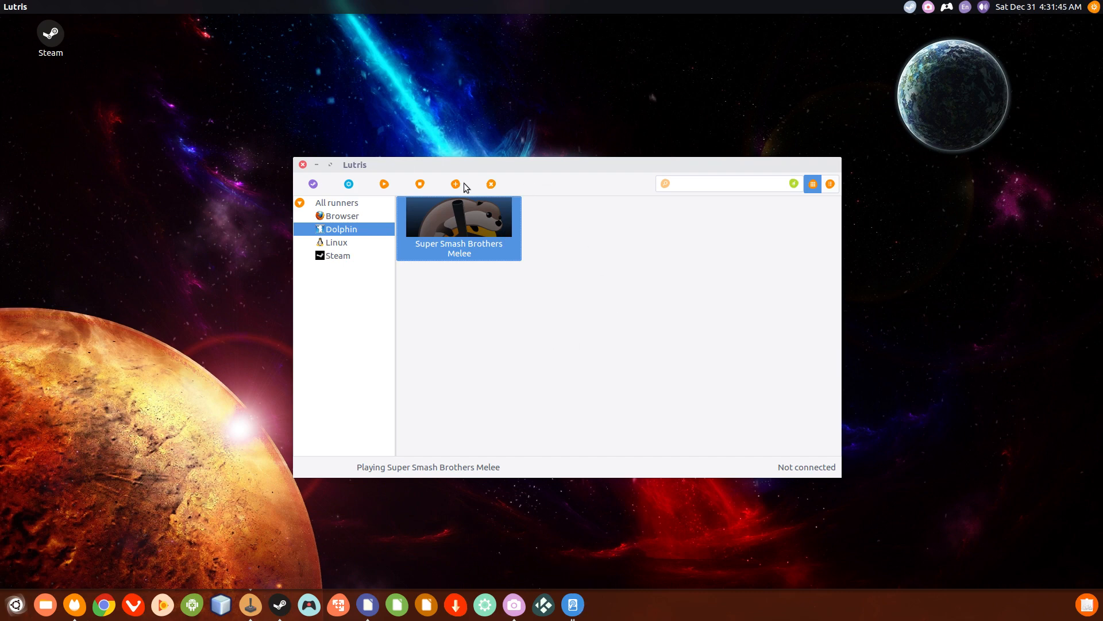
{"action": "mouse_move", "coordinate": [420, 184]}
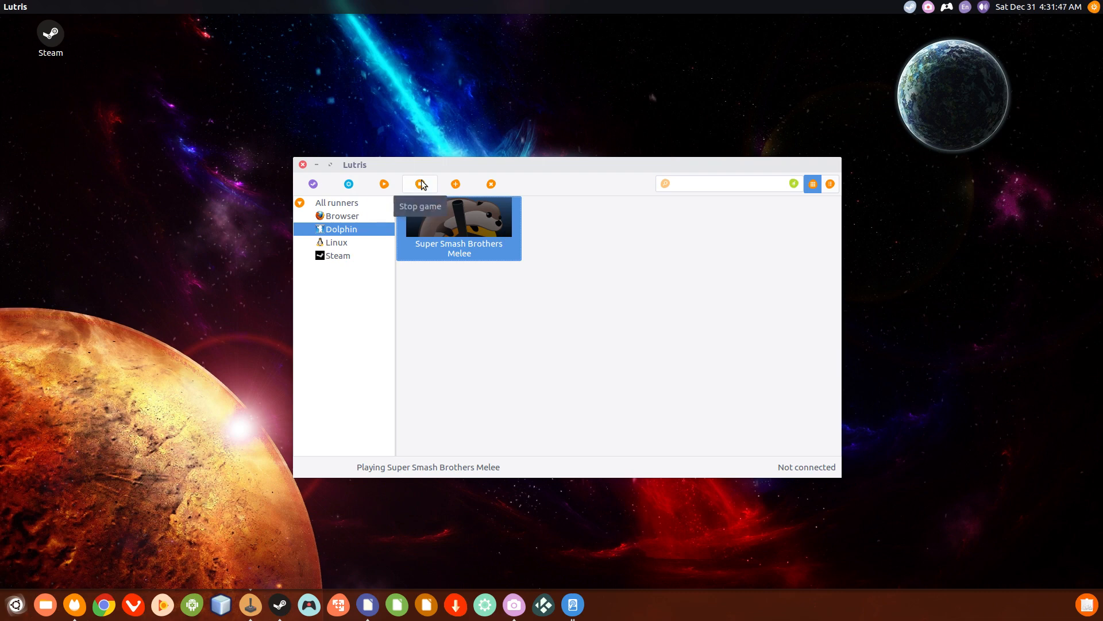
{"action": "left_click", "coordinate": [420, 184]}
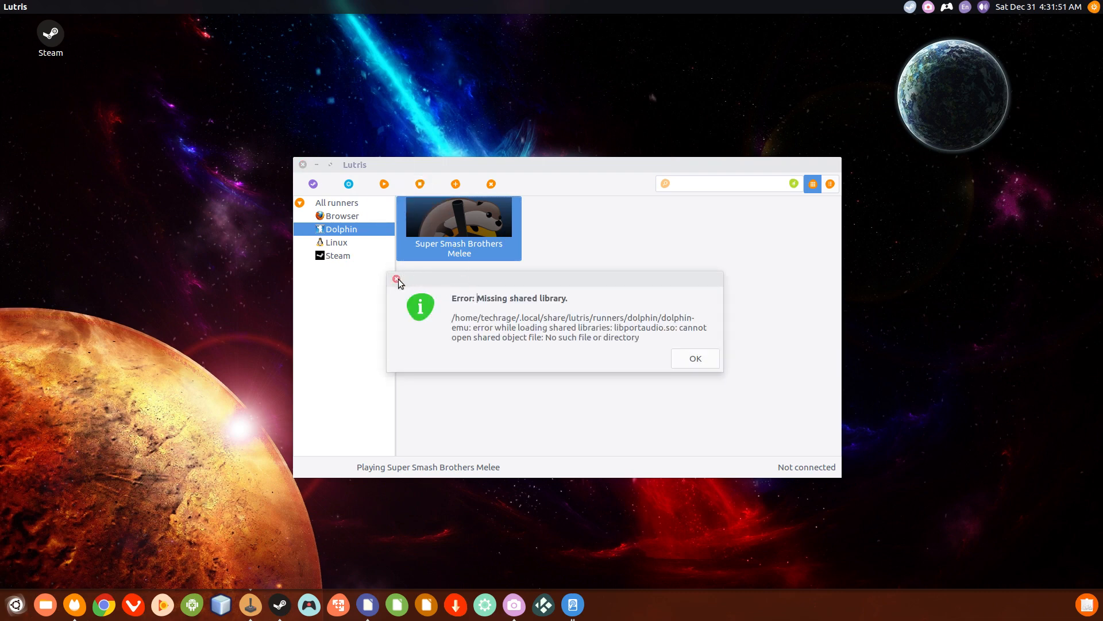
- Dismiss the libportaudio.so missing shared library error dialog
{"action": "left_click", "coordinate": [694, 358]}
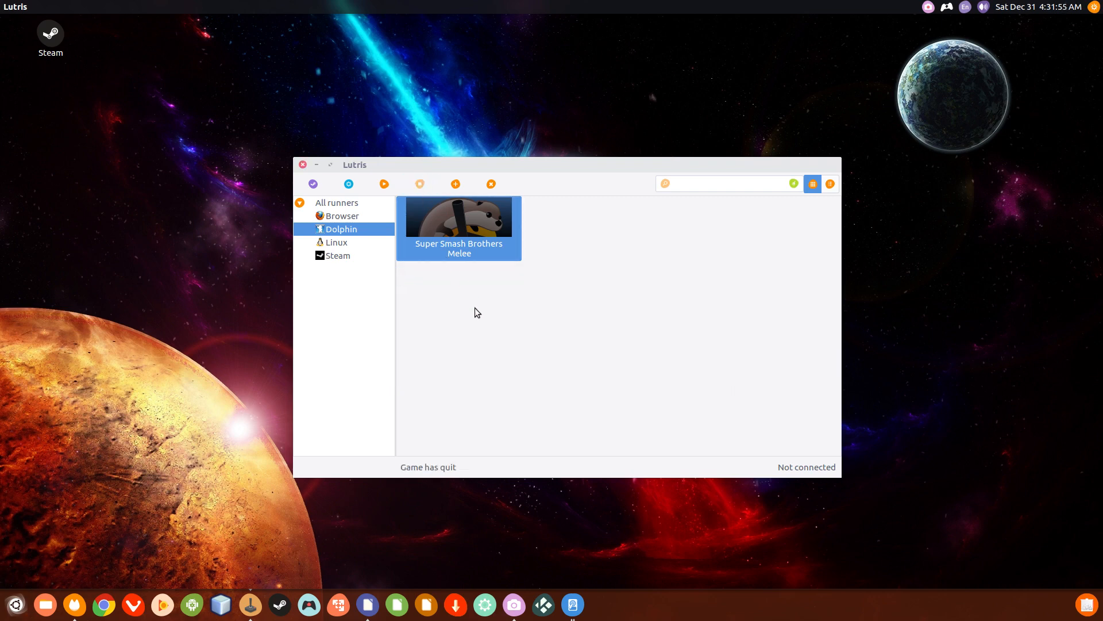
{"action": "mouse_move", "coordinate": [490, 402]}
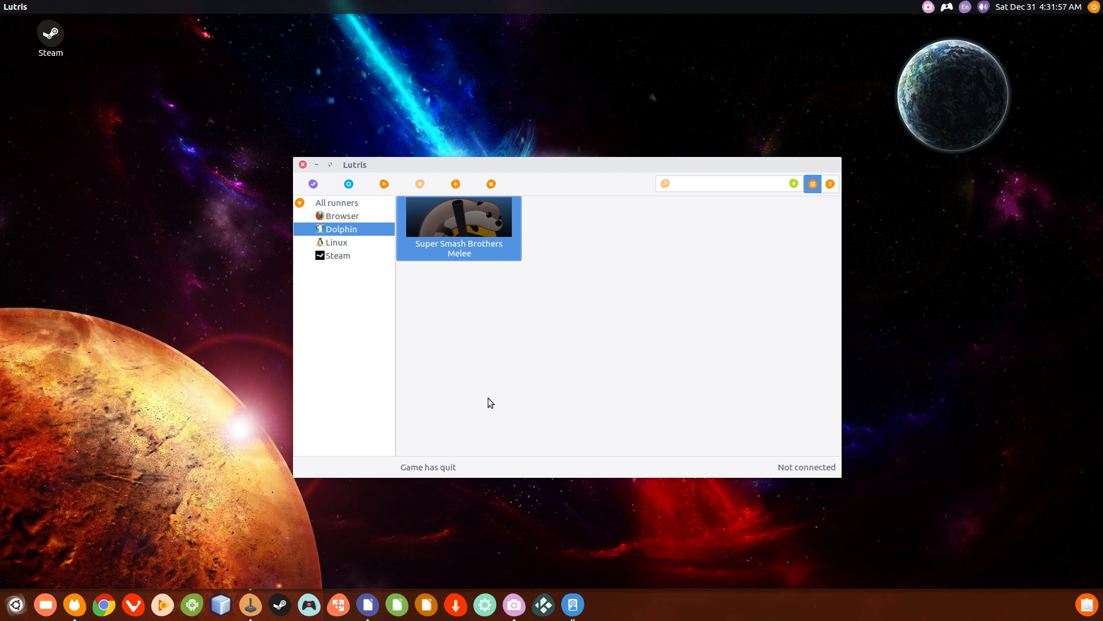
{"action": "mouse_move", "coordinate": [342, 263]}
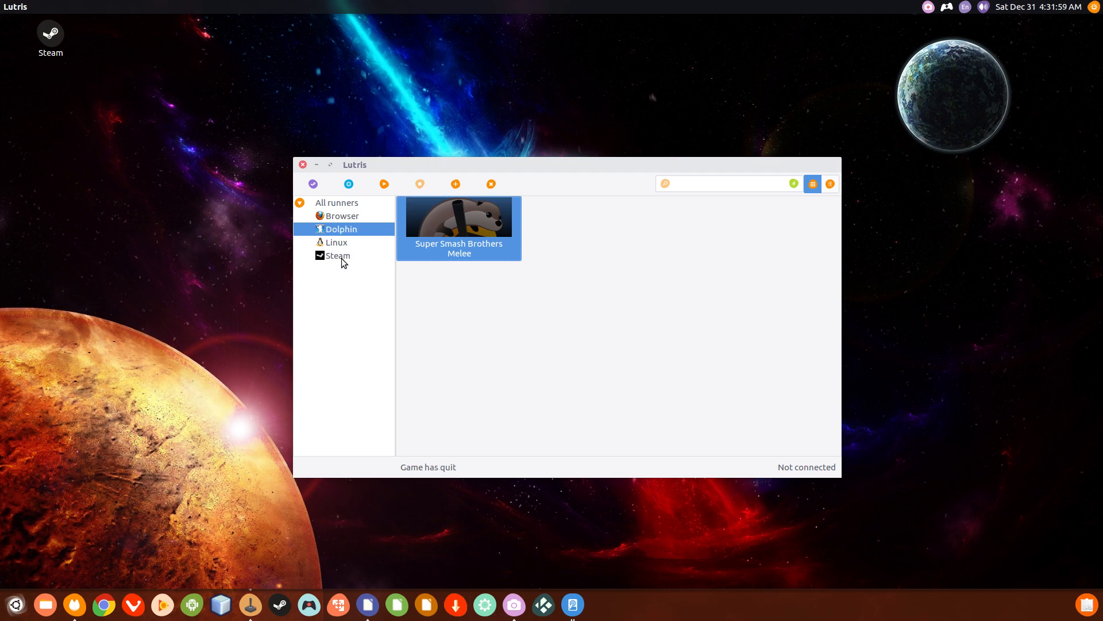
- Filter to Steam games and launch Rocket League
{"action": "left_click", "coordinate": [338, 255]}
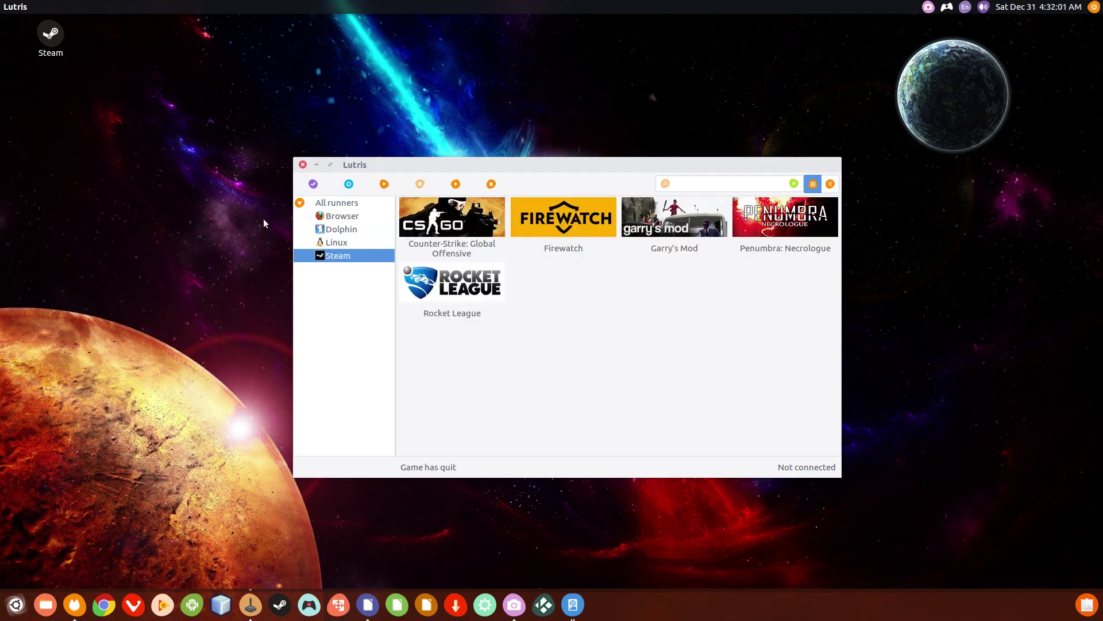
{"action": "left_click", "coordinate": [452, 282]}
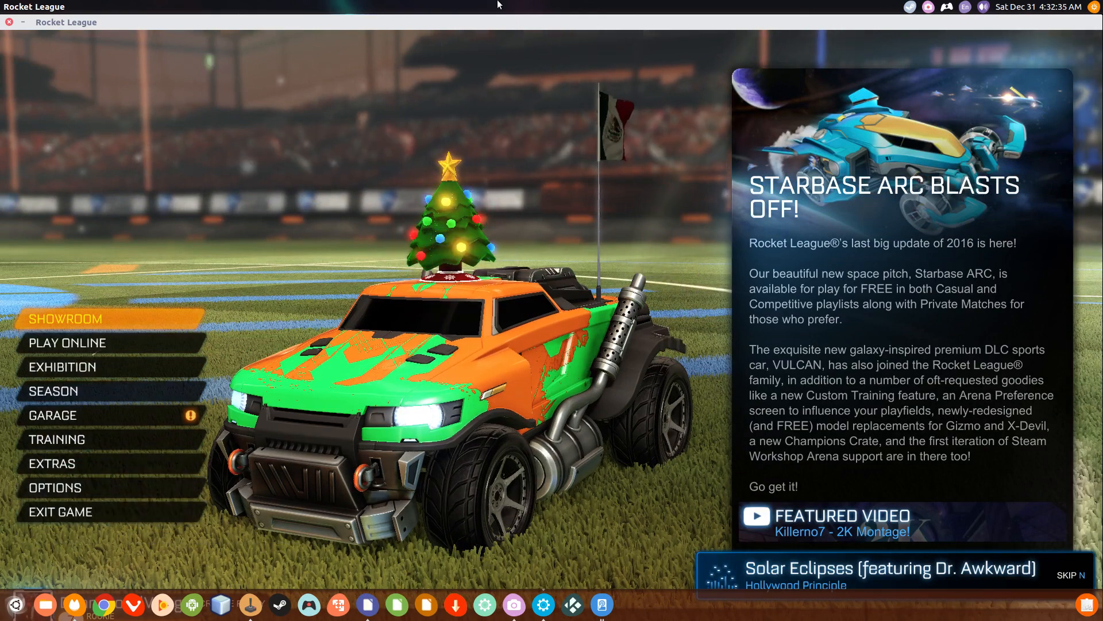
{"action": "mouse_move", "coordinate": [156, 30]}
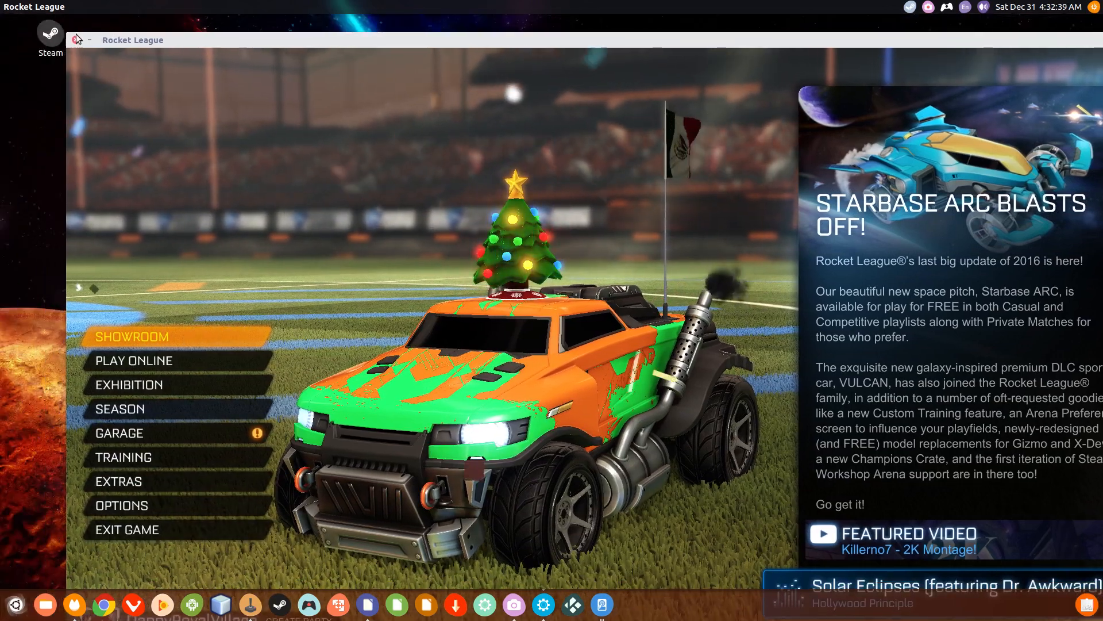
{"action": "mouse_move", "coordinate": [127, 529]}
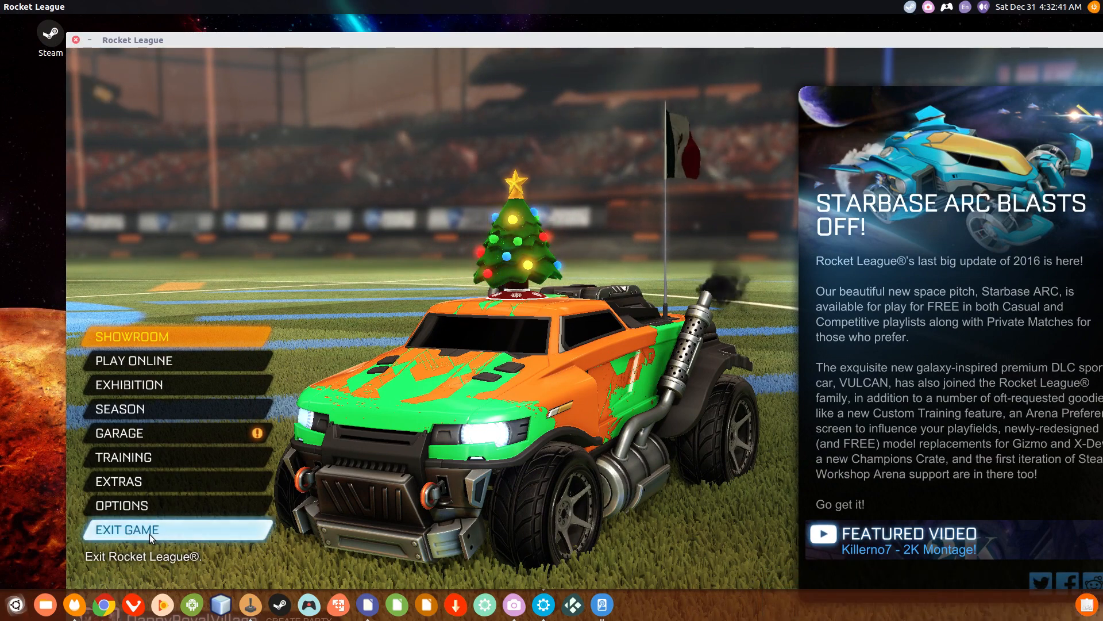
- Choose EXIT GAME in Rocket League and confirm YES to quit
{"action": "left_click", "coordinate": [148, 530]}
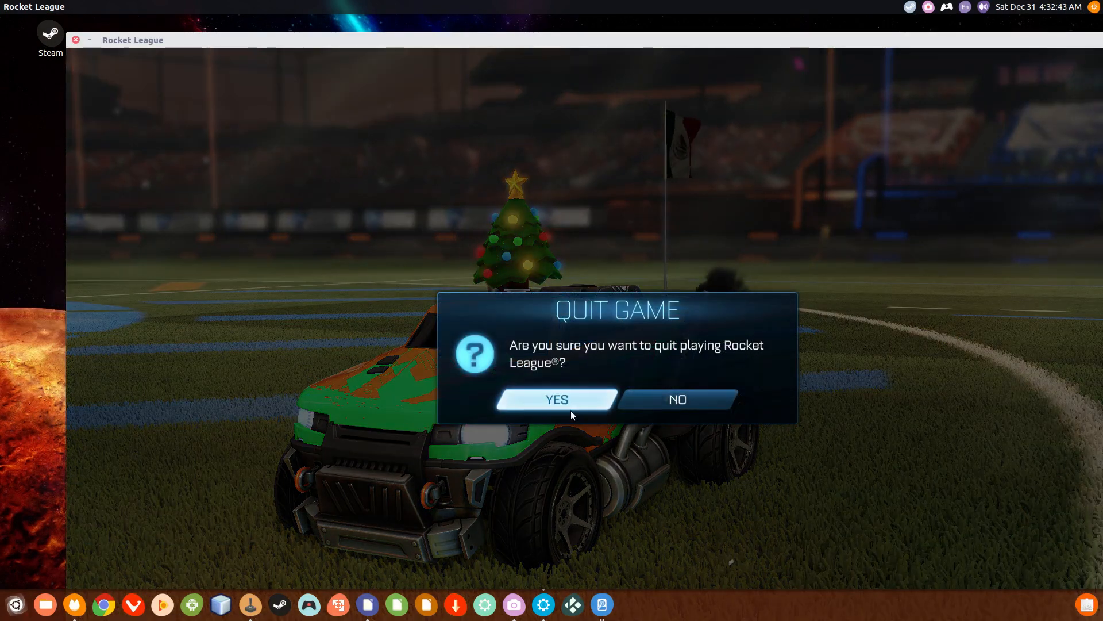
{"action": "left_click", "coordinate": [555, 398]}
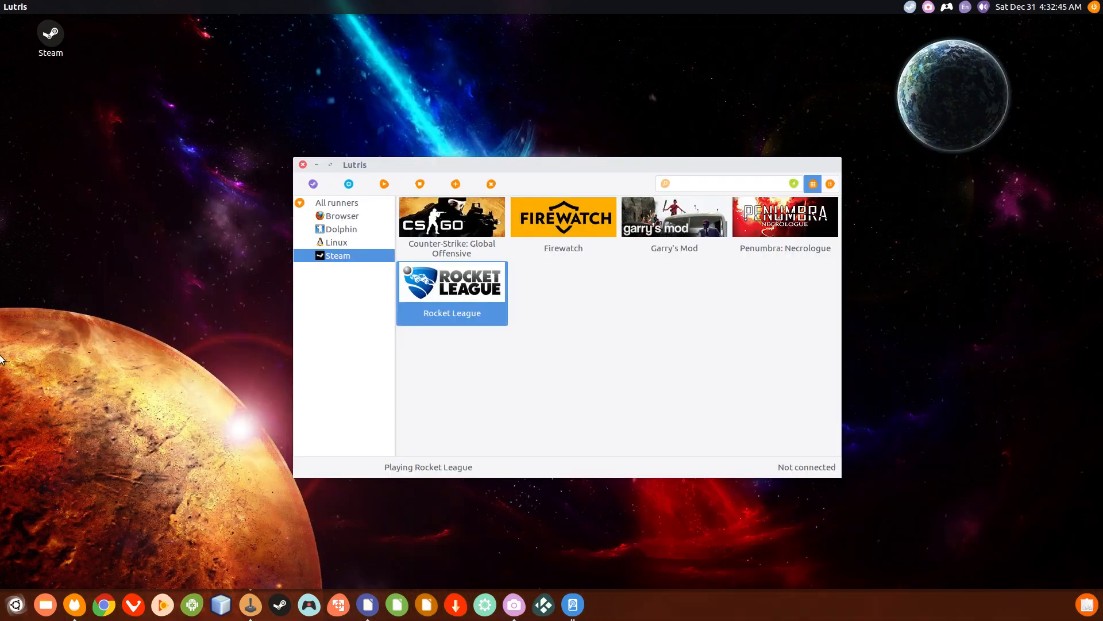
{"action": "mouse_move", "coordinate": [492, 346]}
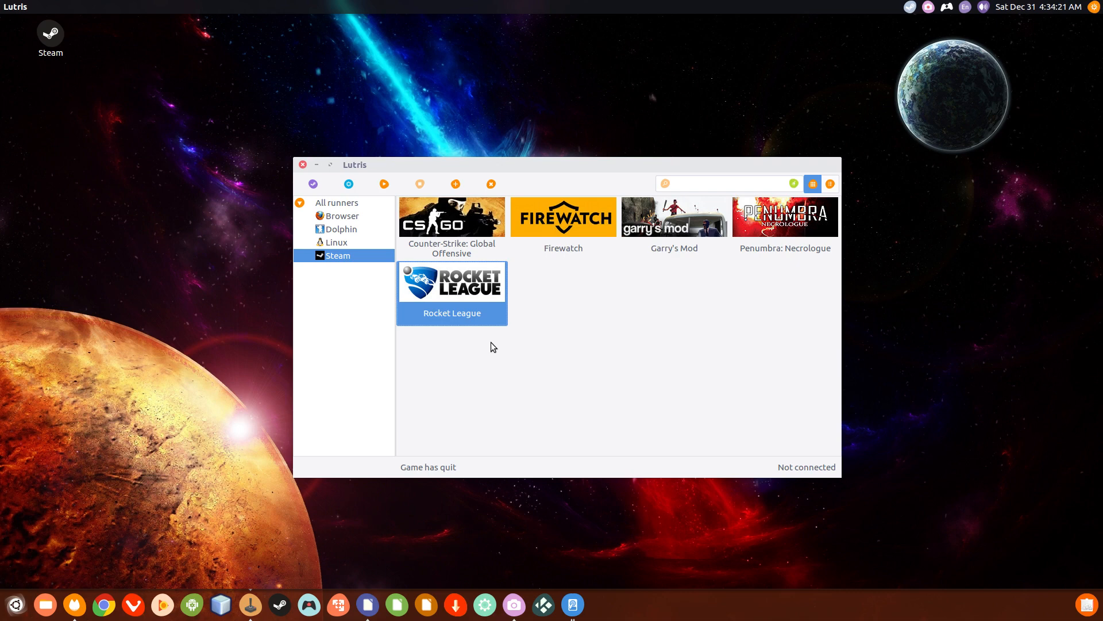
{"action": "mouse_move", "coordinate": [310, 166]}
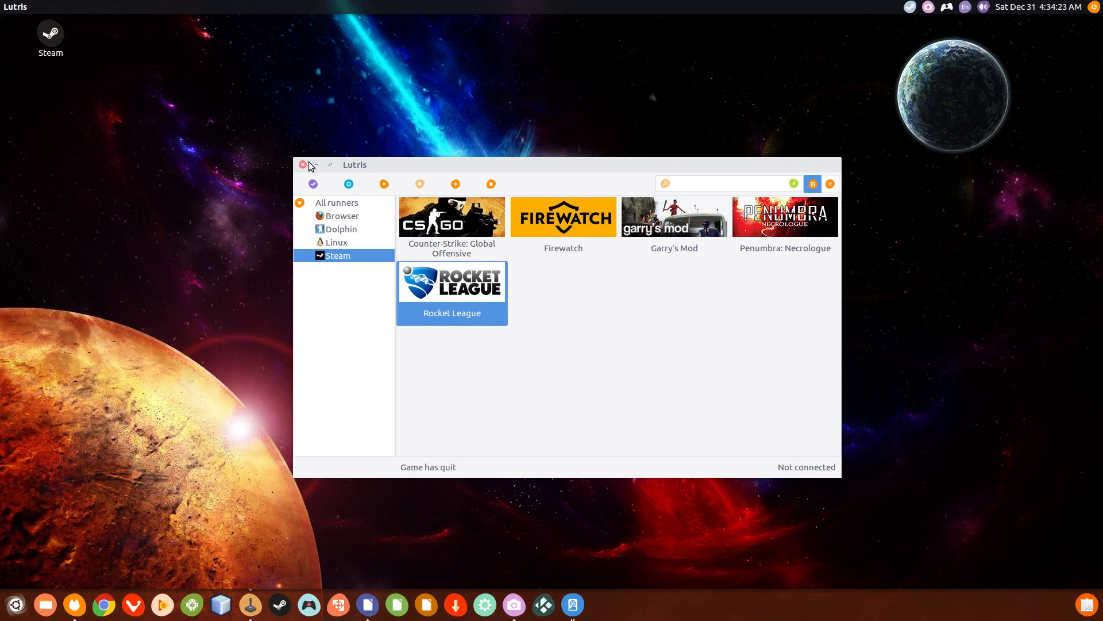
- Close the Lutris window to leave the Ubuntu desktop
{"action": "left_click", "coordinate": [301, 166]}
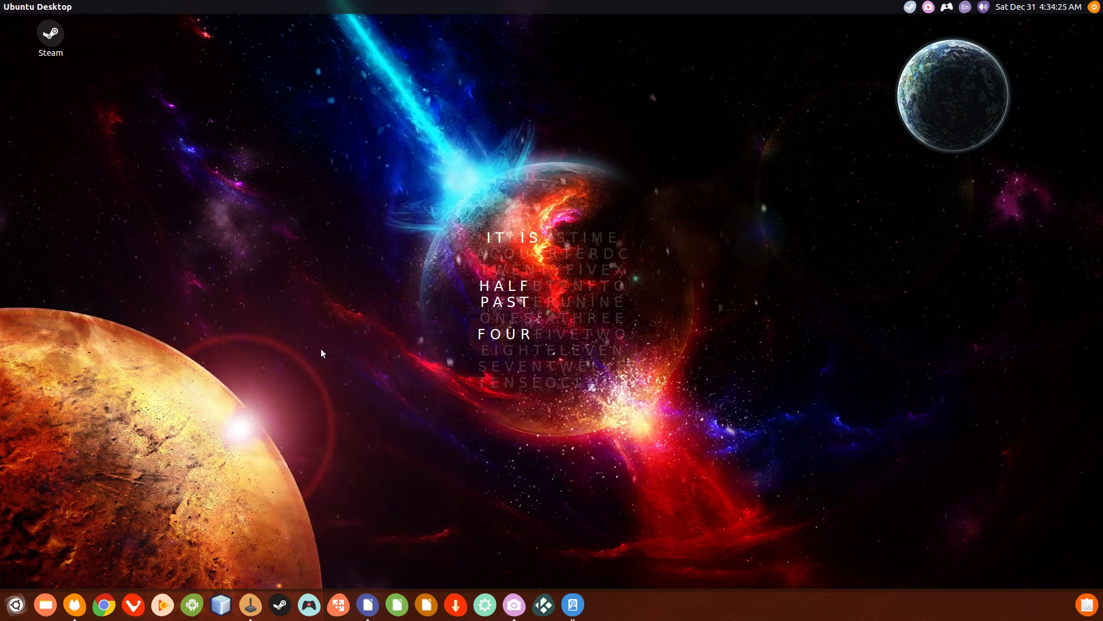